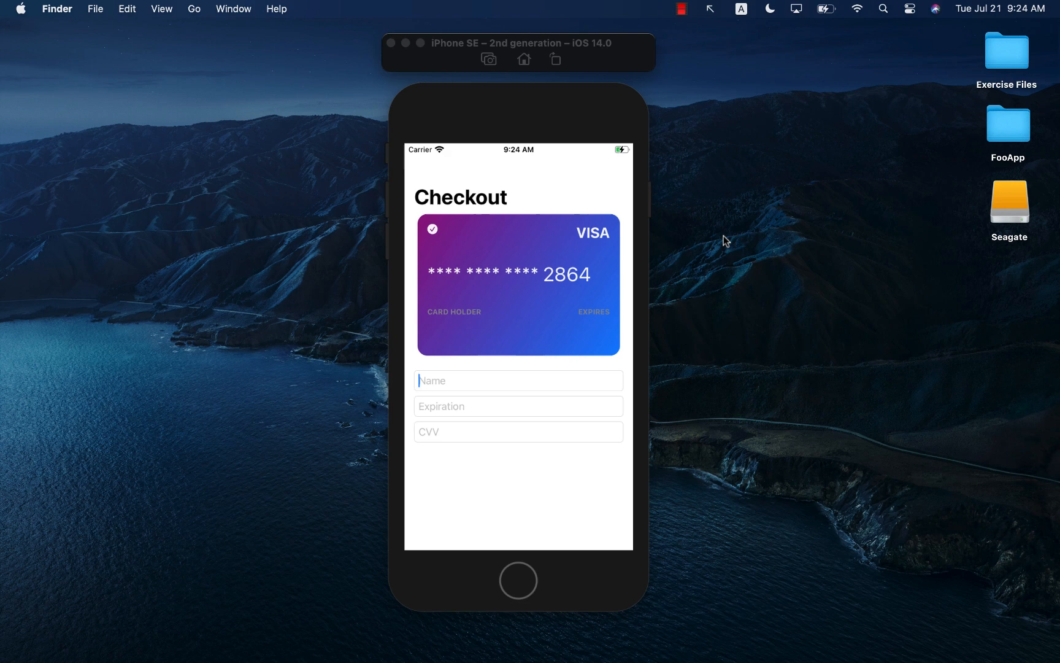
{"action": "mouse_move", "coordinate": [748, 413]}
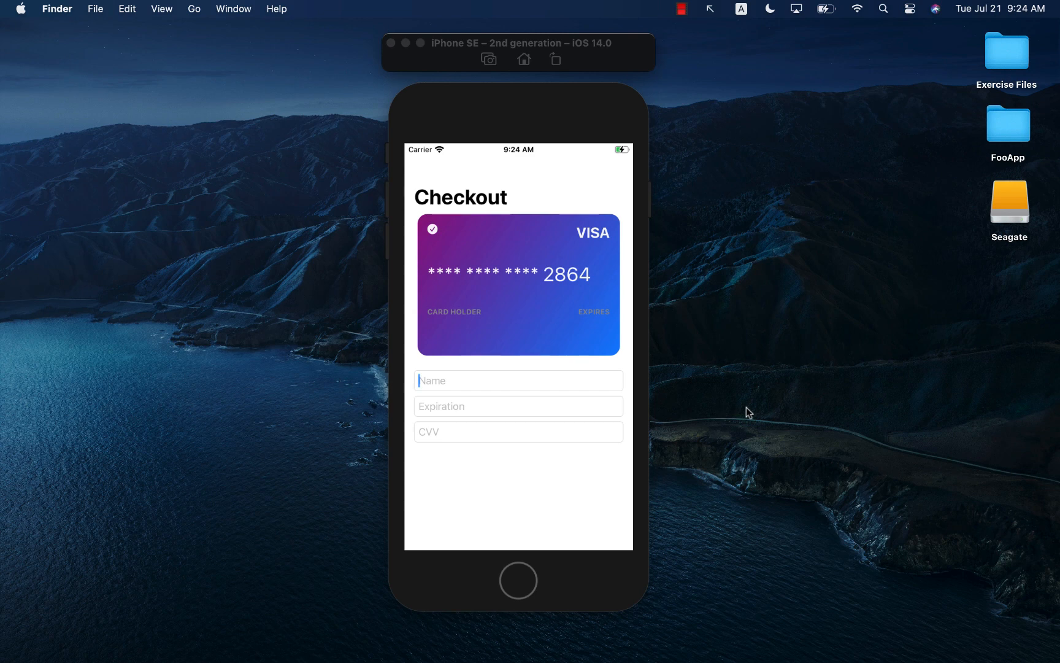
{"action": "left_click", "coordinate": [1009, 202]}
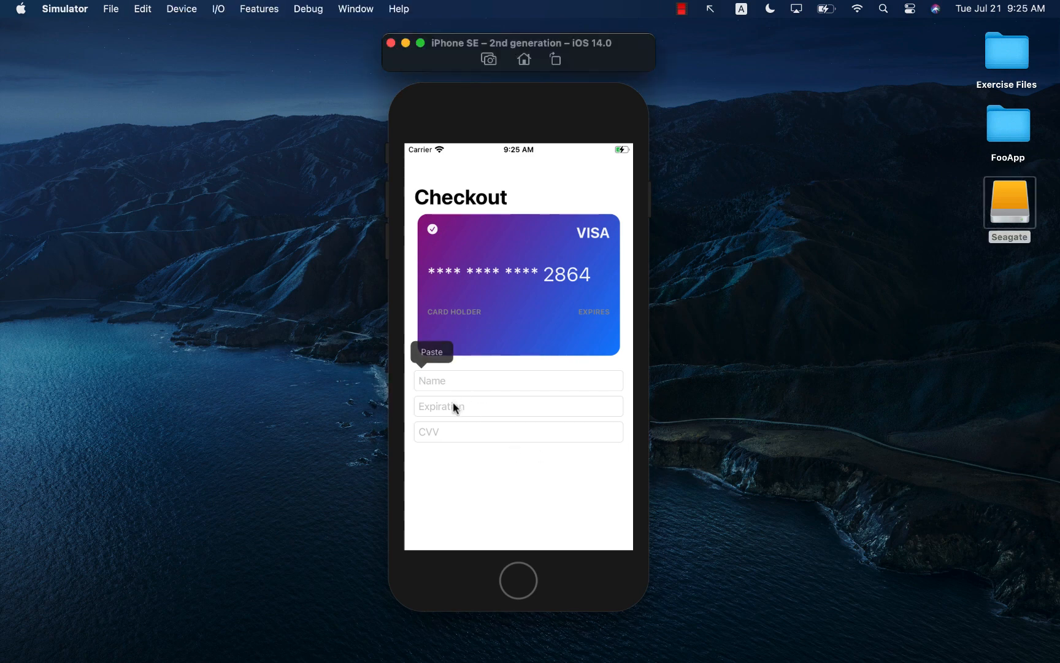
{"action": "type", "text": "Ssss"}
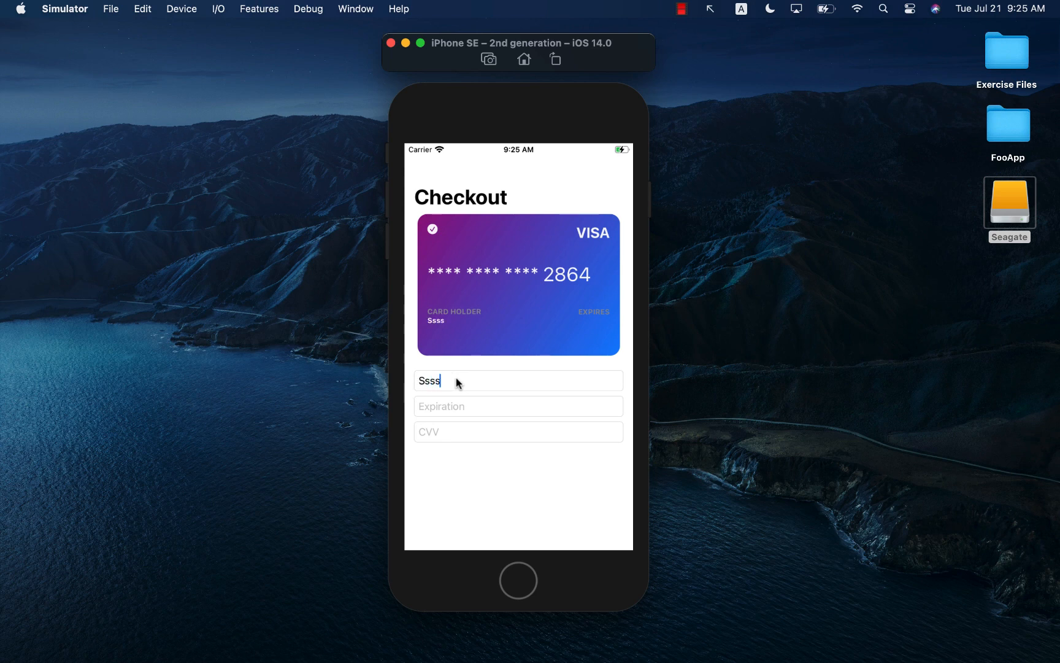
{"action": "type", "text": "Moh"}
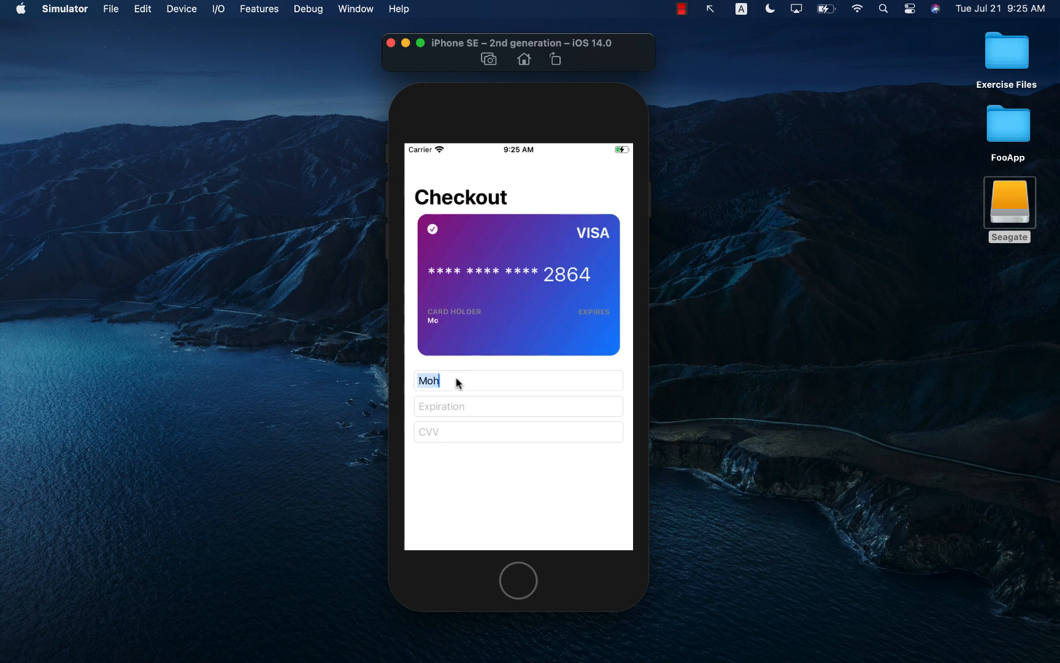
{"action": "type", "text": "Mohammad Azam"}
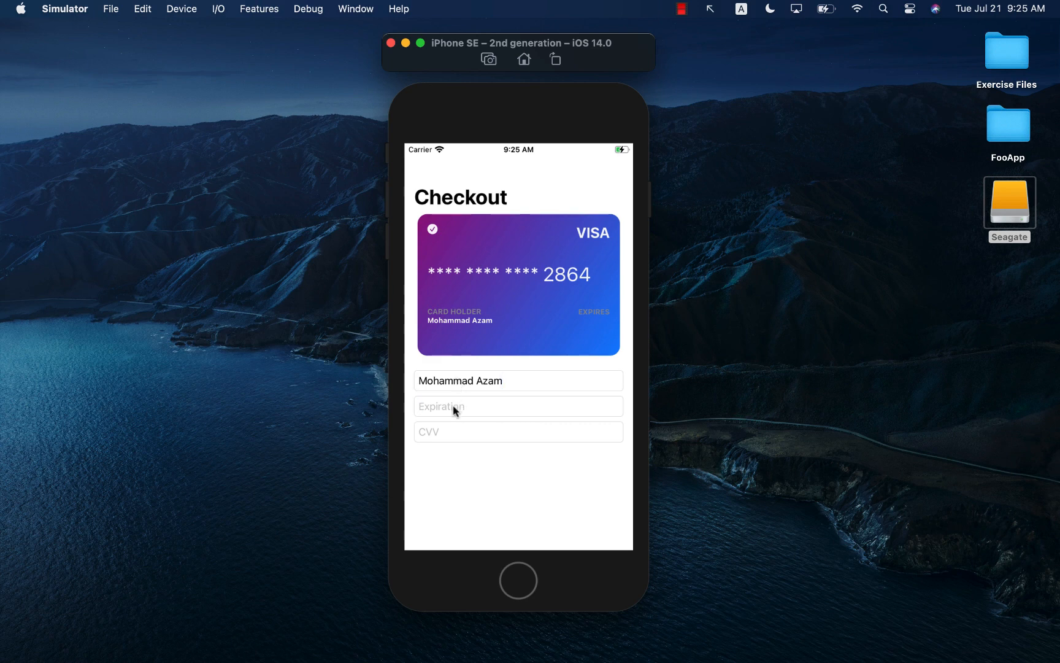
{"action": "type", "text": "02/23"}
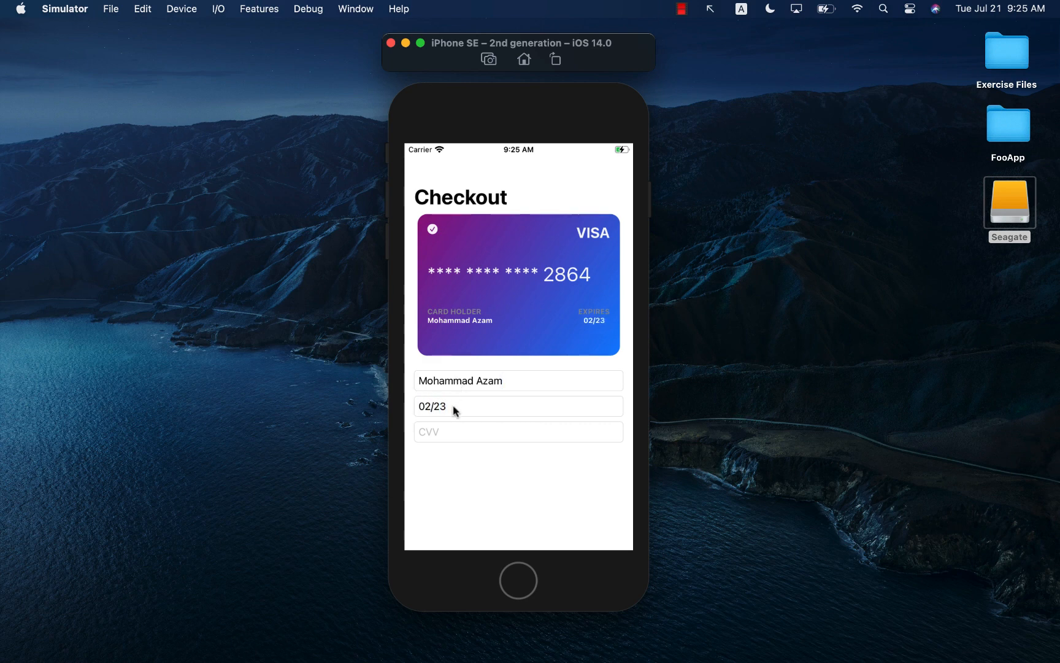
{"action": "left_click", "coordinate": [517, 431]}
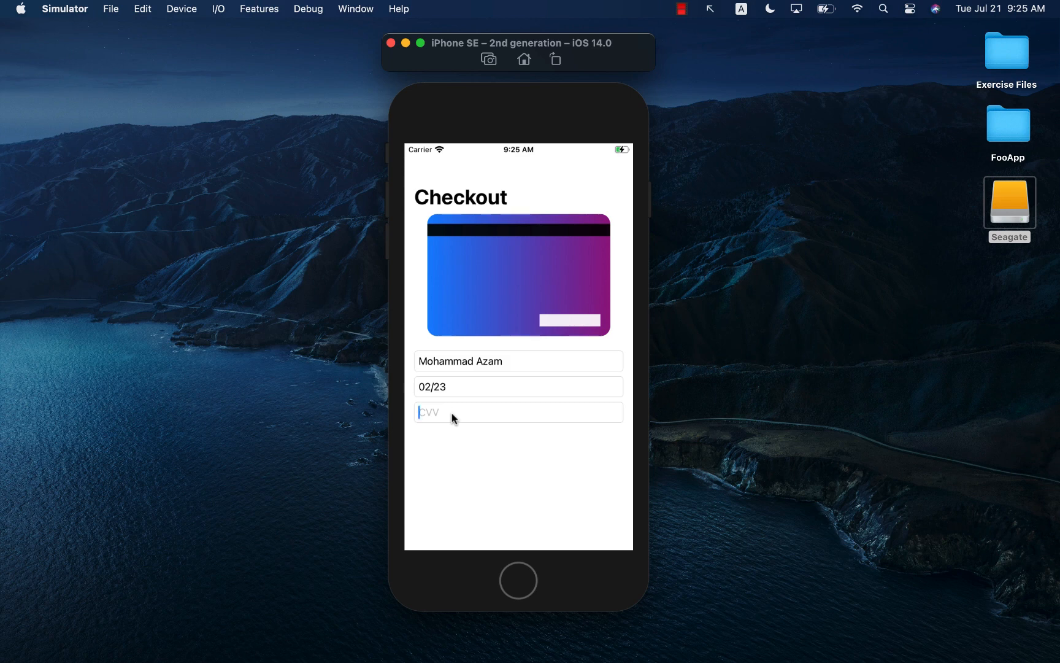
{"action": "type", "text": "346"}
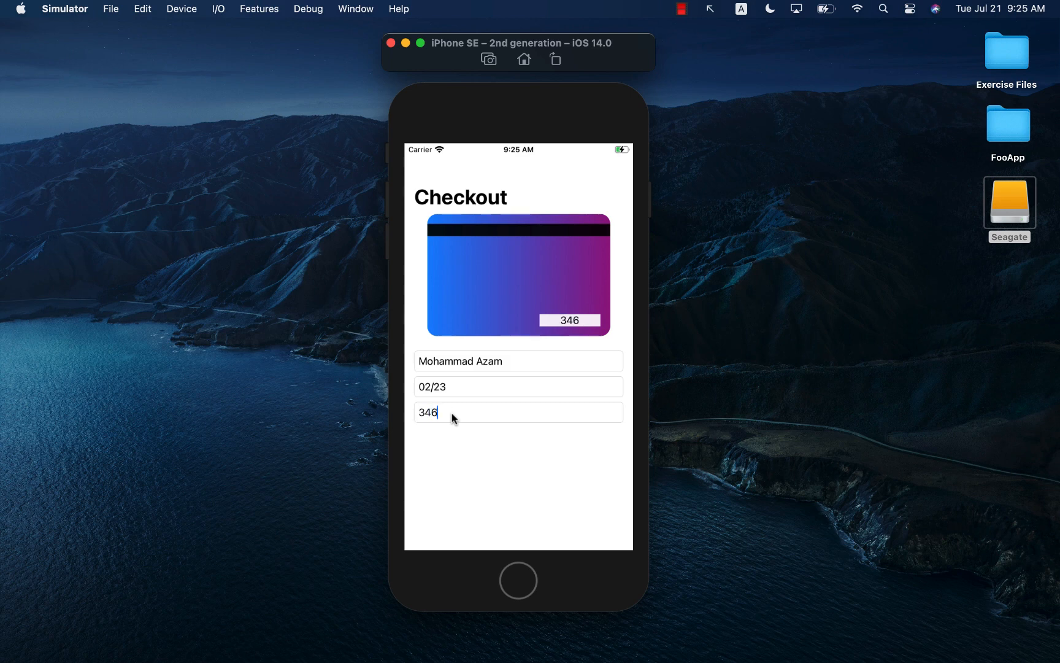
{"action": "mouse_move", "coordinate": [461, 407]}
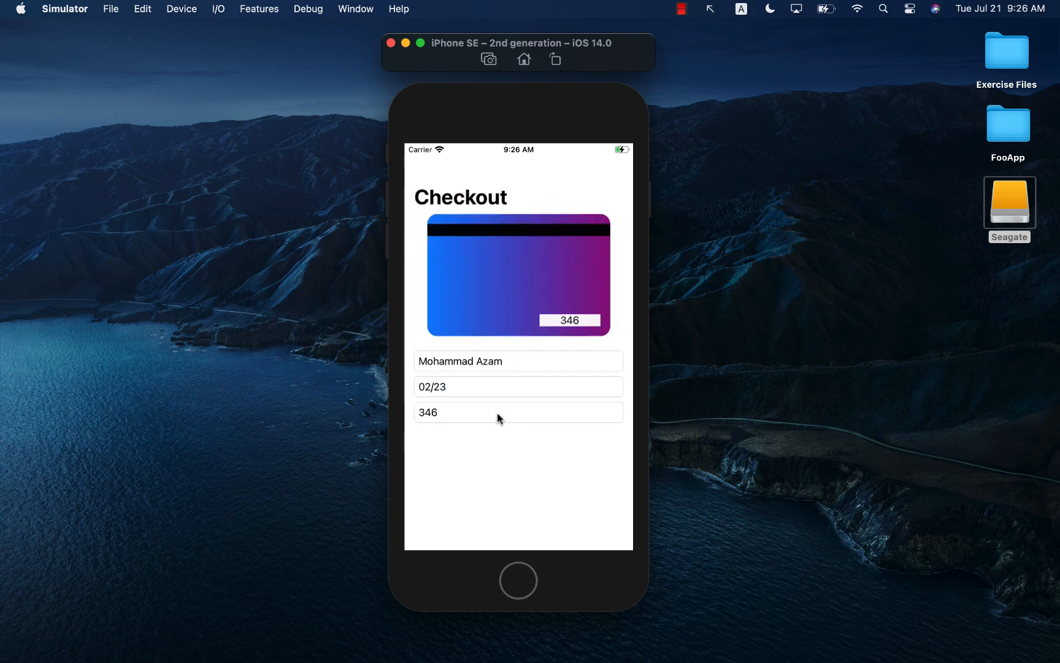
{"action": "mouse_move", "coordinate": [527, 418]}
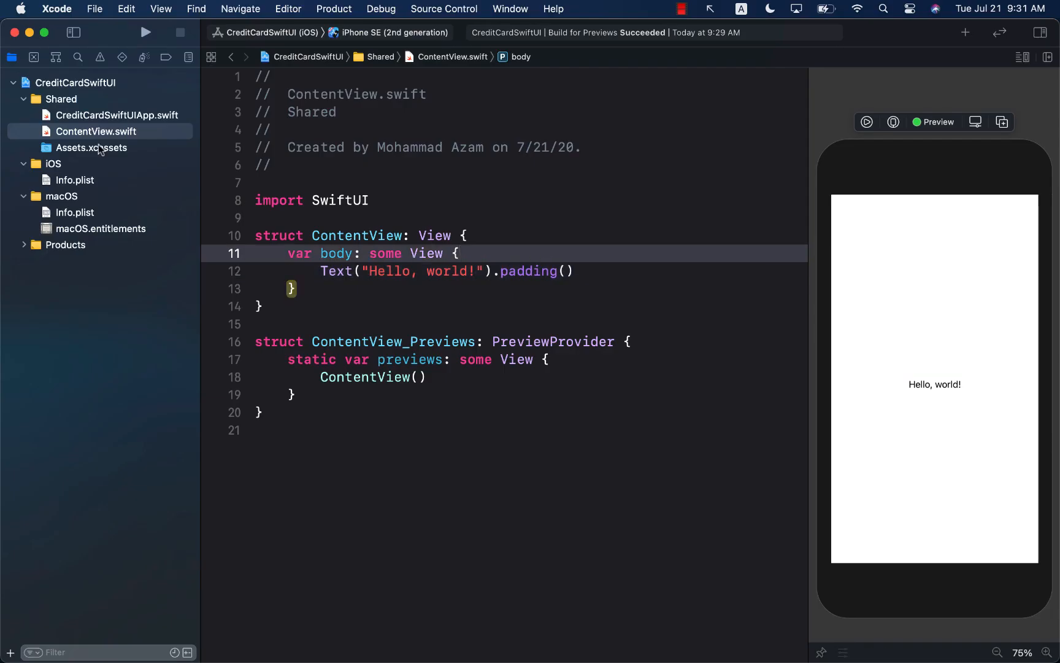
Create a SwiftUI View file named CreditCard in the Shared group.
{"action": "right_click", "coordinate": [59, 99]}
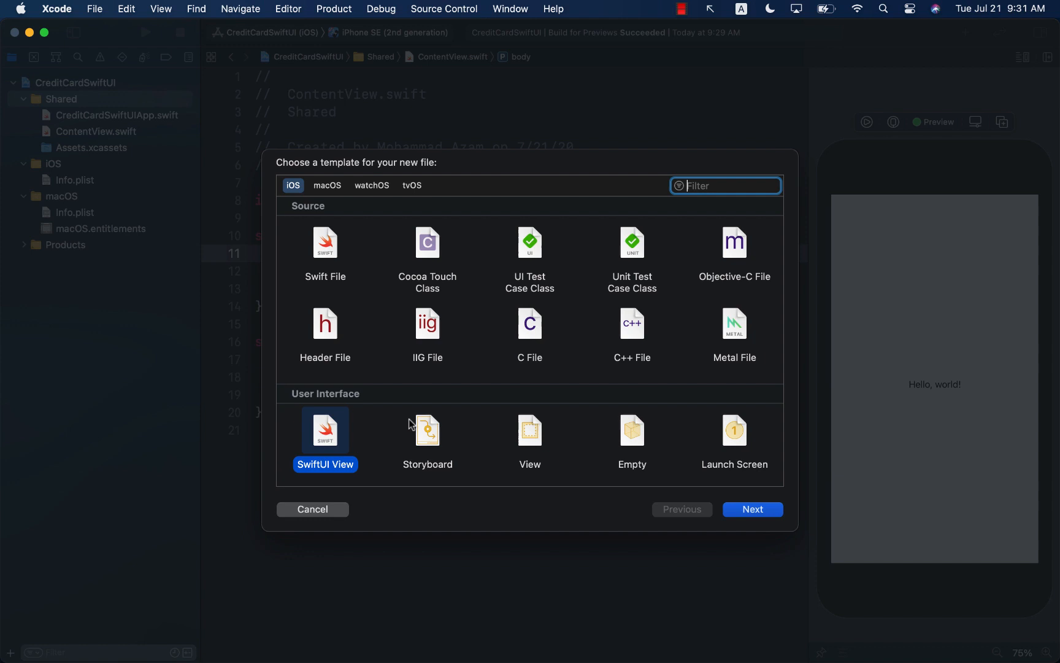
{"action": "left_click", "coordinate": [753, 510]}
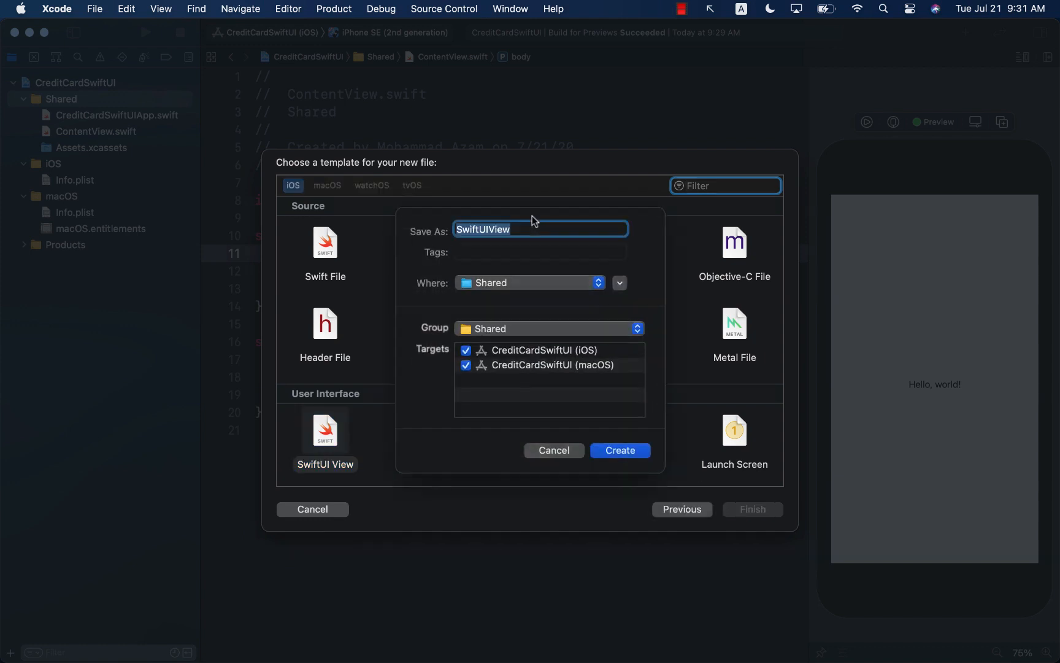
{"action": "type", "text": "Cred"}
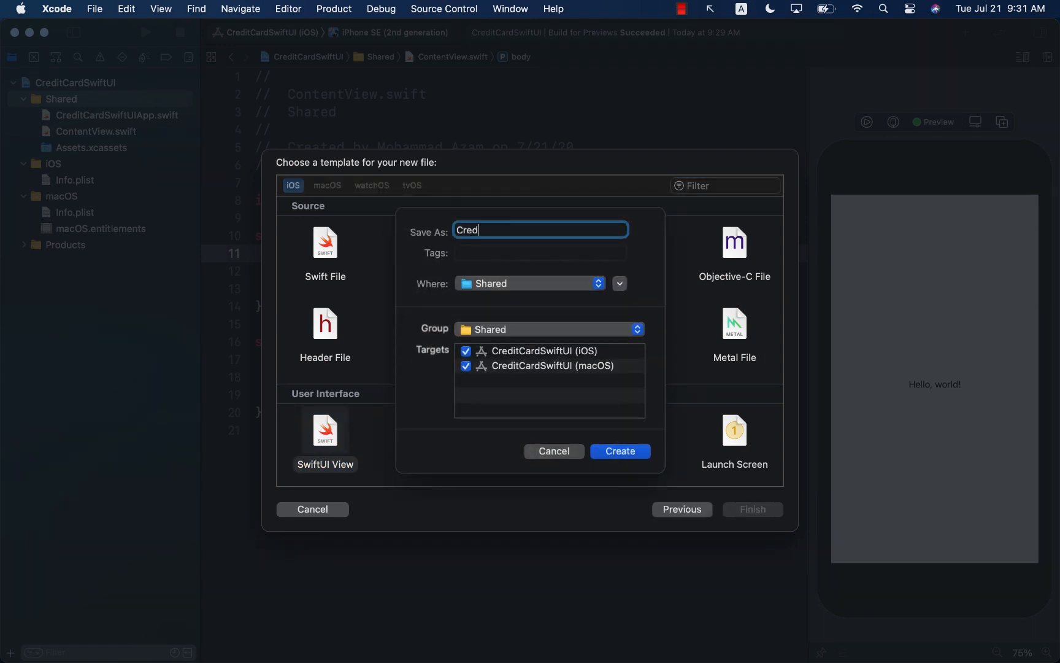
{"action": "type", "text": "itCard"}
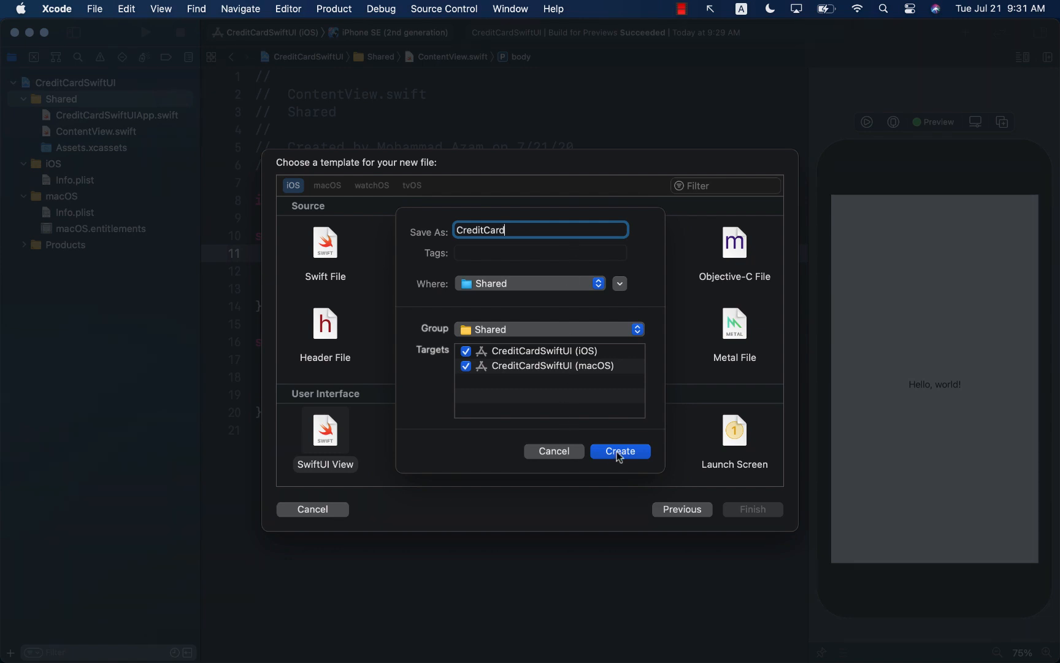
{"action": "left_click", "coordinate": [620, 451]}
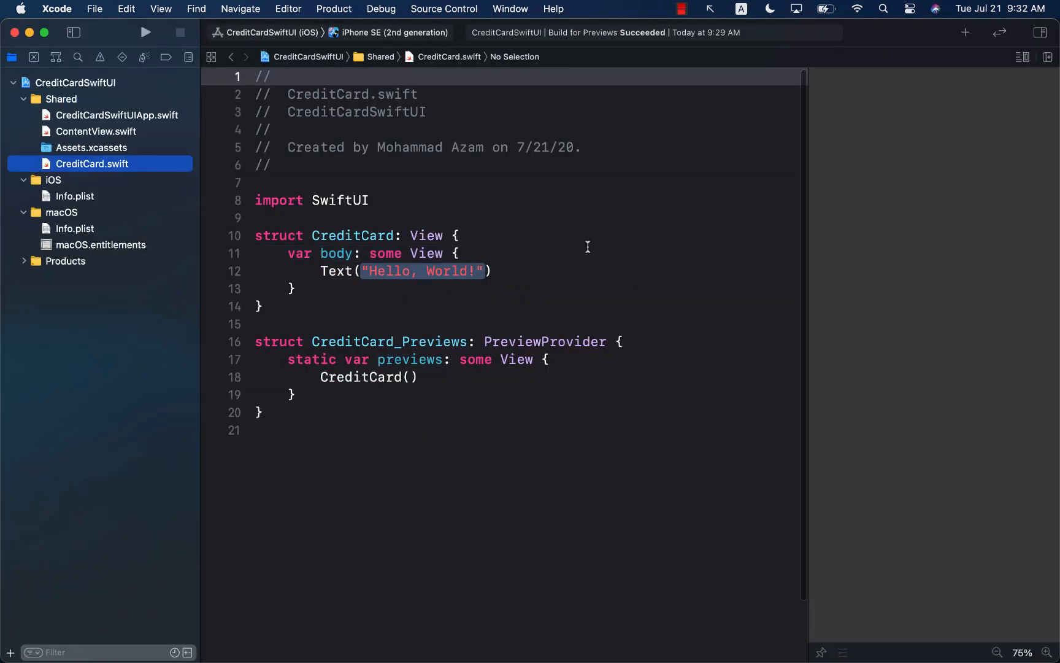
Resume the preview to show 'Hello, World!' and add blank lines after CreditCard.
{"action": "left_click", "coordinate": [493, 272]}
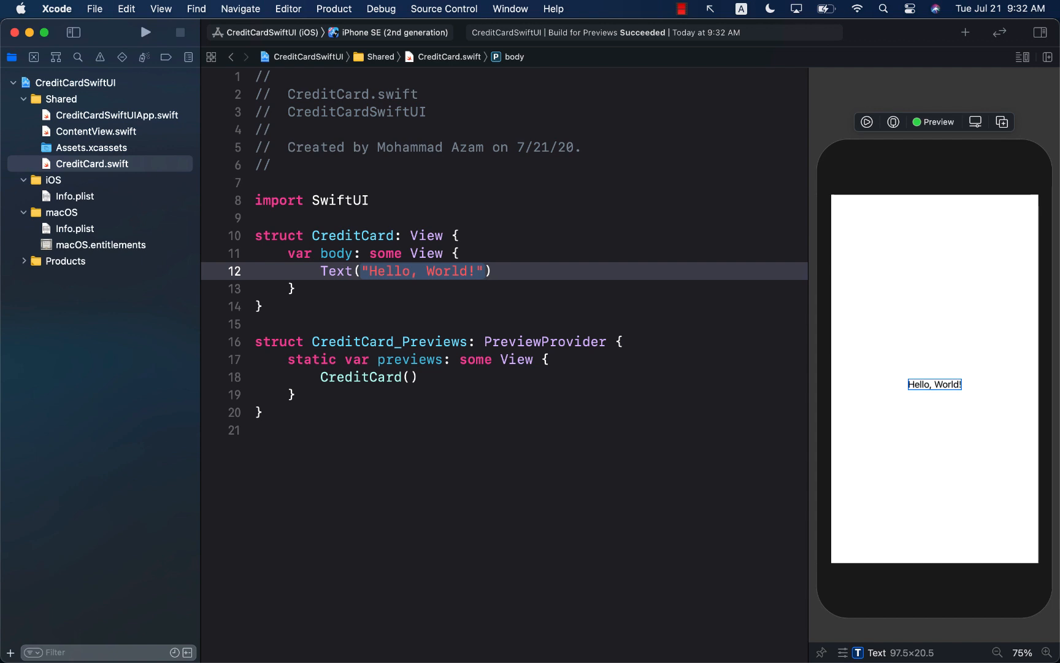
{"action": "left_click", "coordinate": [269, 306]}
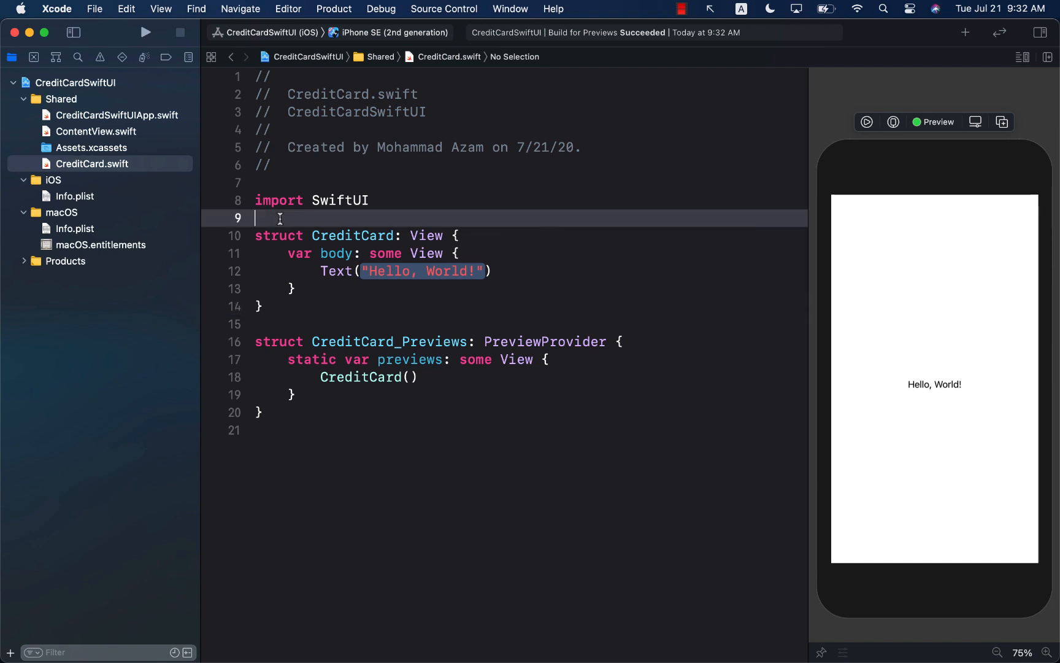
{"action": "key", "text": "return"}
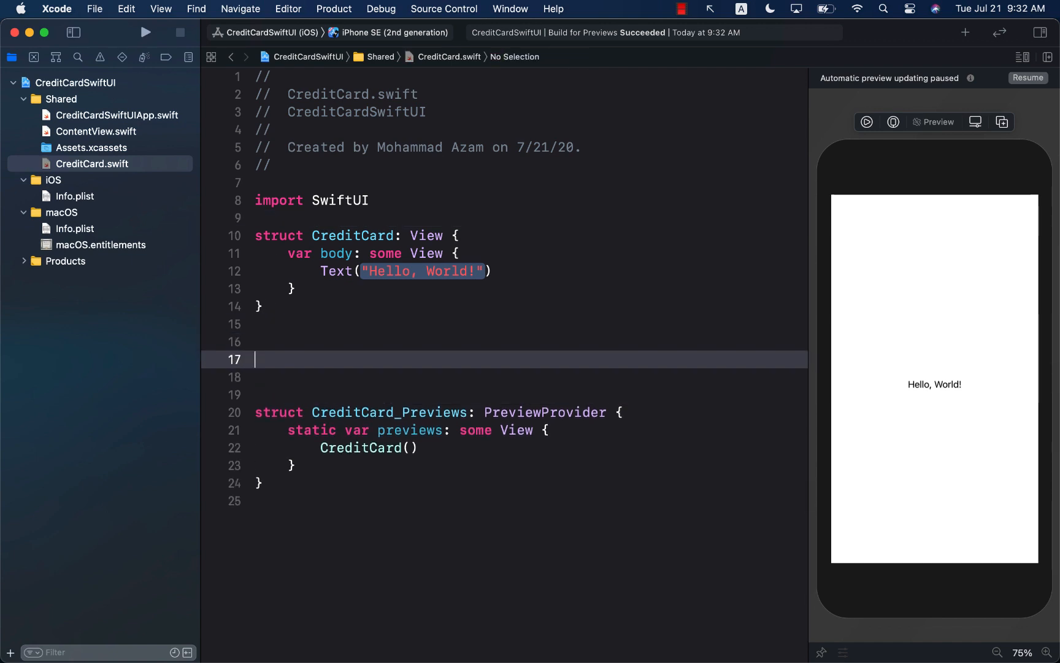
Declare a CreditCardFront struct with a body containing a VStack.
{"action": "type", "text": "struct Cre"}
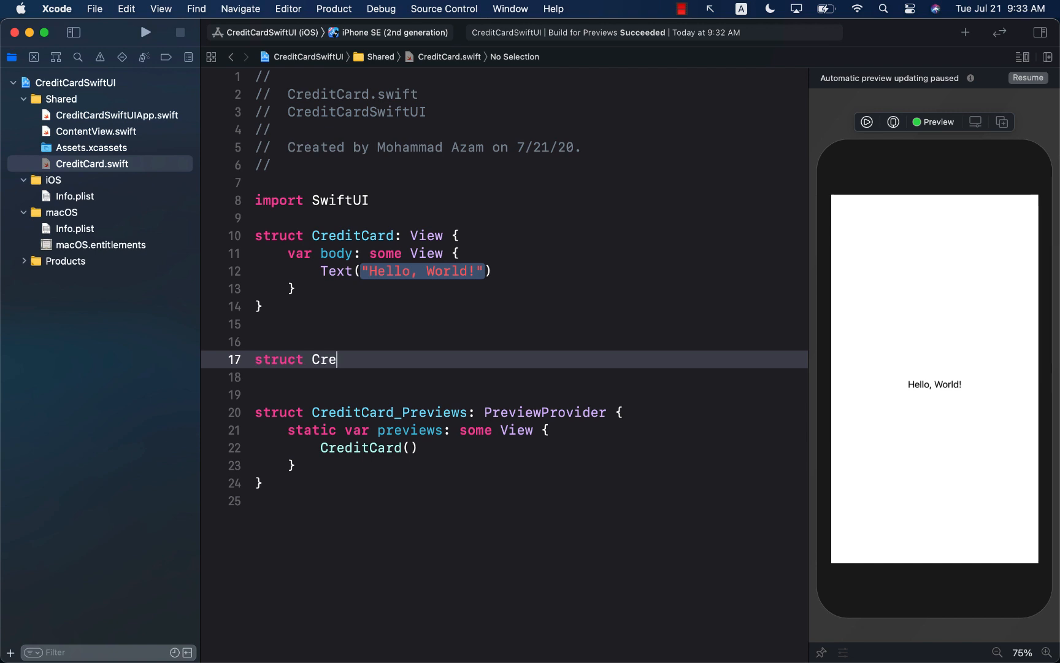
{"action": "type", "text": "ditCardFront: View"}
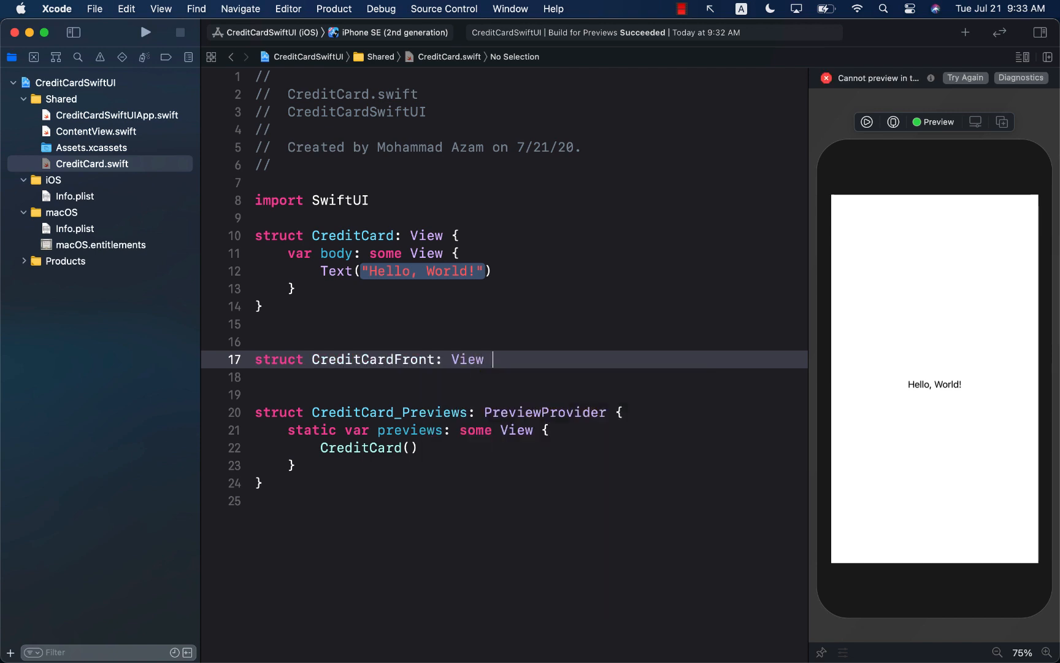
{"action": "type", "text": "{"}
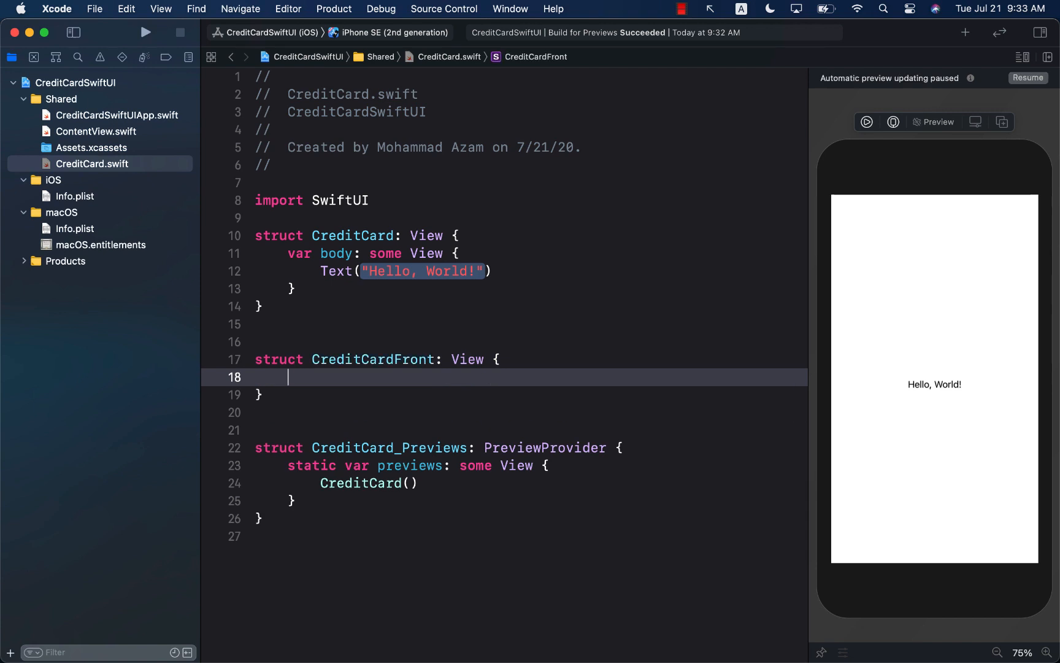
{"action": "type", "text": "var body"}
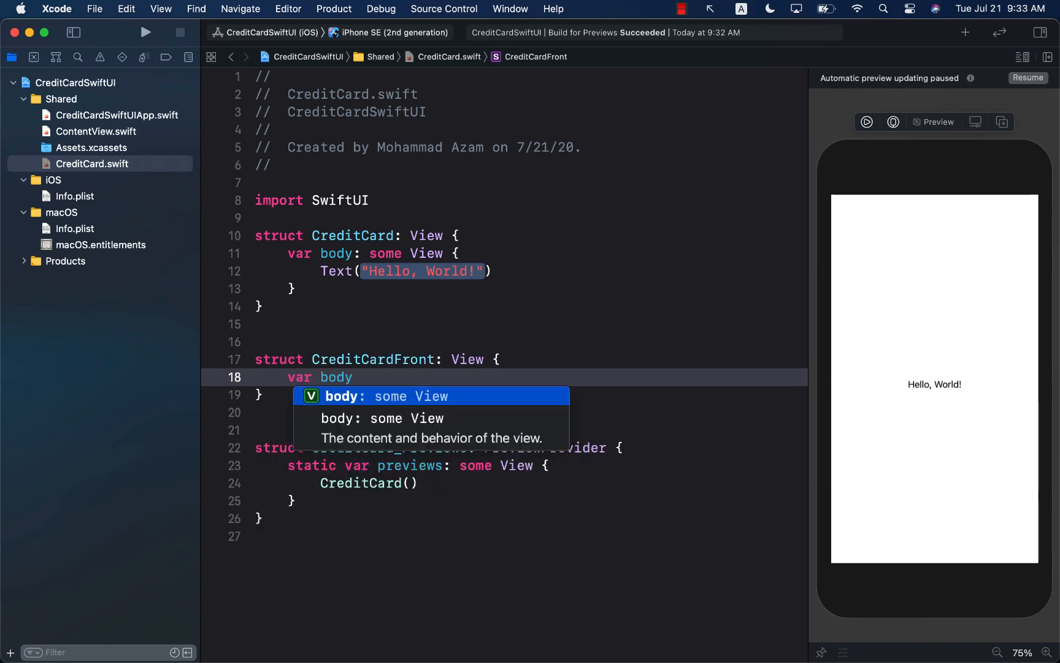
{"action": "type", "text": ": some View {"}
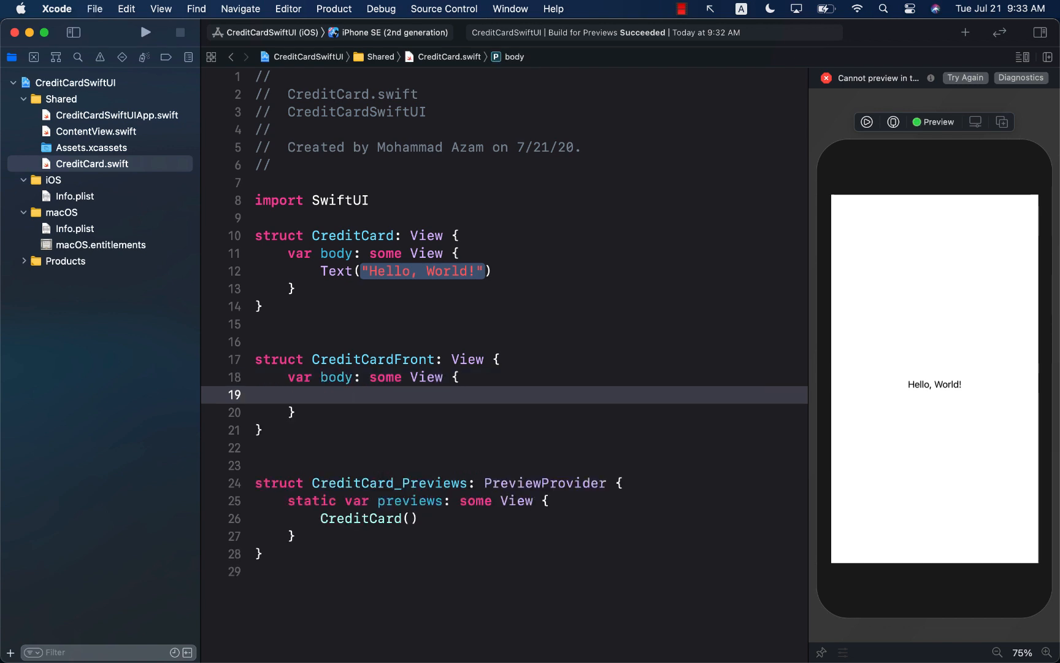
{"action": "left_click", "coordinate": [341, 403]}
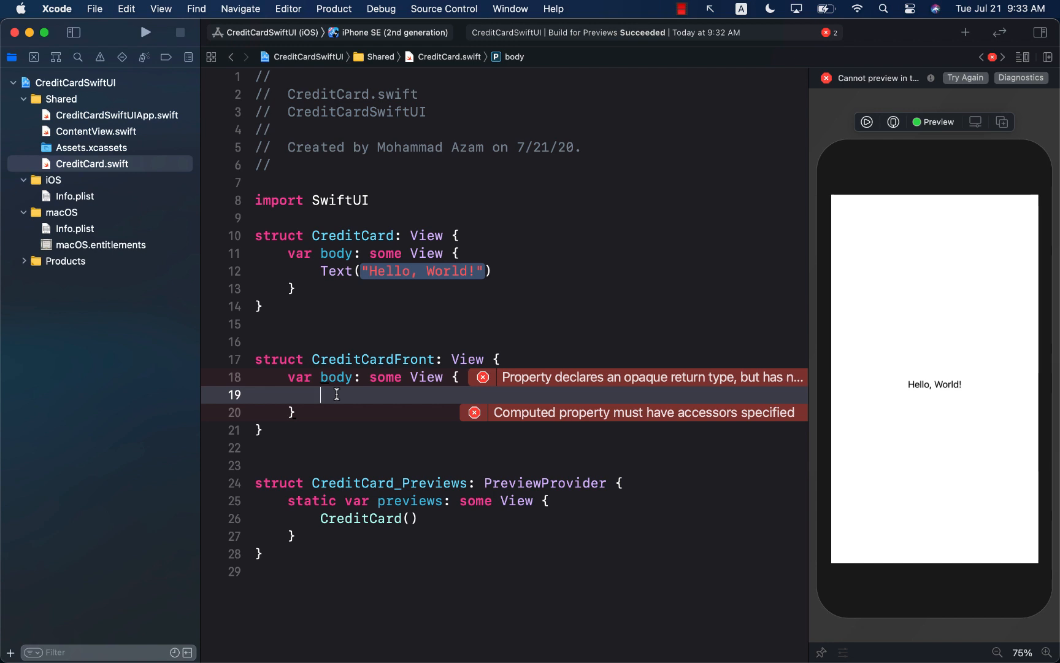
{"action": "type", "text": "VStack {"}
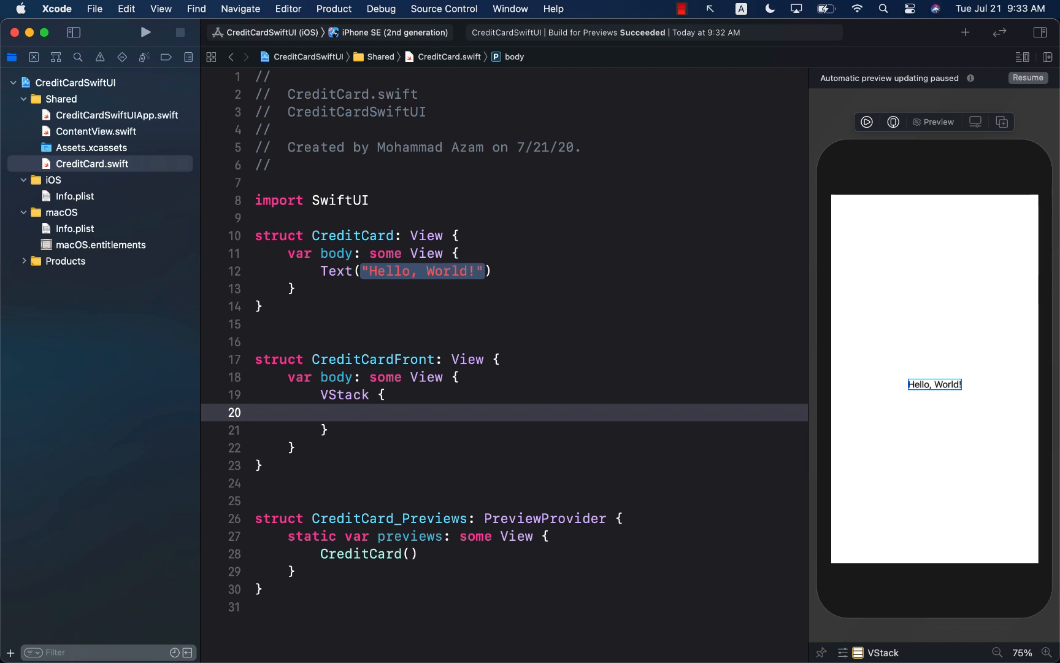
Add a 'FRONT' Text with white foreground colour inside the VStack.
{"action": "left_click", "coordinate": [353, 412]}
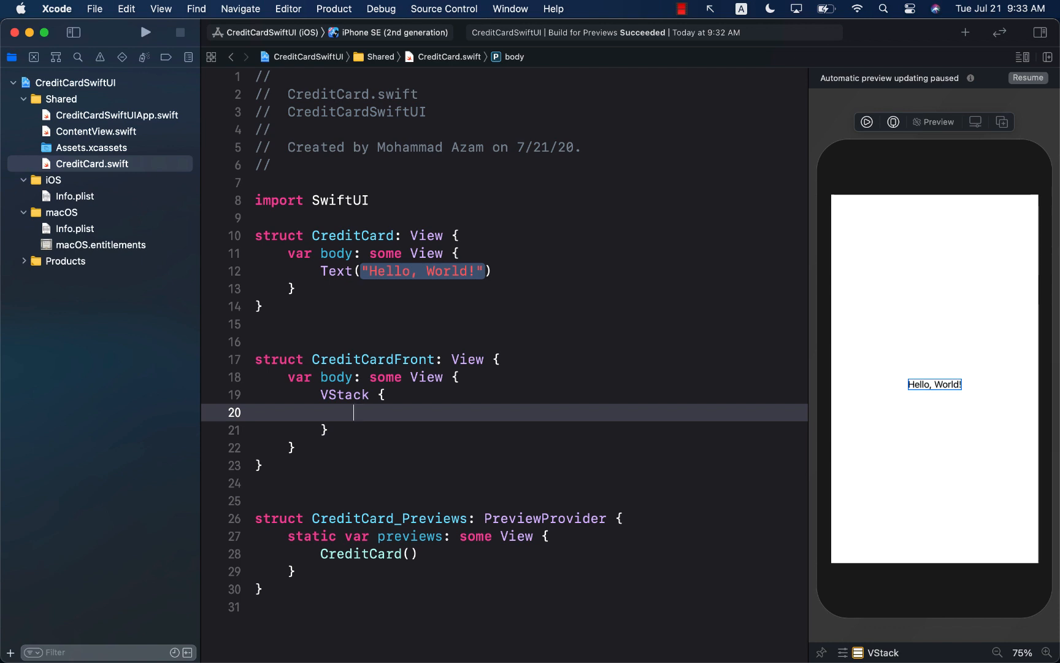
{"action": "type", "text": "Text("}
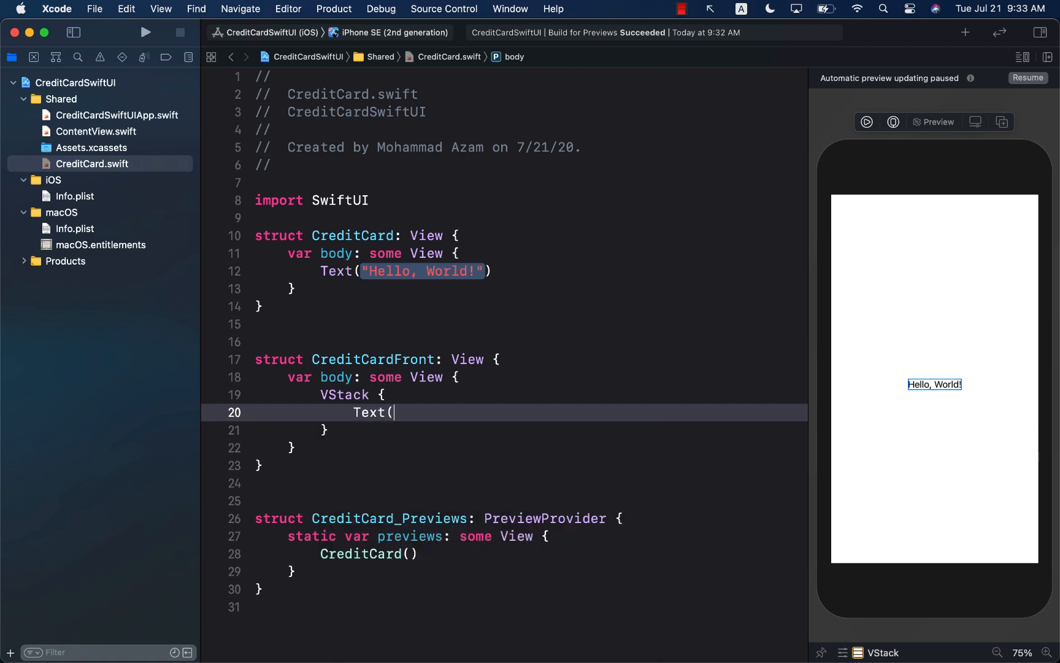
{"action": "type", "text": "\"FRONT\""}
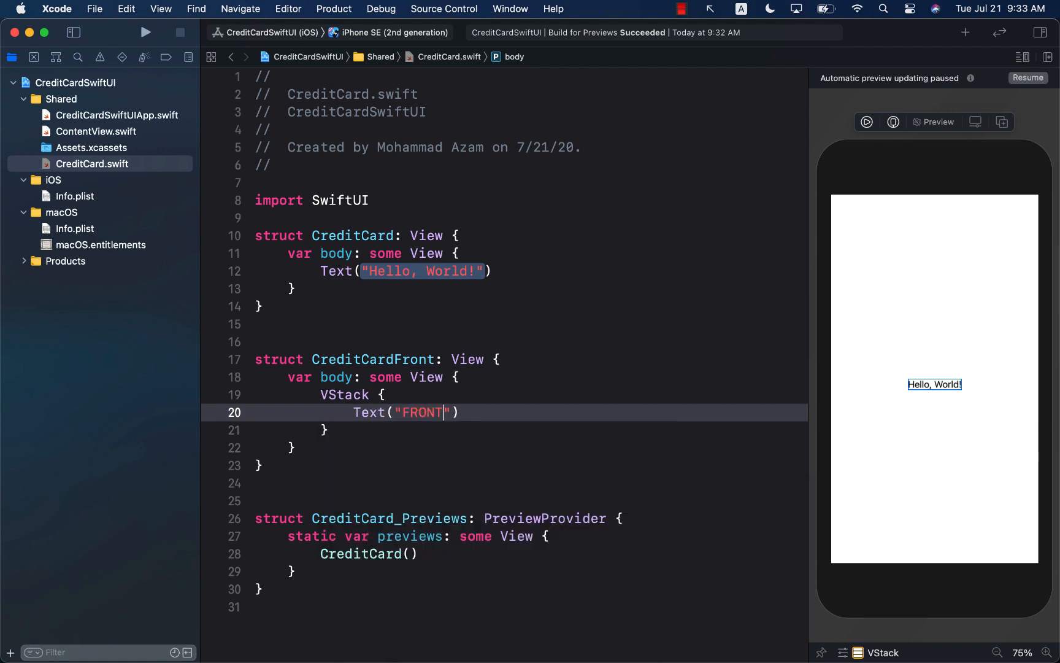
{"action": "type", "text": ".f"}
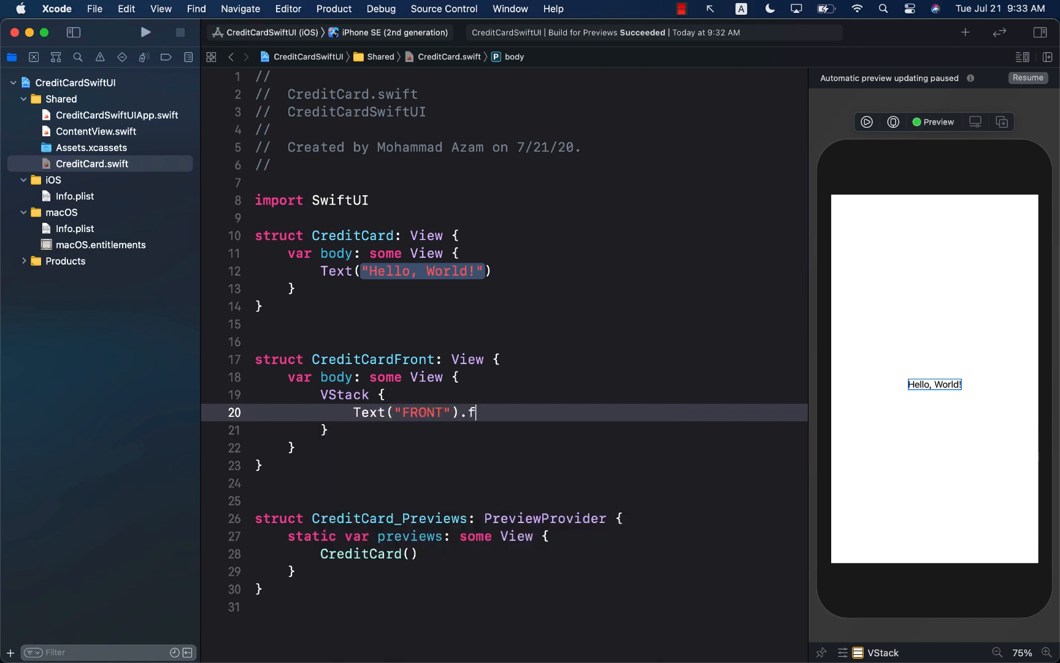
{"action": "type", "text": "oregroundColor(.blue)"}
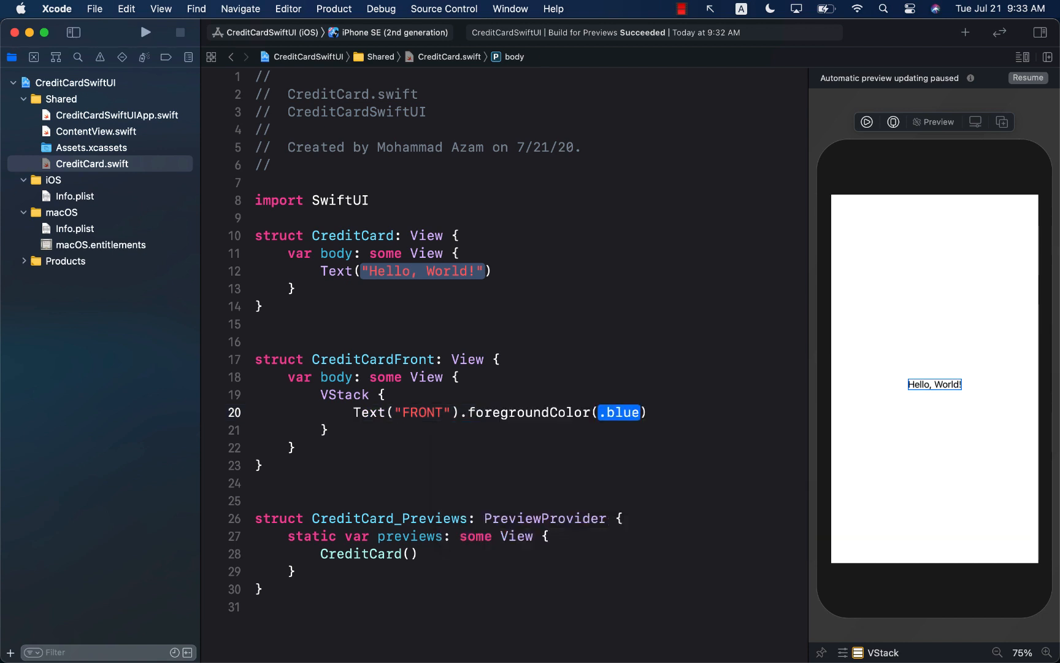
{"action": "type", "text": "Color.white"}
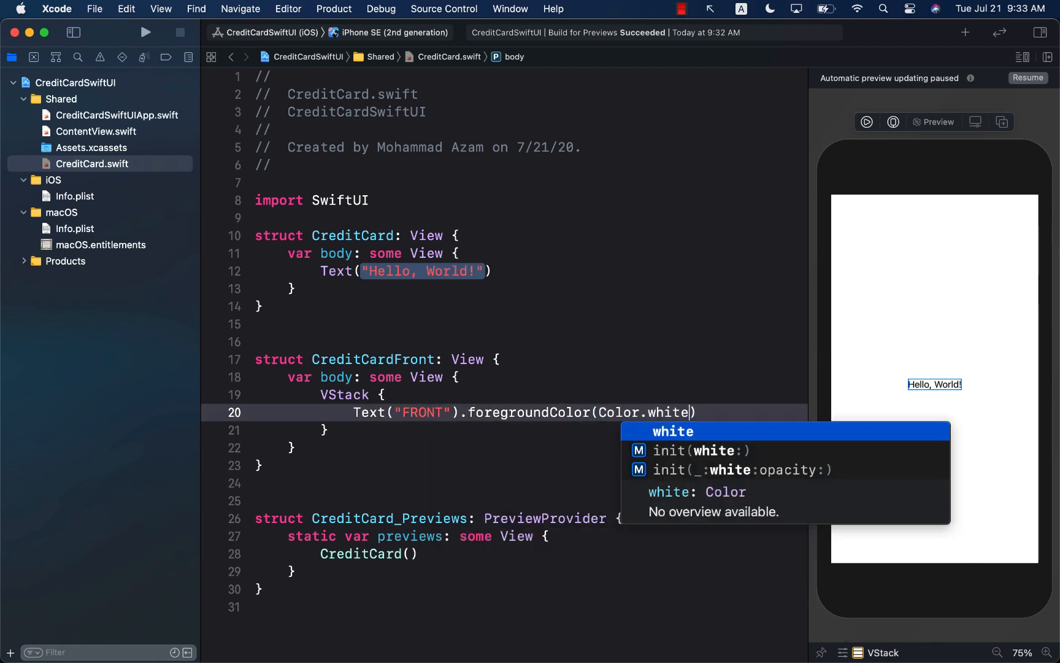
{"action": "key", "text": "Escape"}
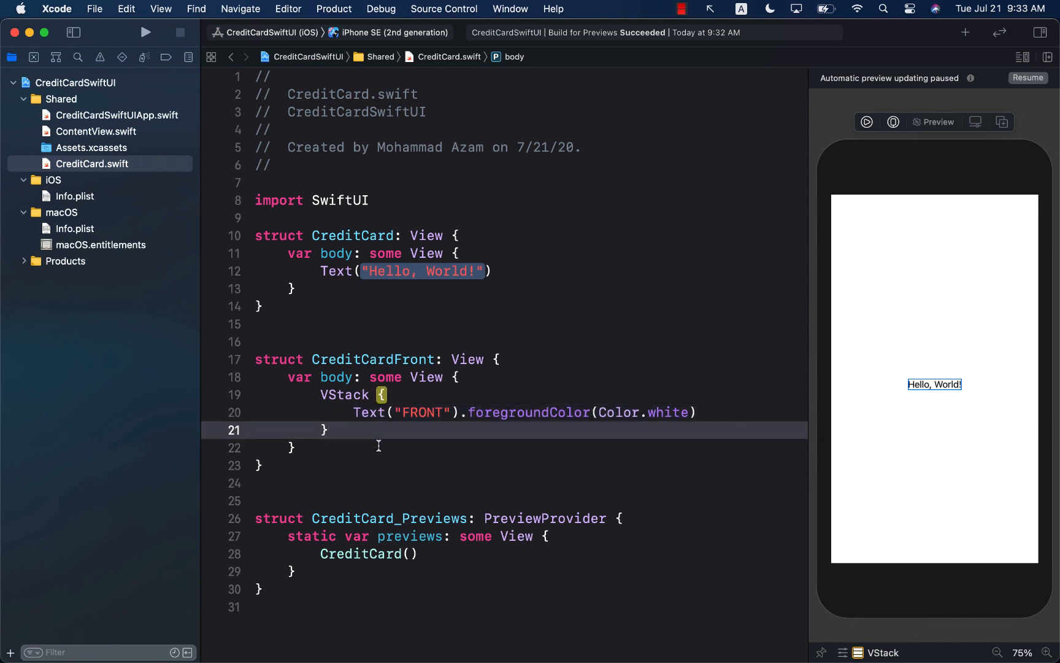
Frame the VStack at width 300 and height 200.
{"action": "type", "text": ".fra"}
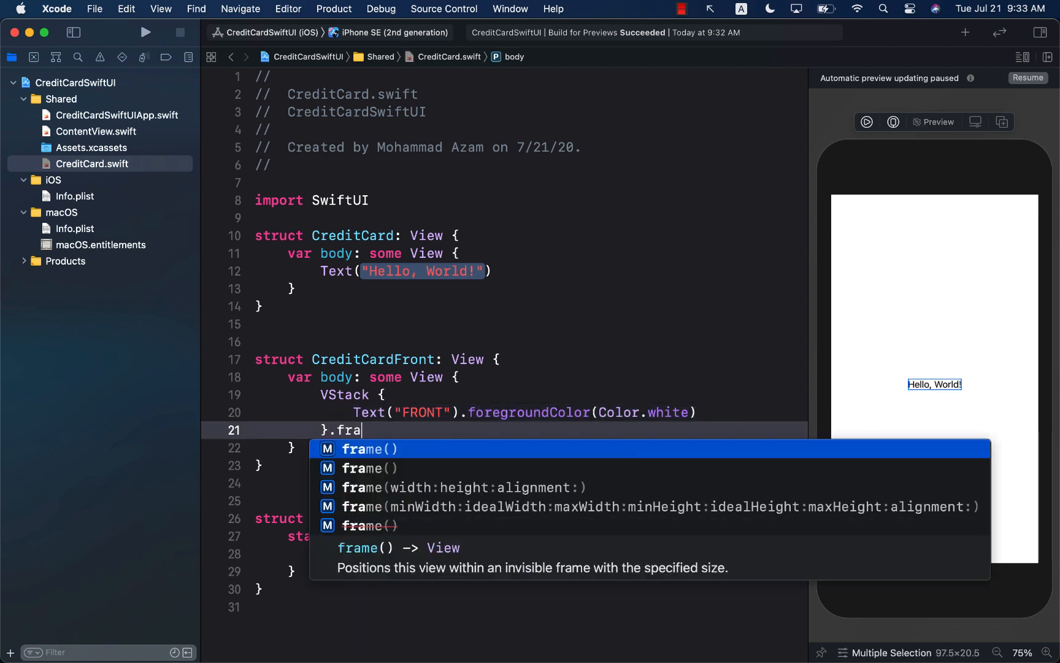
{"action": "type", "text": "me"}
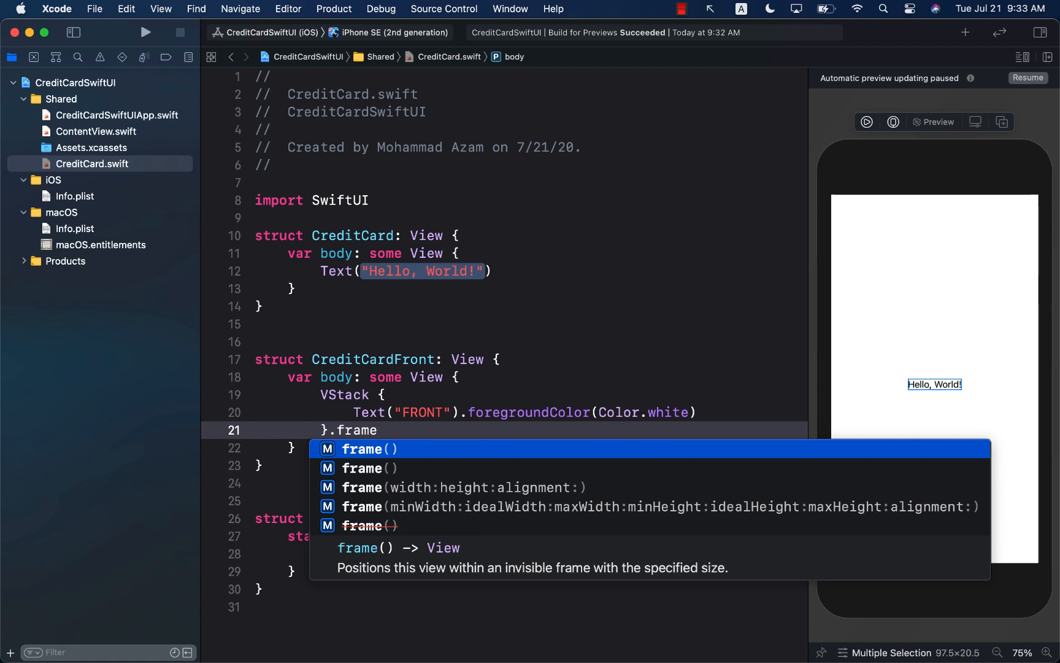
{"action": "left_click", "coordinate": [462, 487]}
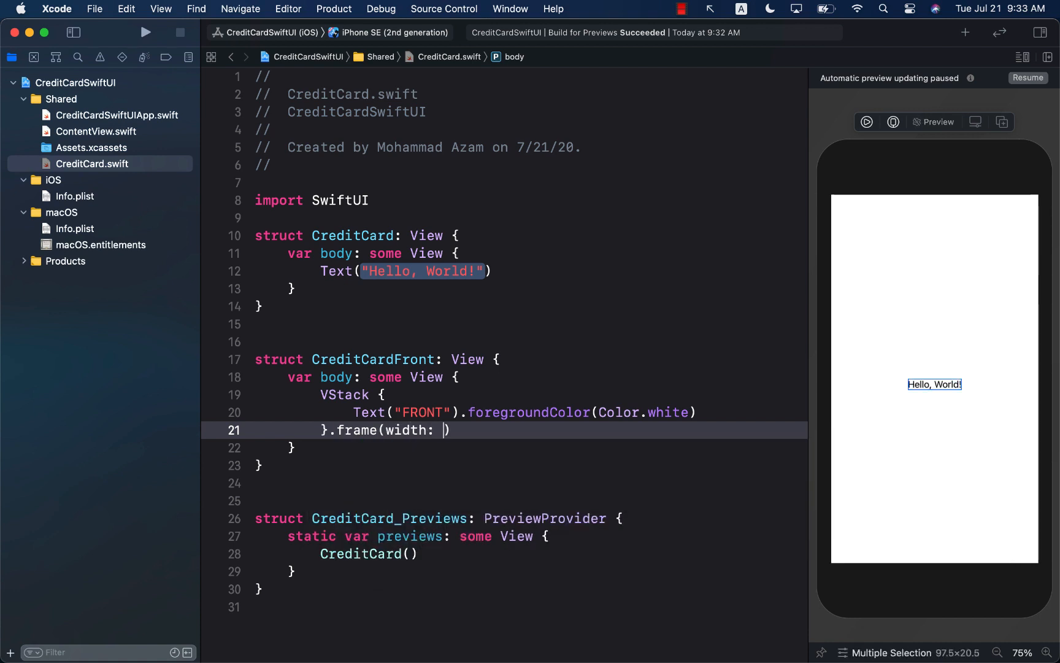
{"action": "type", "text": "300,"}
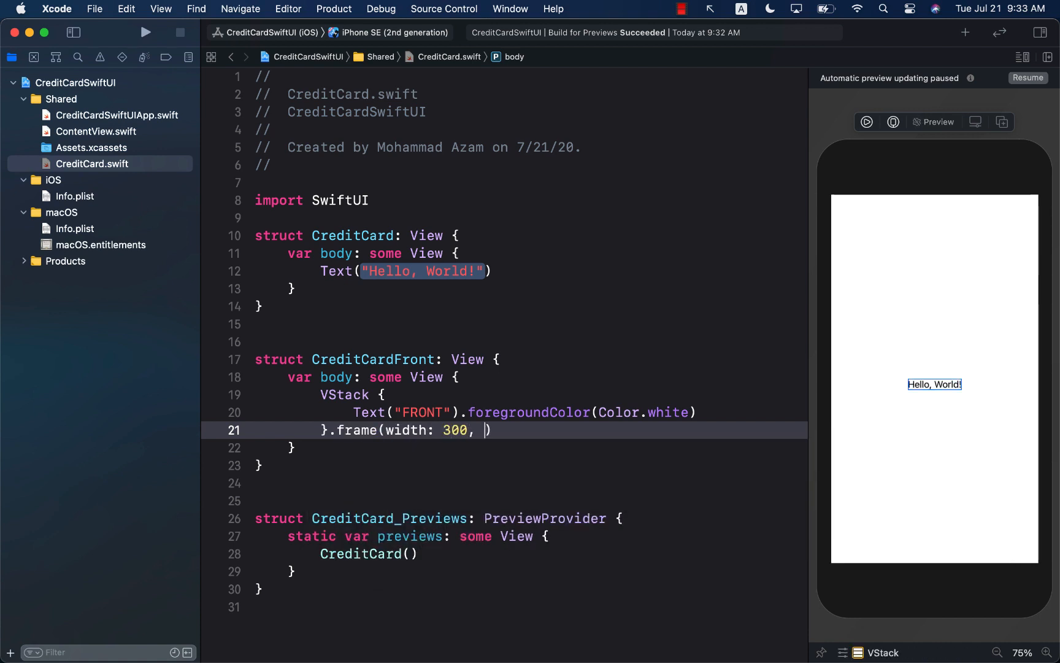
{"action": "type", "text": "height:"}
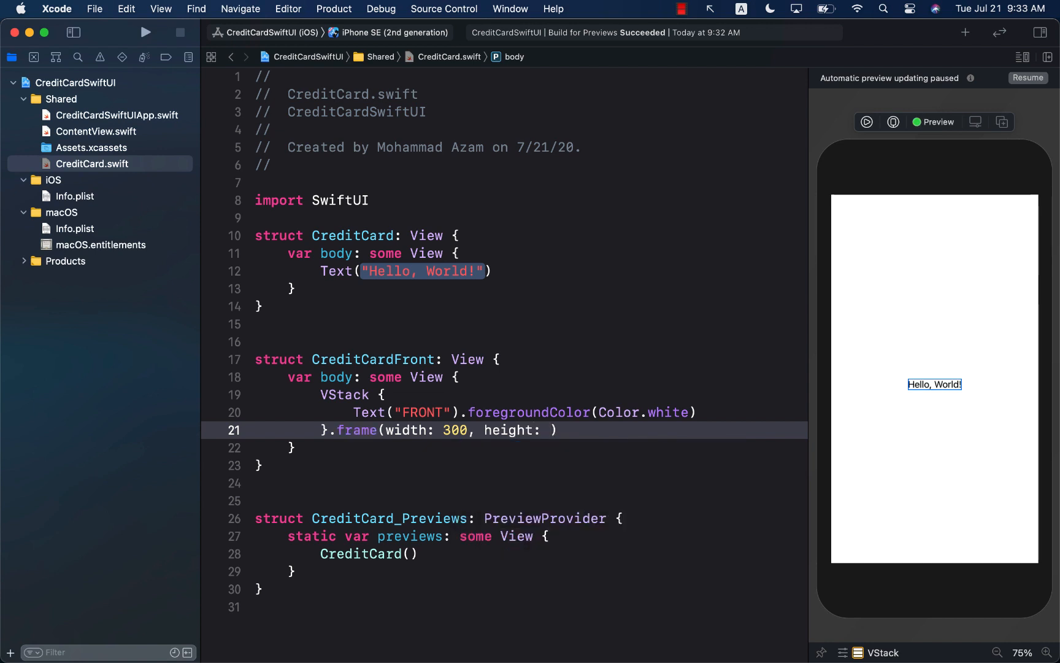
{"action": "type", "text": "200"}
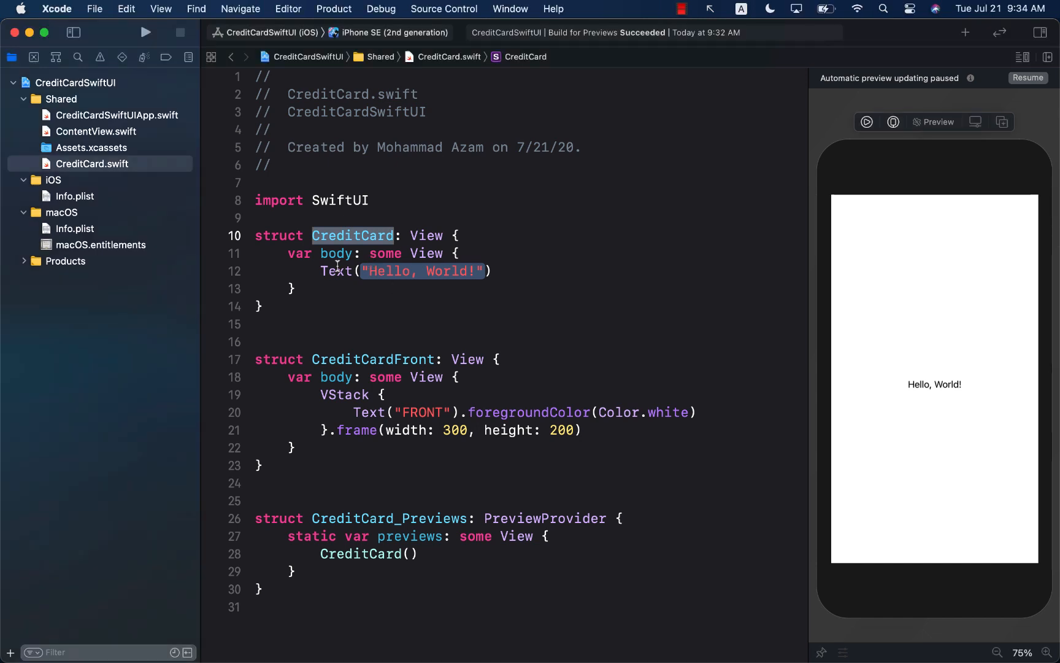
Replace CreditCard's 'Hello, World!' text with CreditCardFront() and add a line after the frame.
{"action": "type", "text": "CreditCardFront"}
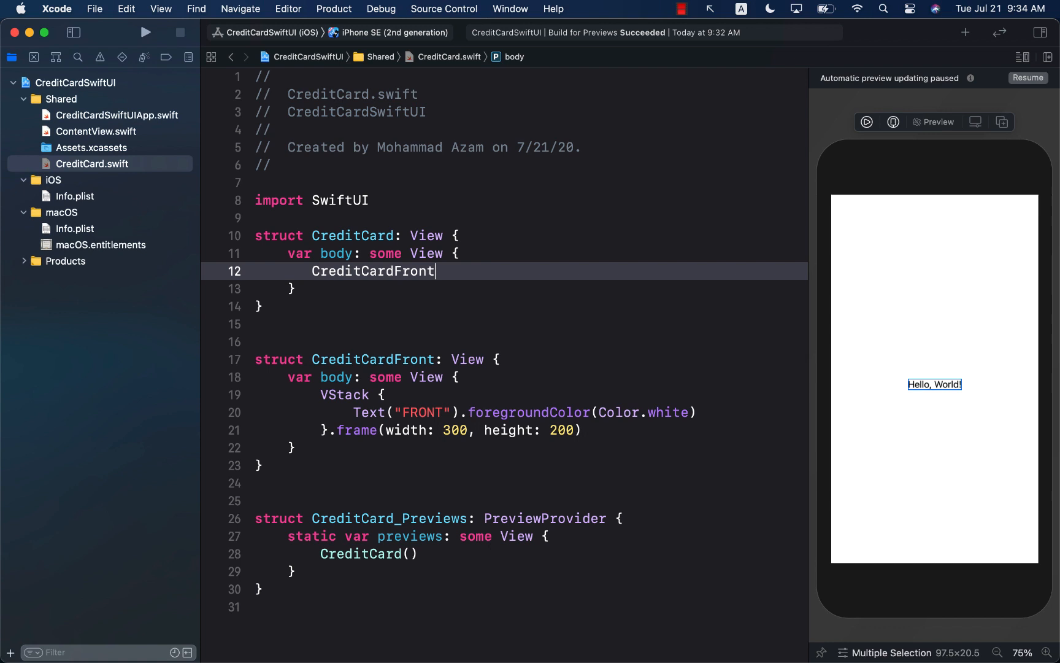
{"action": "type", "text": "()"}
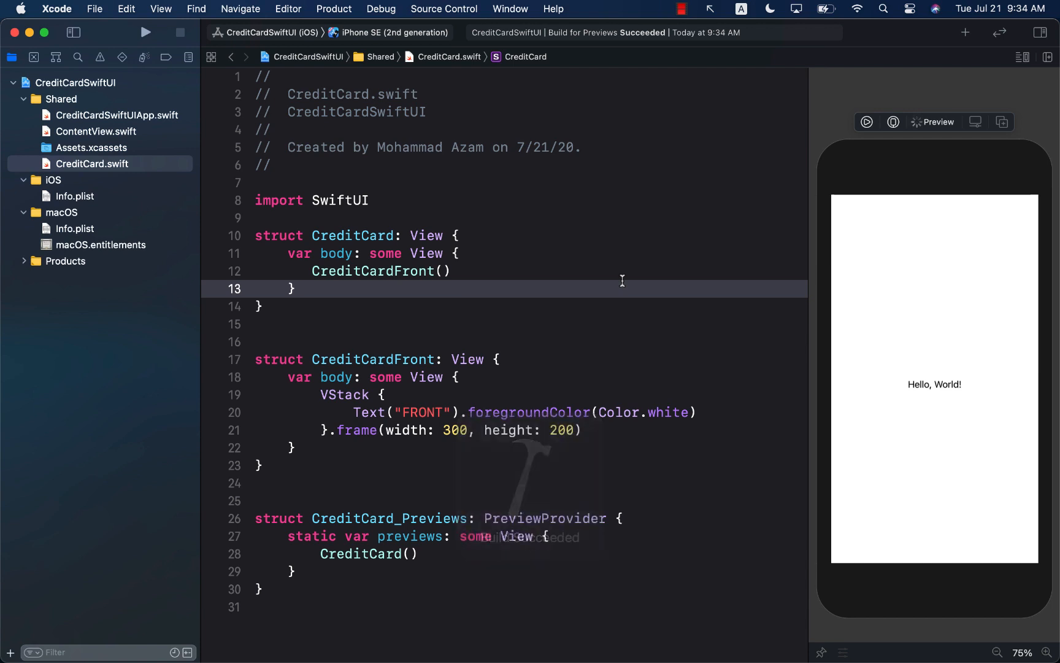
{"action": "left_click", "coordinate": [297, 289]}
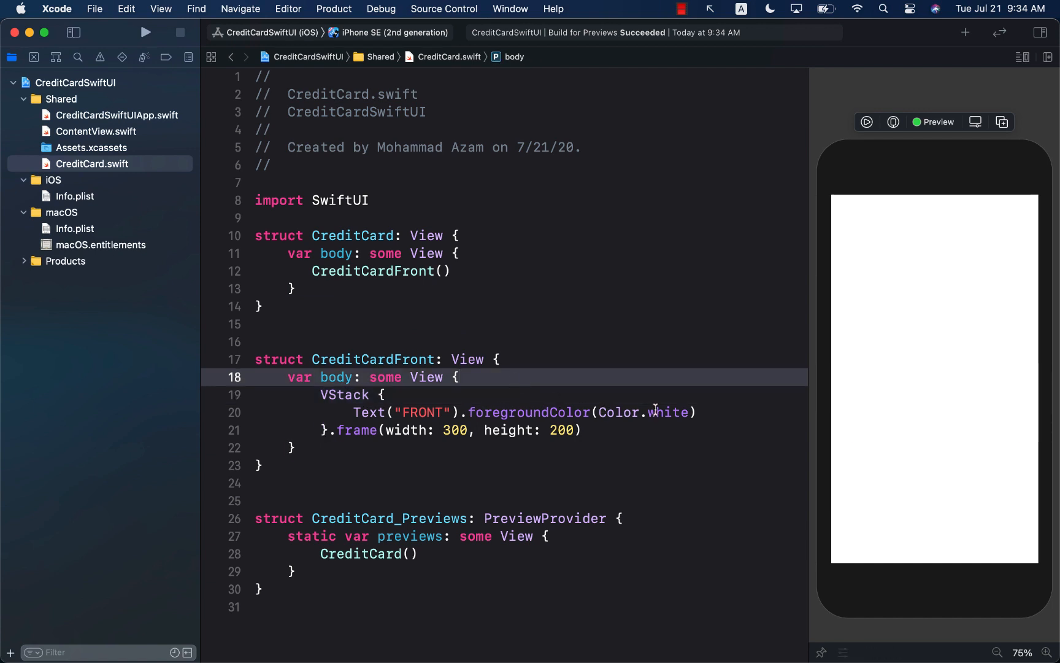
{"action": "double_click", "coordinate": [668, 413]}
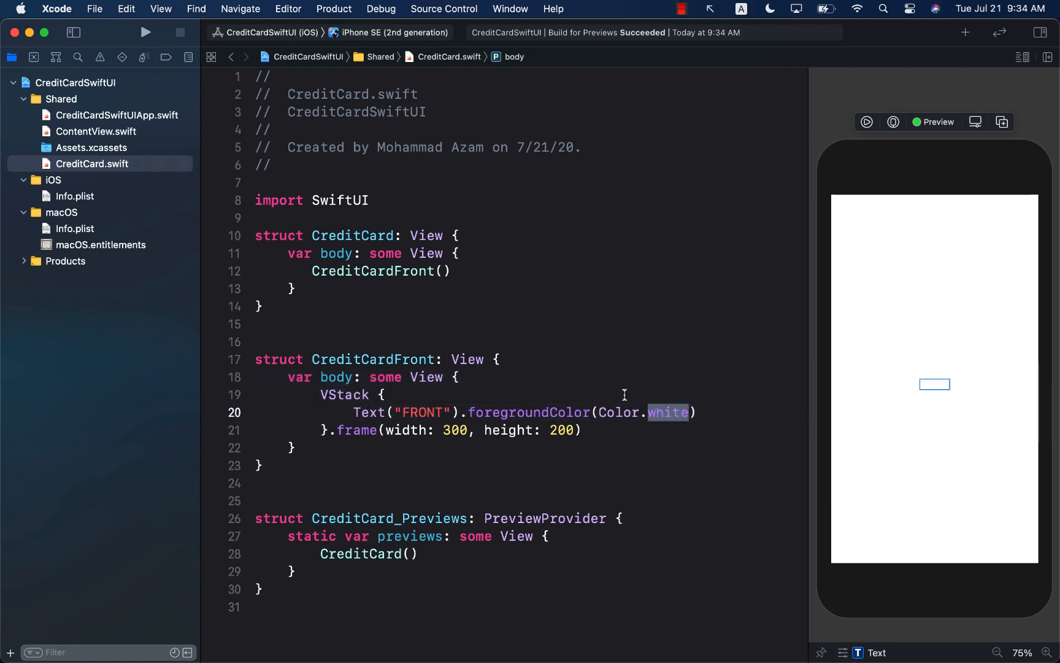
{"action": "left_click", "coordinate": [627, 430]}
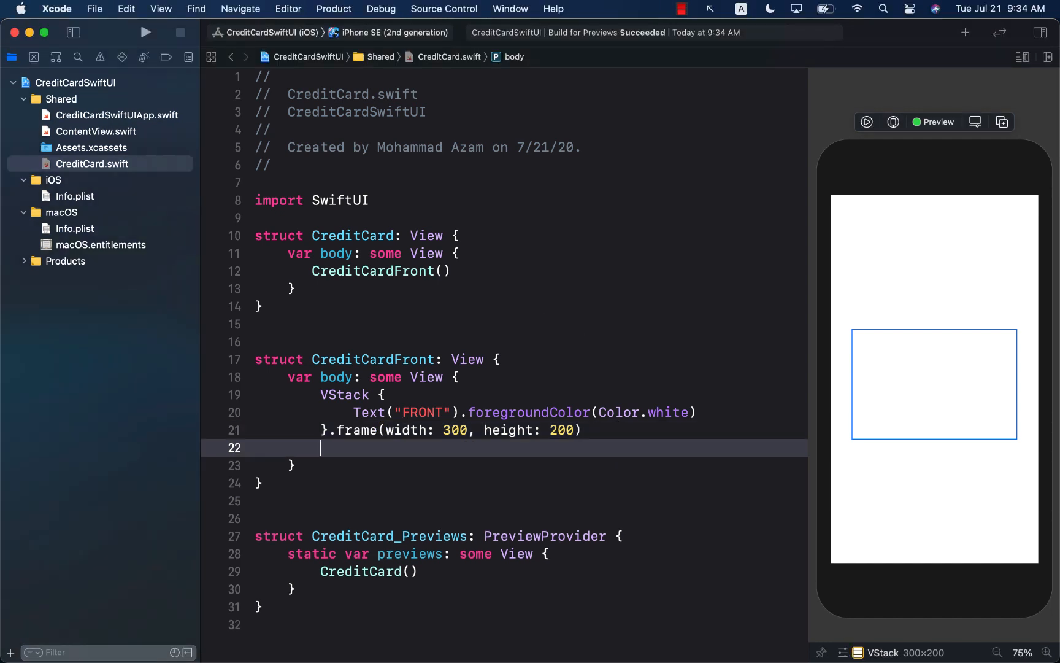
Add a red-to-blue LinearGradient background from leading to trailing.
{"action": "type", "text": ".background("}
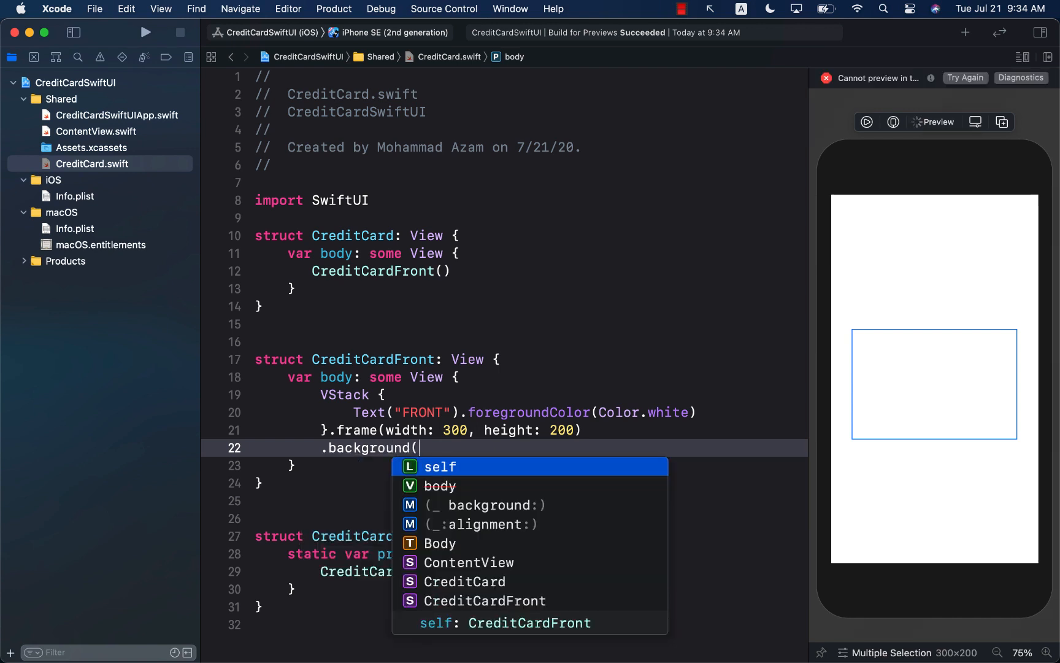
{"action": "type", "text": "Linea)"}
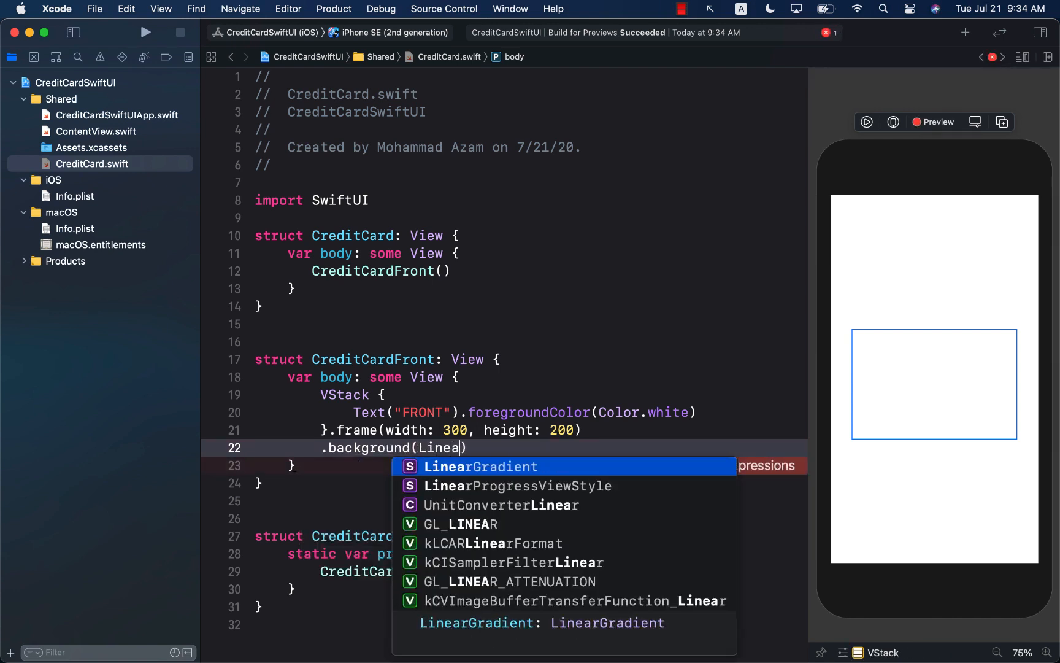
{"action": "left_click", "coordinate": [480, 467]}
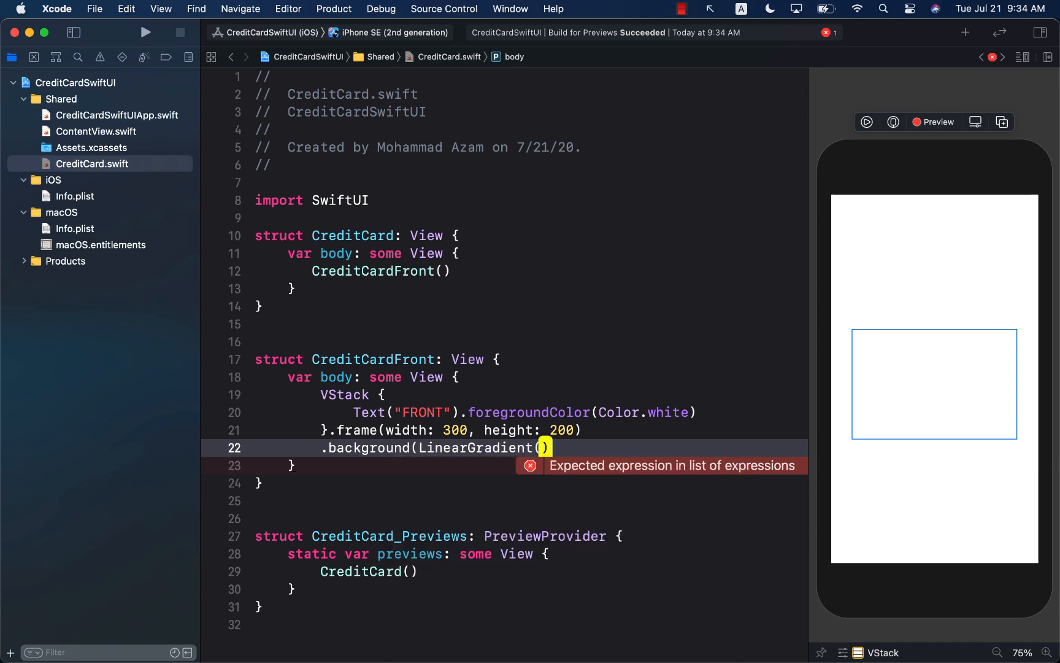
{"action": "type", "text": "gradient: Gradient(colors: [Color.red, Color.blue]), startPoint: .leading, endPoint: .trailing))"}
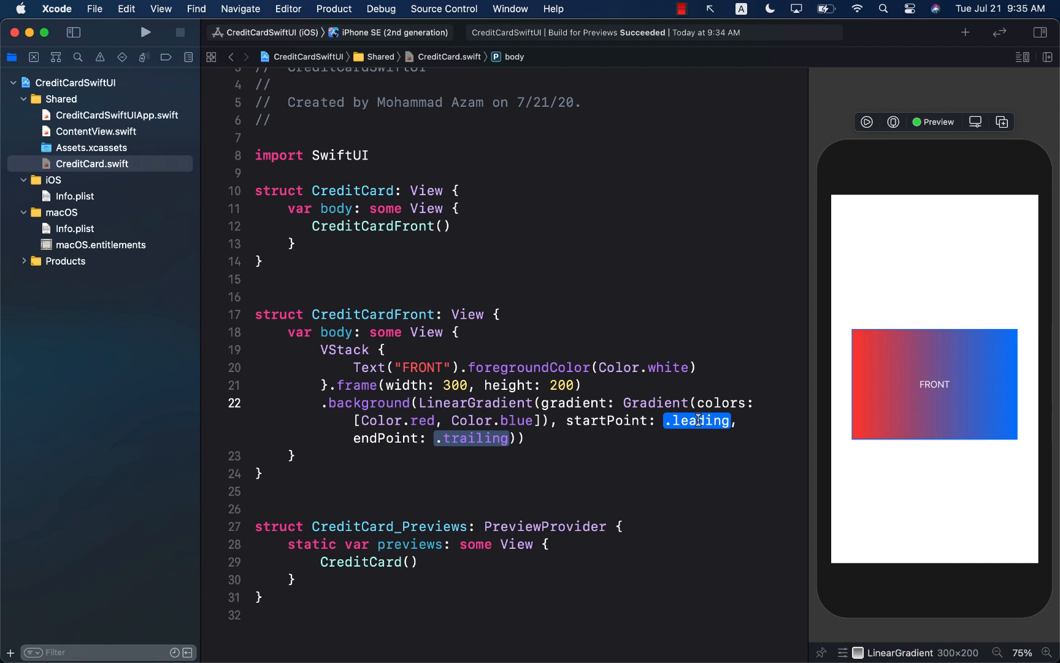
{"action": "left_click", "coordinate": [472, 438]}
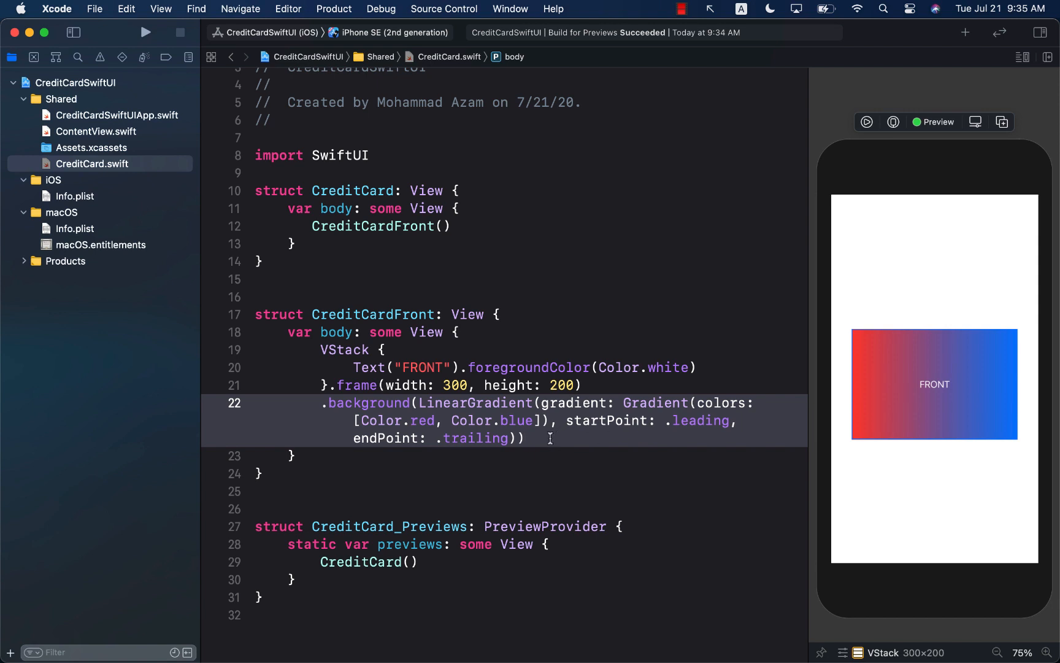
Add .cornerRadius(10) after the background modifier.
{"action": "type", "text": ".cornerRadius(3.0"}
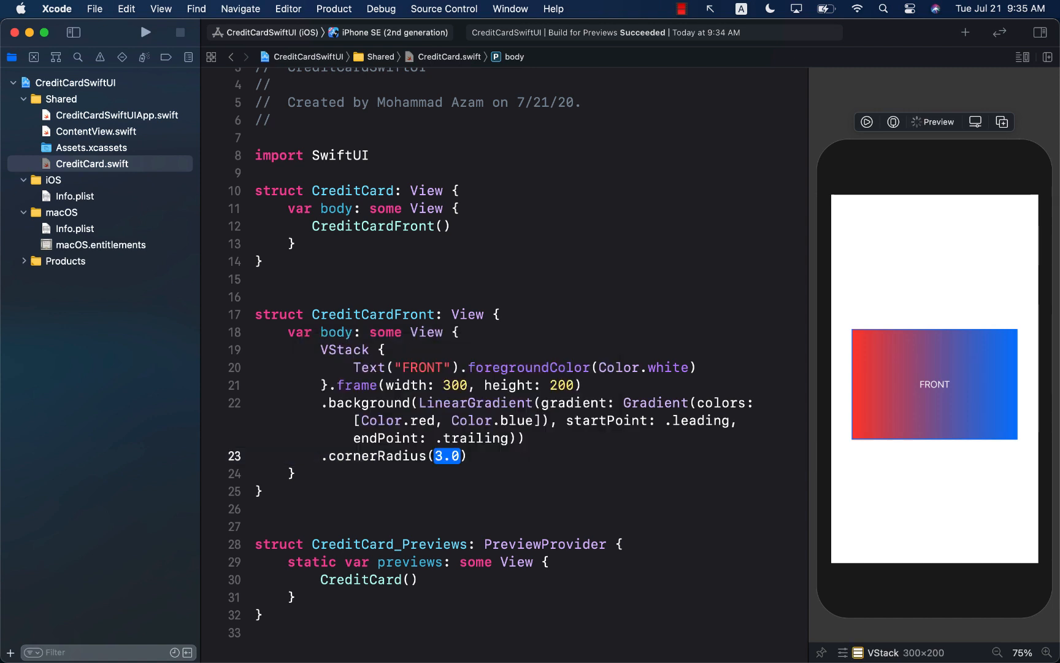
{"action": "type", "text": "10"}
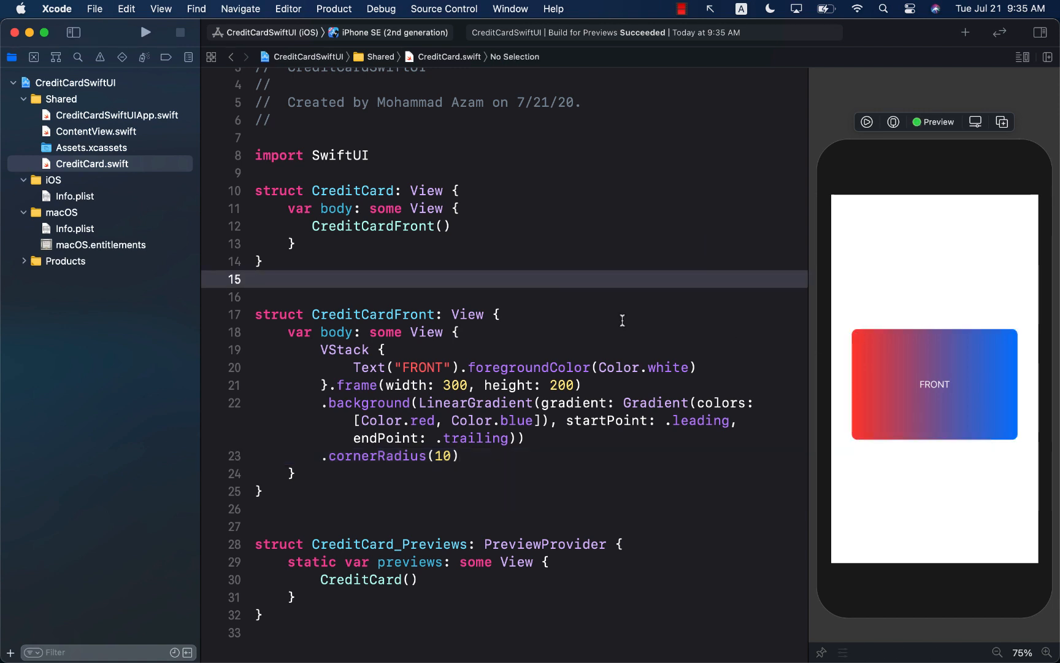
{"action": "mouse_move", "coordinate": [420, 350]}
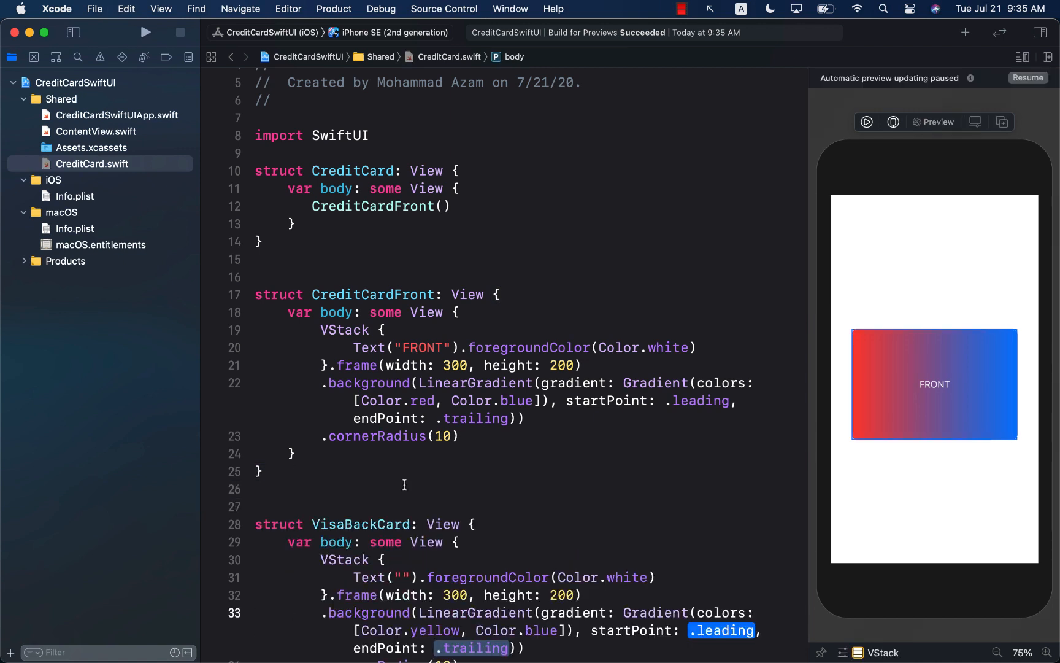
Rename the pasted copy to CreditCardBack with empty text and a yellow-to-blue gradient.
{"action": "type", "text": "C"}
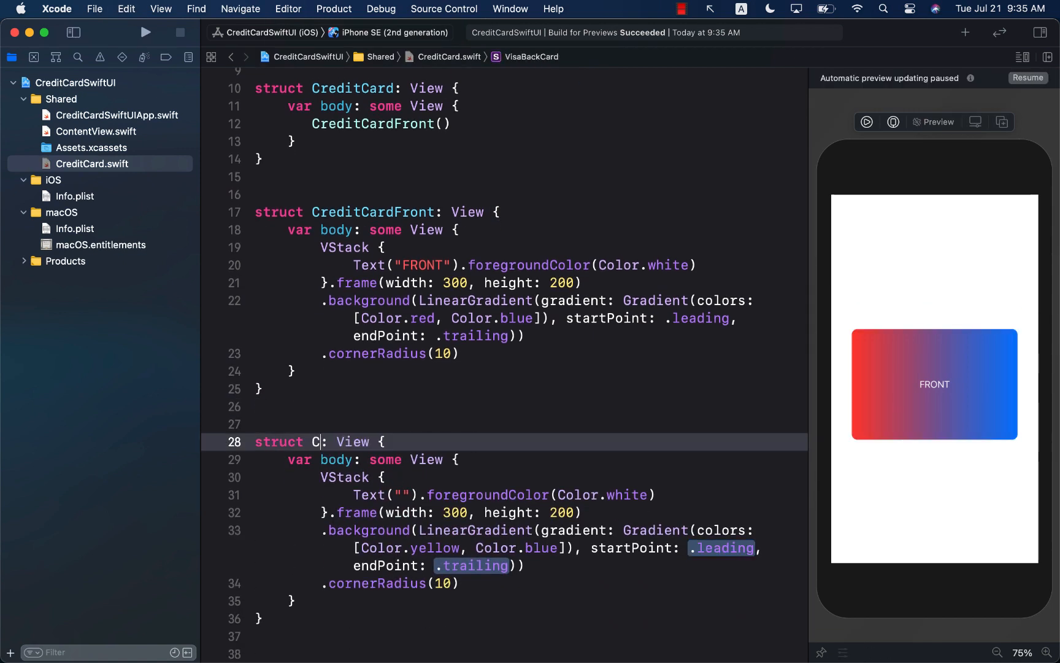
{"action": "type", "text": "reditCardBack"}
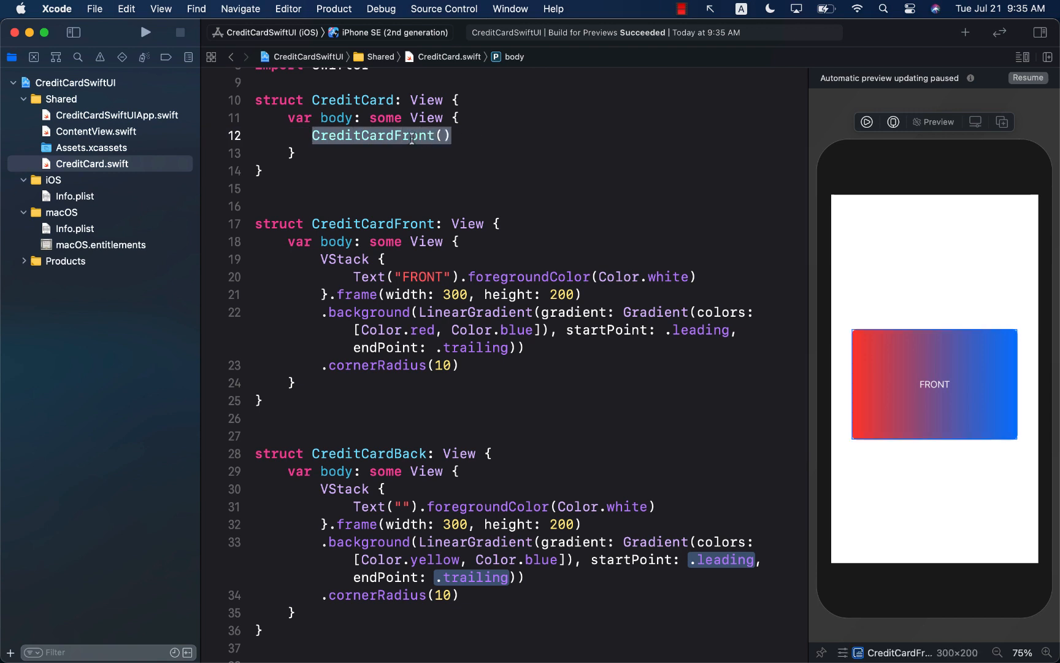
Wrap CreditCardFront() in a VStack and add CreditCardBack() below it.
{"action": "type", "text": "V"}
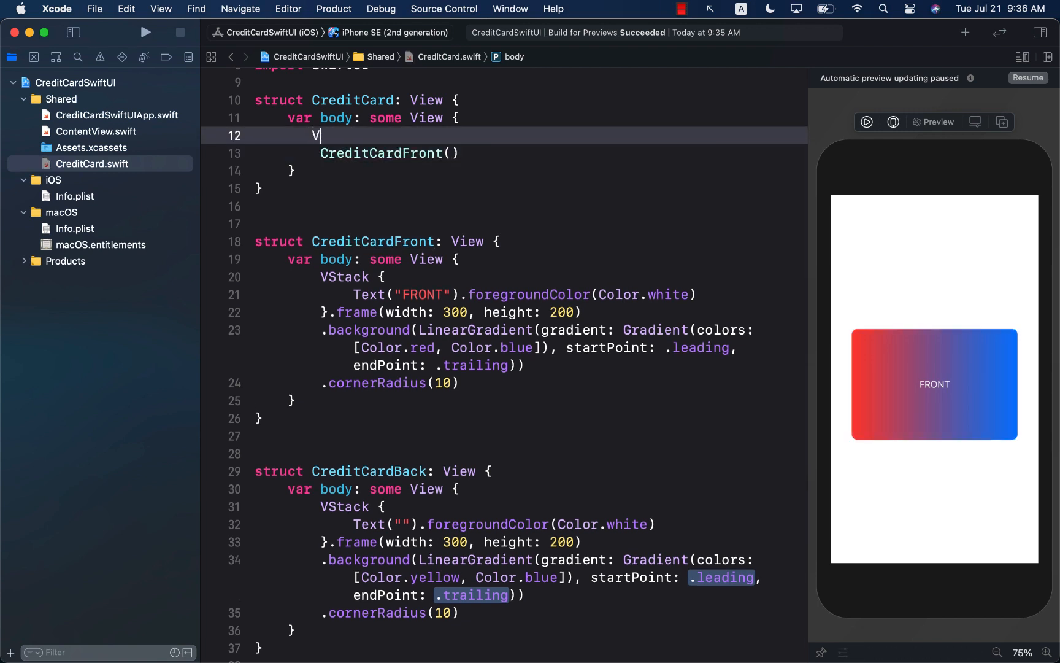
{"action": "type", "text": "Stack {"}
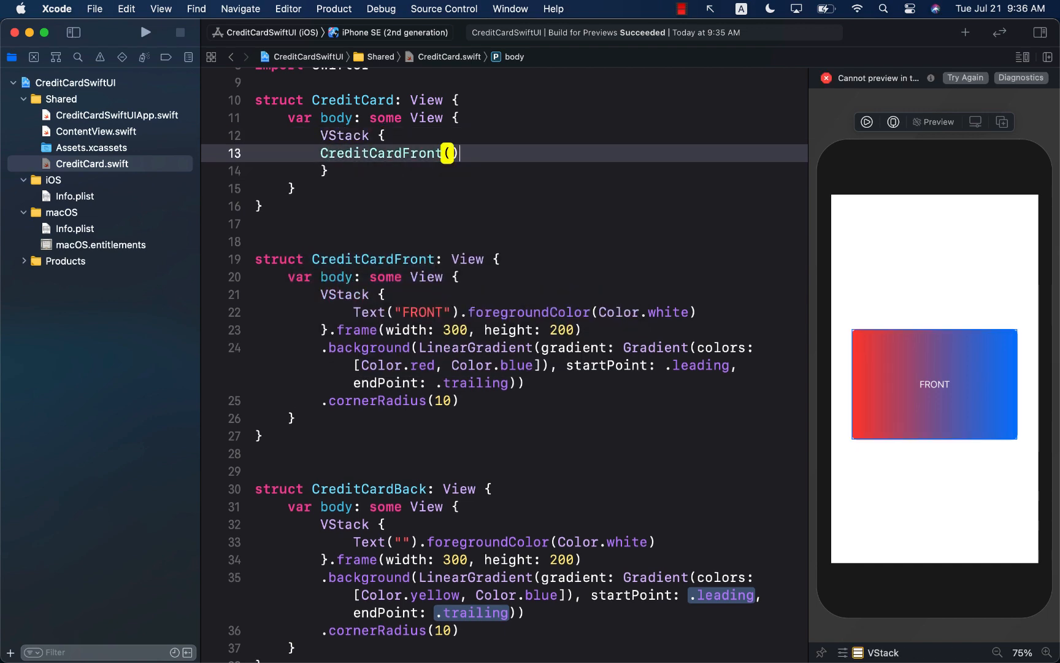
{"action": "type", "text": "CreditCardBack("}
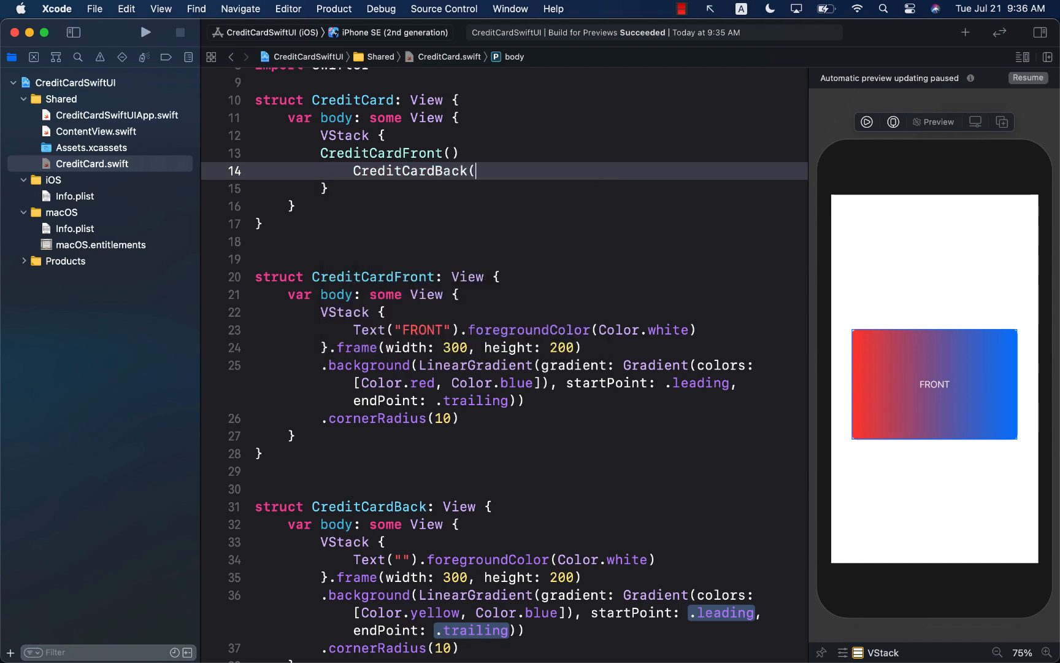
{"action": "type", "text": ")"}
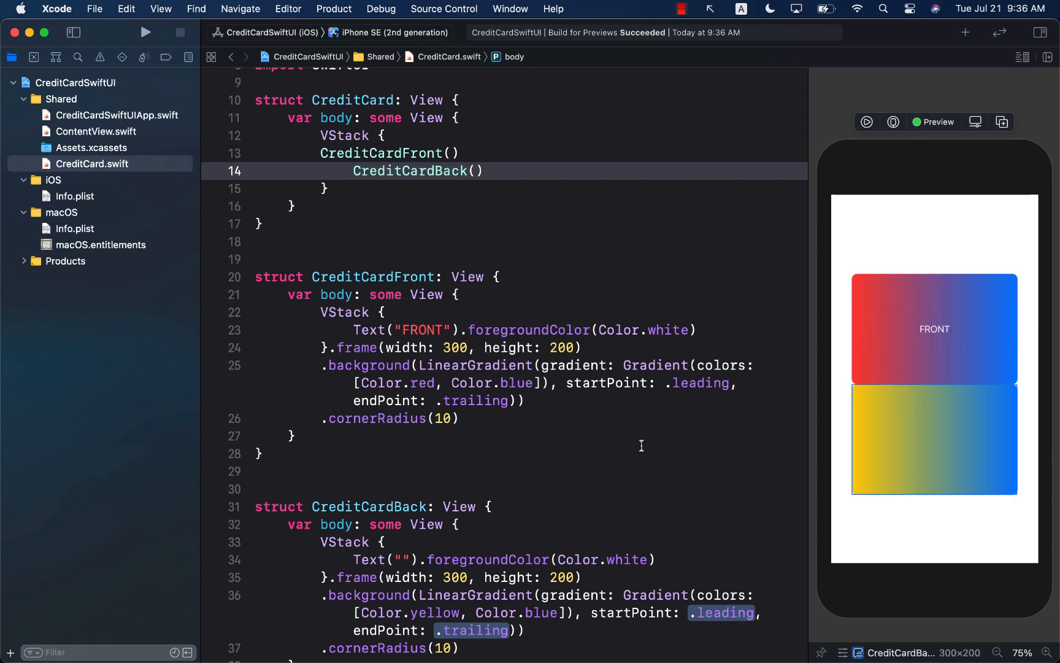
{"action": "scroll", "scroll_direction": "down", "scroll_amount": 3}
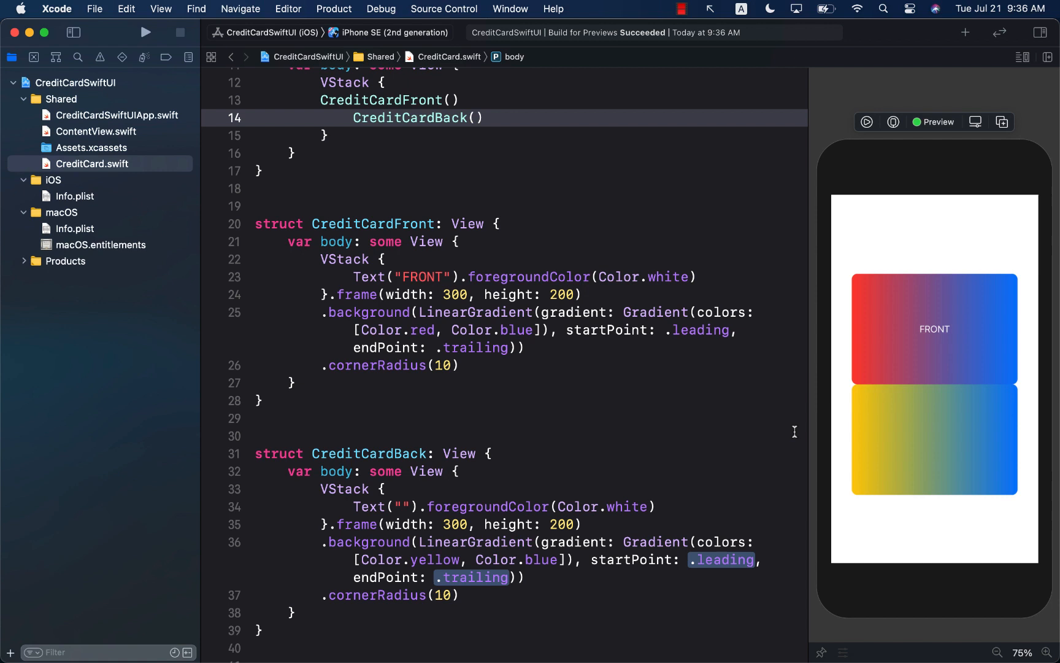
{"action": "left_click", "coordinate": [556, 348]}
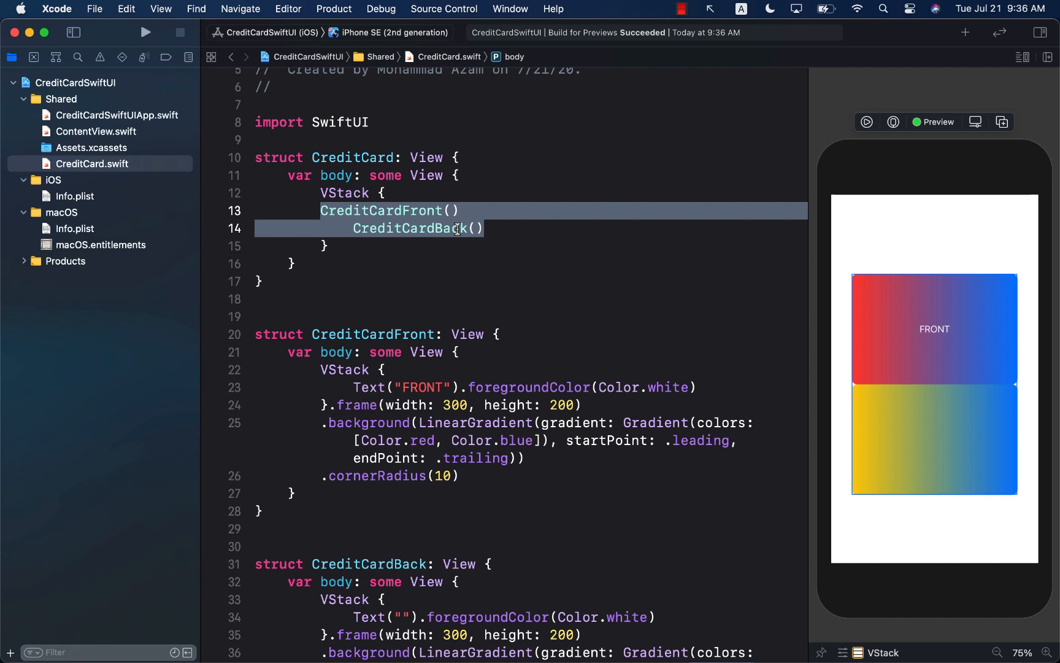
{"action": "mouse_move", "coordinate": [394, 157]}
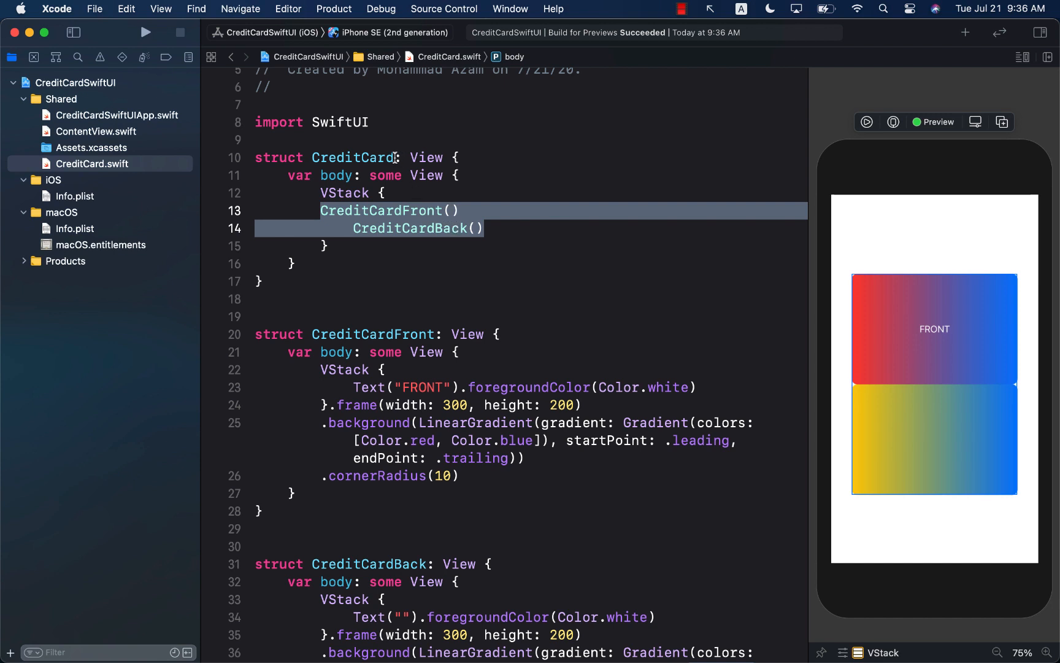
Make CreditCard generic over <Content> with 'where Content: View'.
{"action": "left_click", "coordinate": [390, 158]}
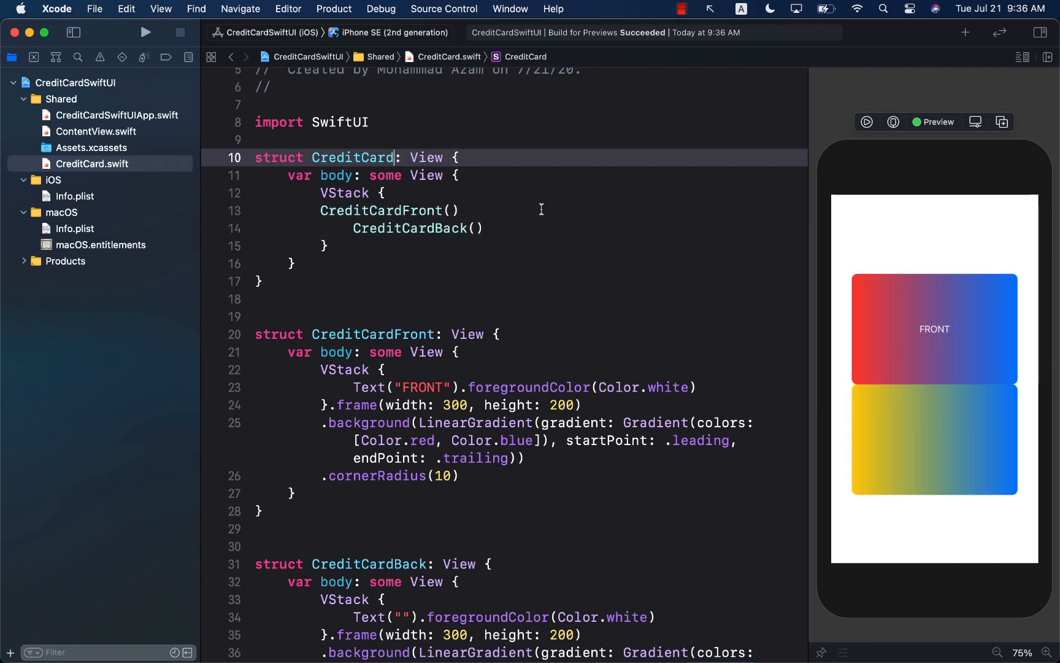
{"action": "type", "text": "<"}
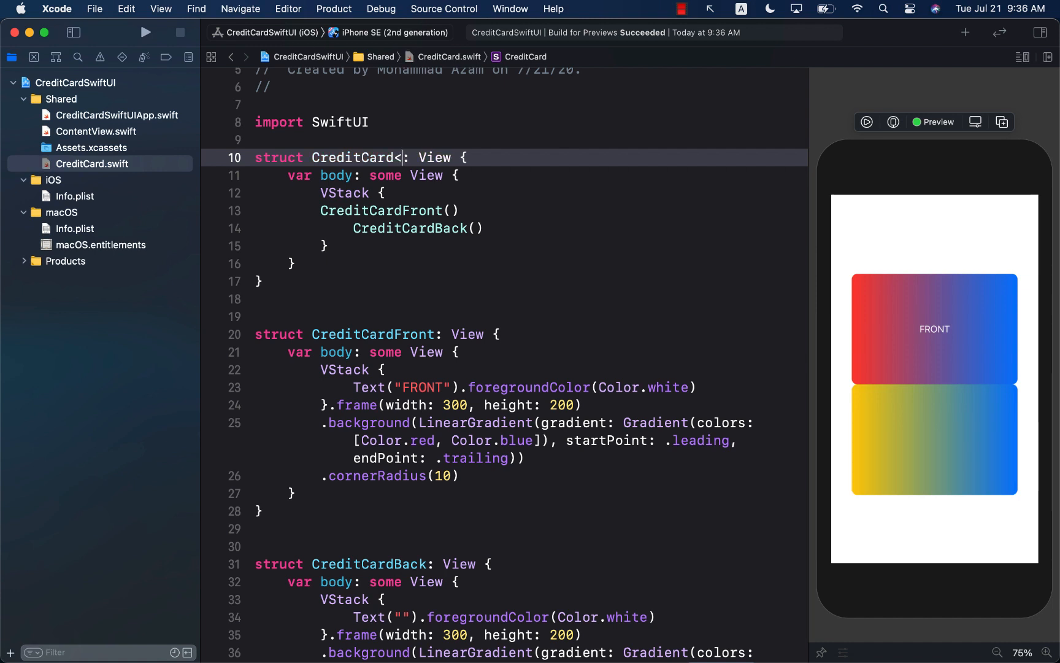
{"action": "type", "text": "Content>"}
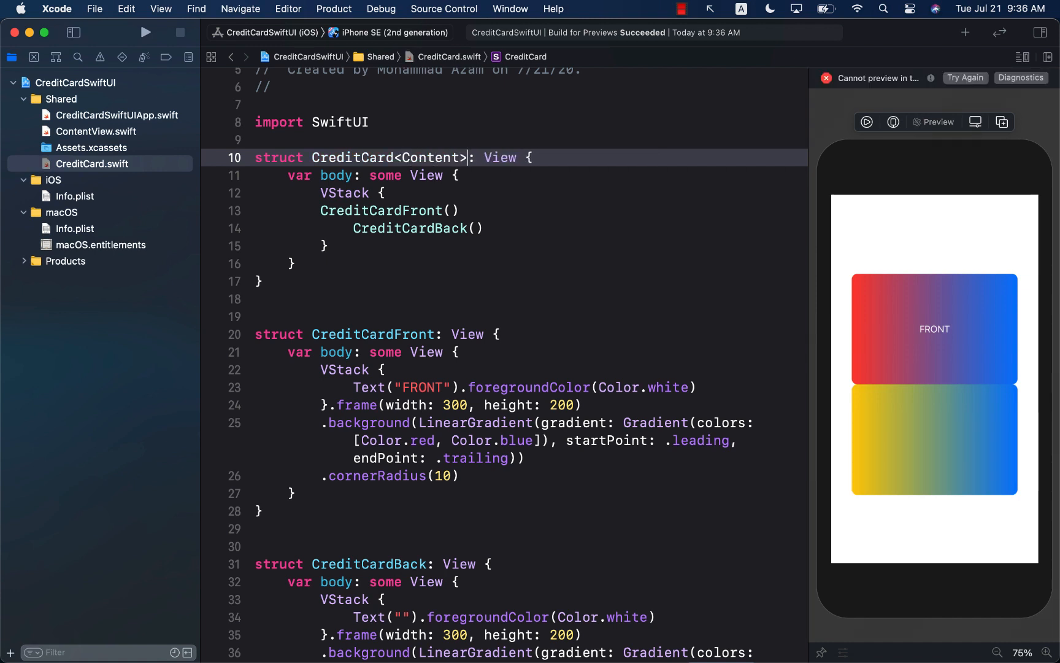
{"action": "double_click", "coordinate": [430, 157]}
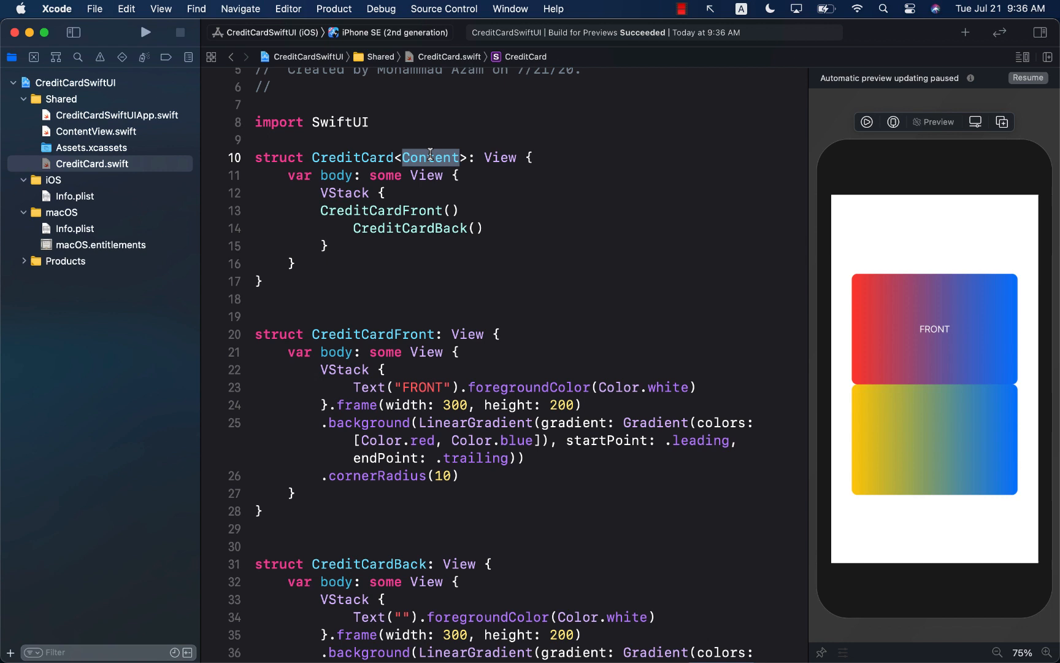
{"action": "type", "text": "where Content: Vie"}
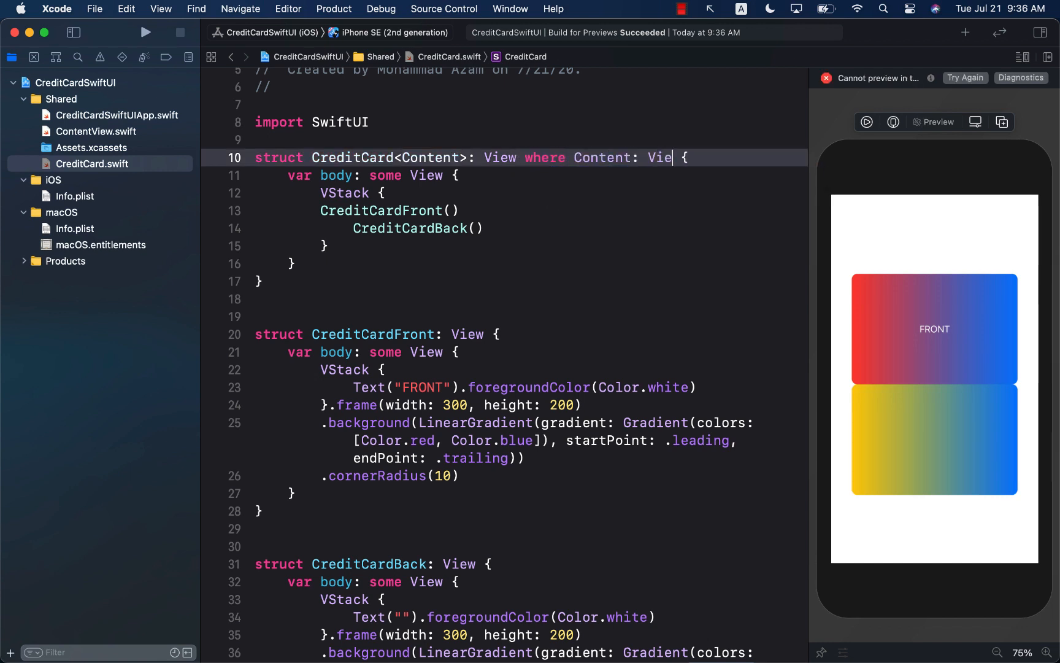
{"action": "type", "text": "w"}
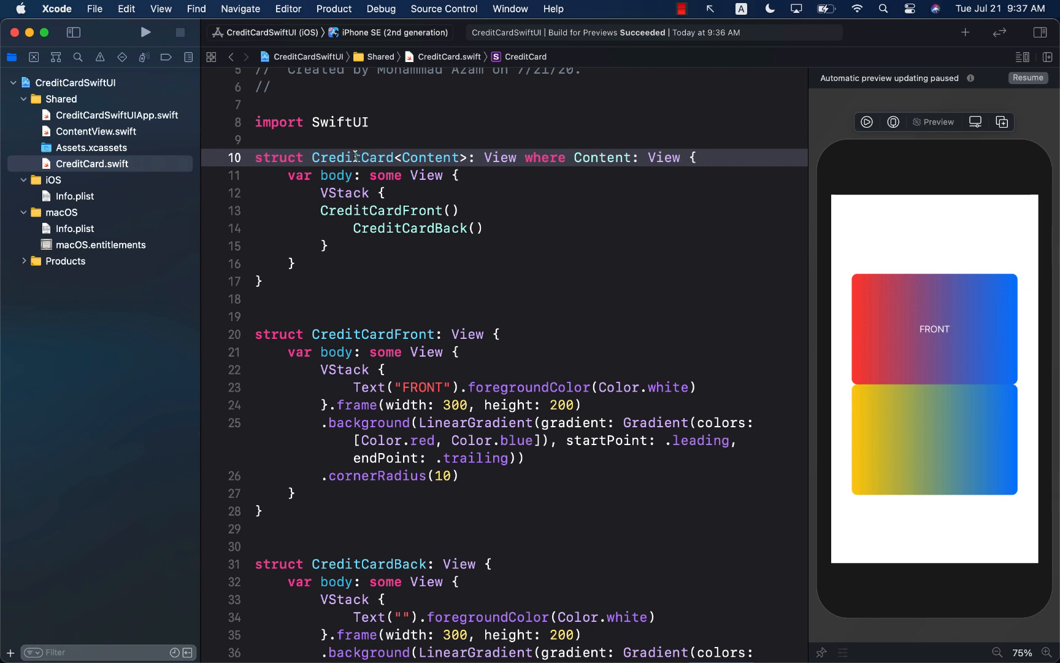
{"action": "double_click", "coordinate": [352, 157]}
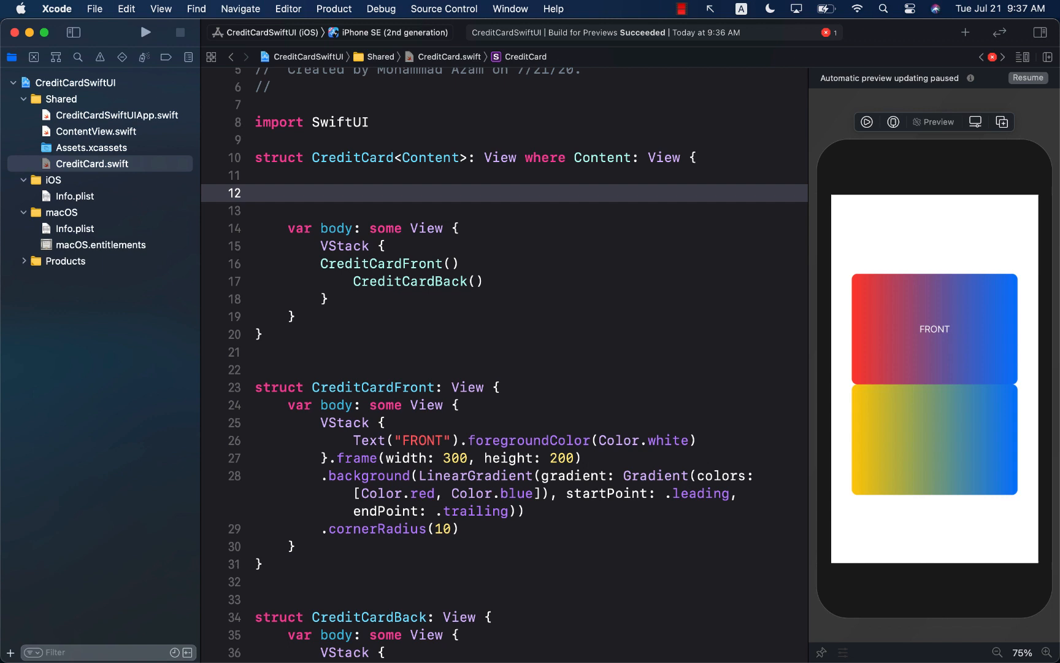
Place the caret on the empty line inside CreditCard above body.
{"action": "left_click", "coordinate": [276, 192]}
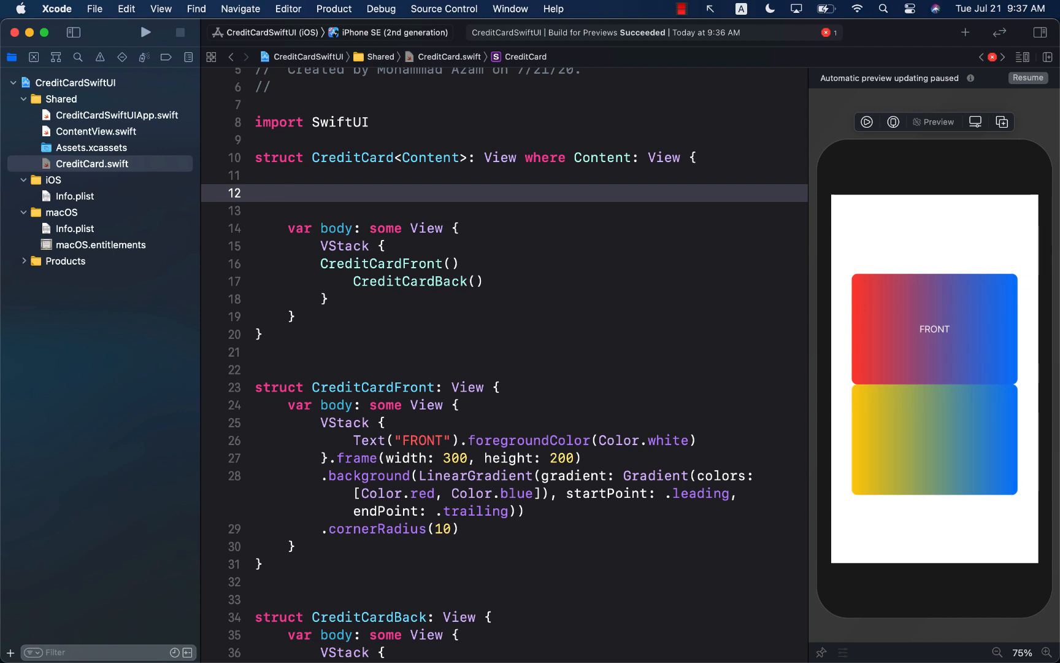
{"action": "left_click", "coordinate": [288, 192]}
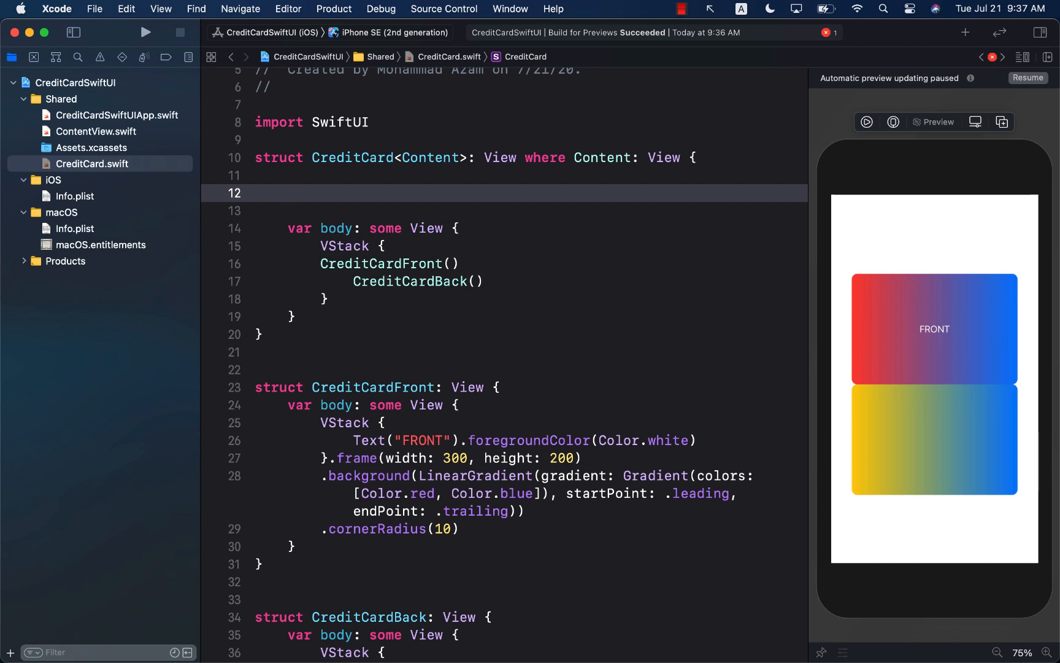
{"action": "left_click", "coordinate": [287, 193]}
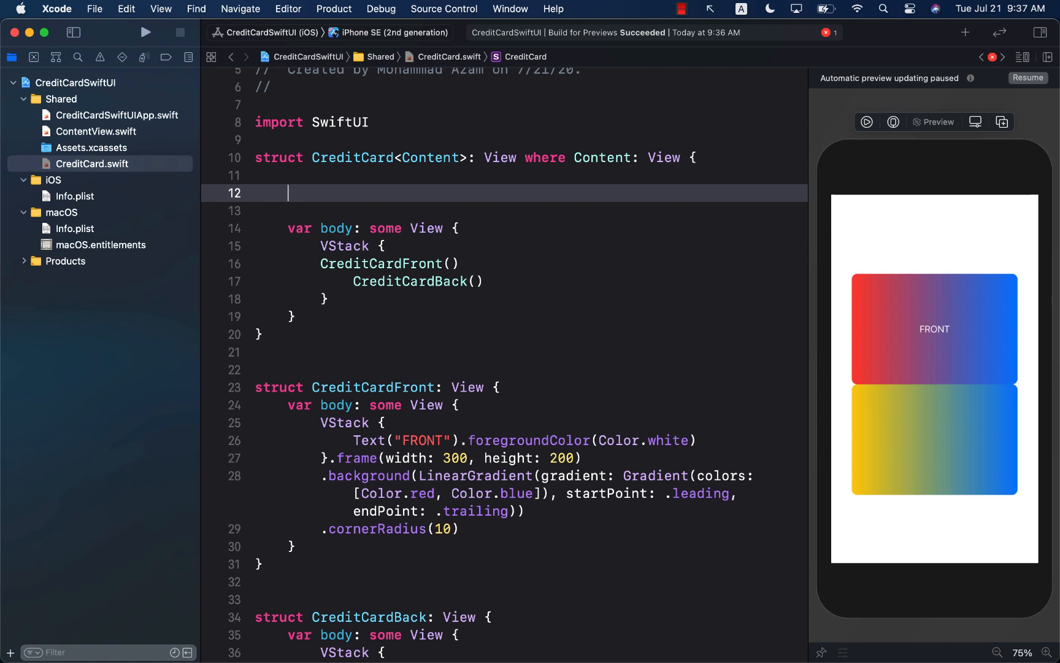
Add 'var content: () -> Content' to CreditCard and replace the body's VStack with content().
{"action": "type", "text": "var content"}
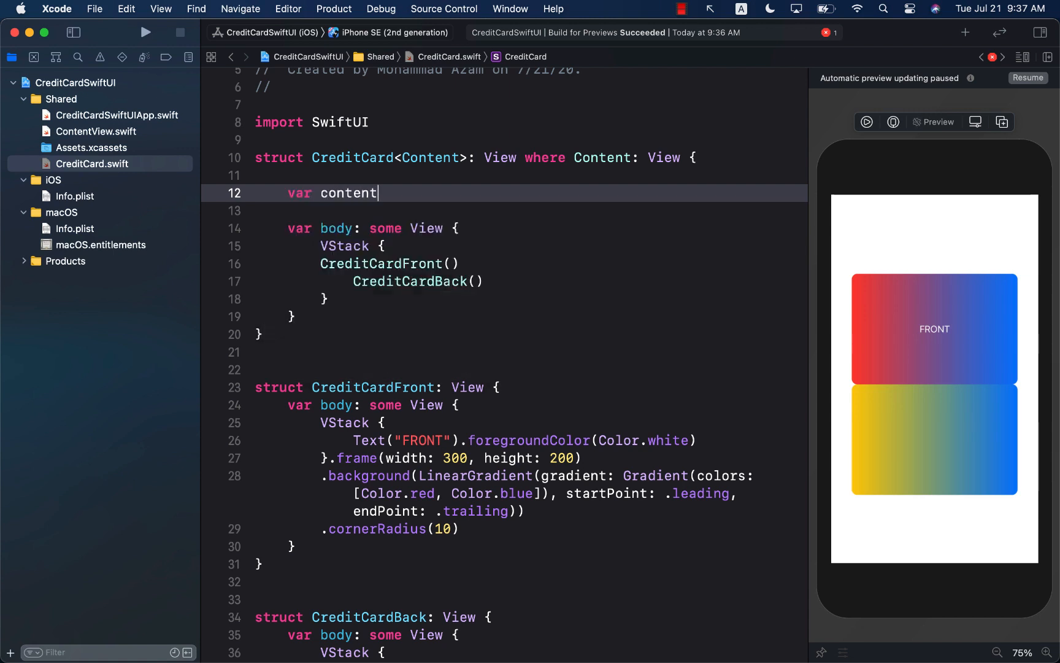
{"action": "type", "text": ": () -> Content"}
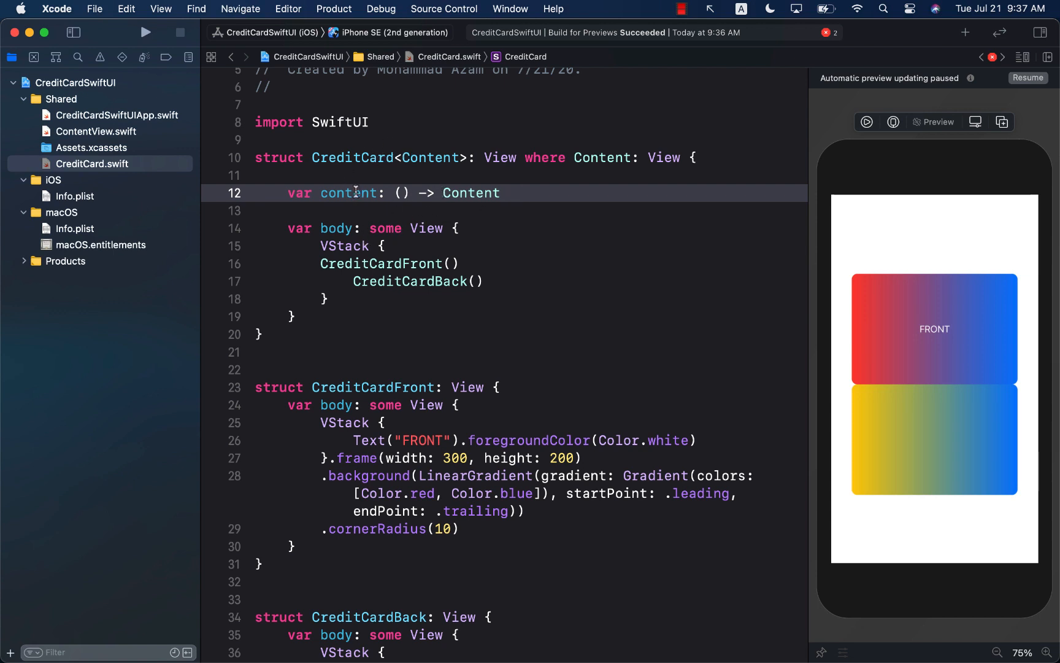
{"action": "double_click", "coordinate": [352, 157]}
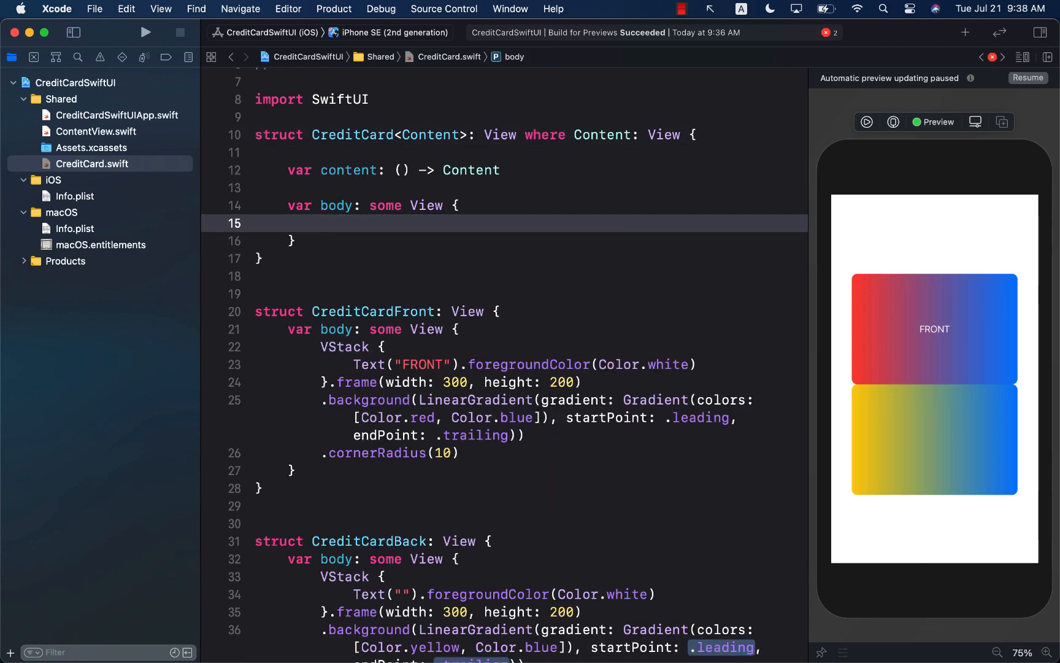
{"action": "type", "text": "content()"}
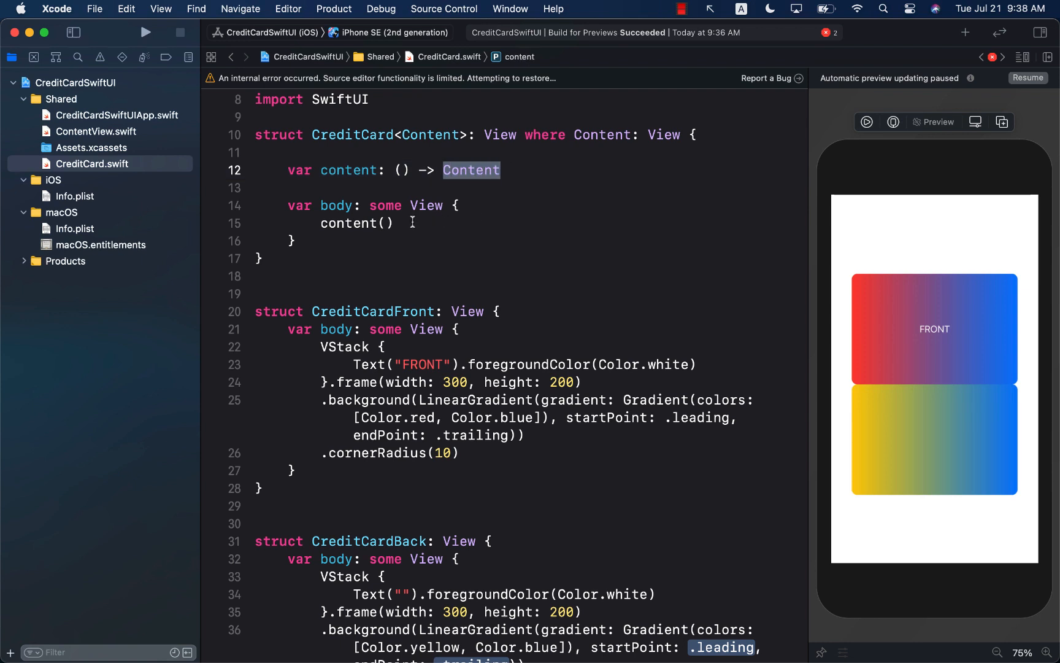
{"action": "left_click", "coordinate": [411, 223]}
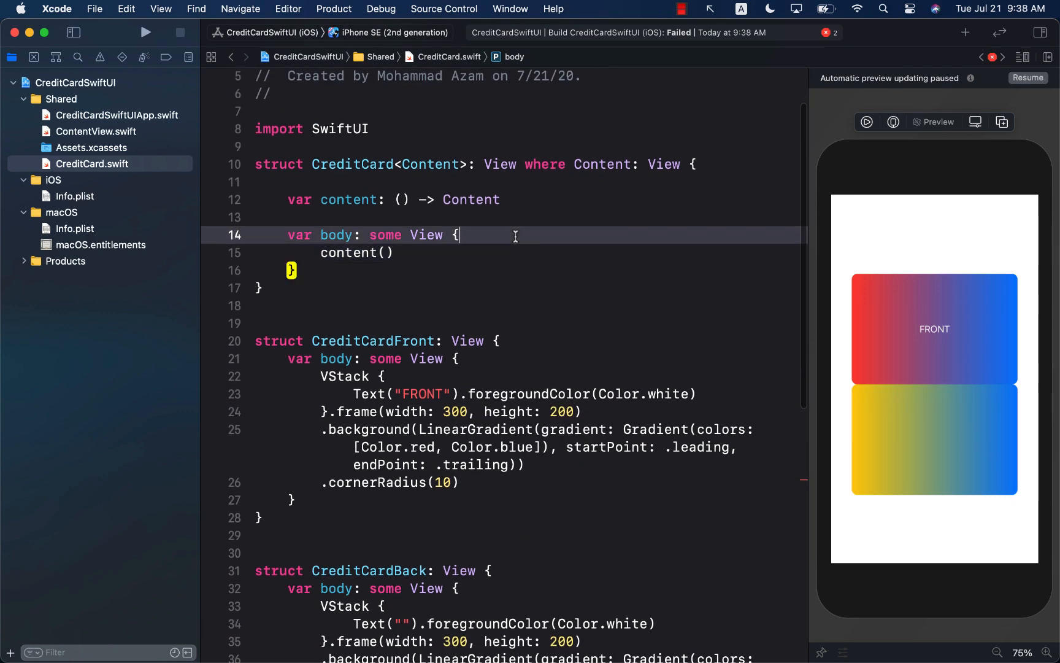
Change the CreditCard preview to CreditCard<CreditCardFront>(content: { CreditCardFront() }), fixing the generic errors.
{"action": "scroll", "scroll_direction": "down", "scroll_amount": 3}
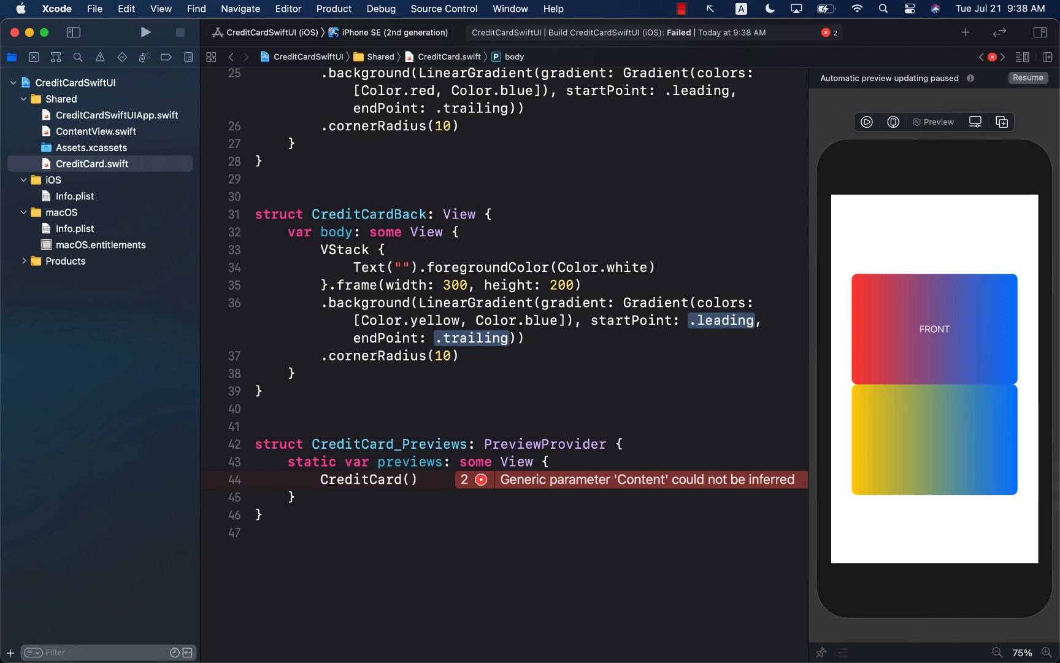
{"action": "mouse_move", "coordinate": [473, 255]}
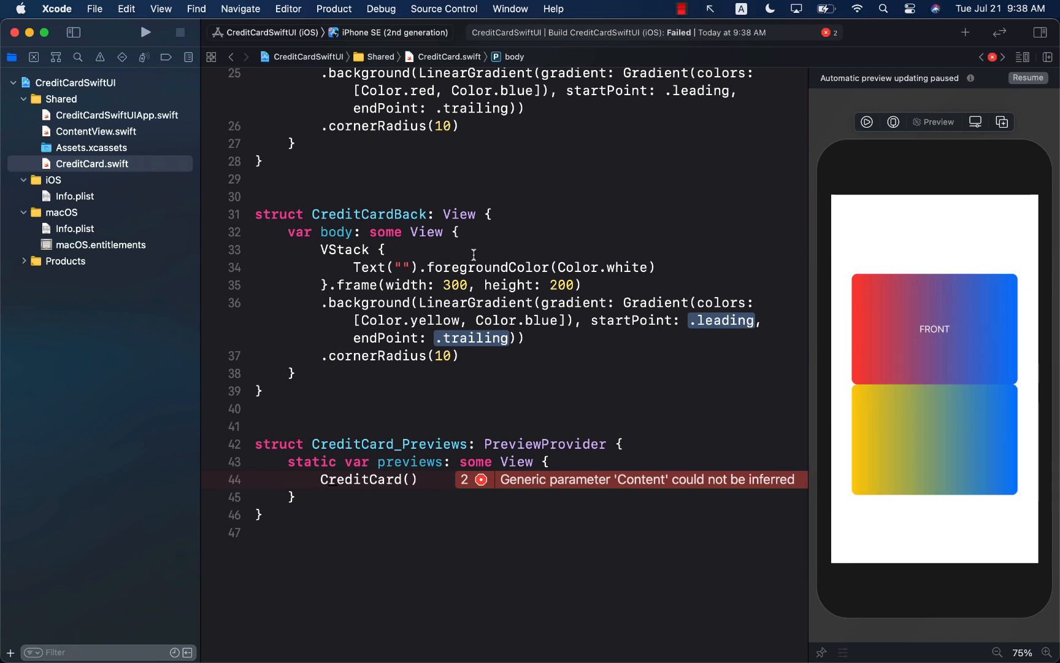
{"action": "left_click", "coordinate": [412, 479]}
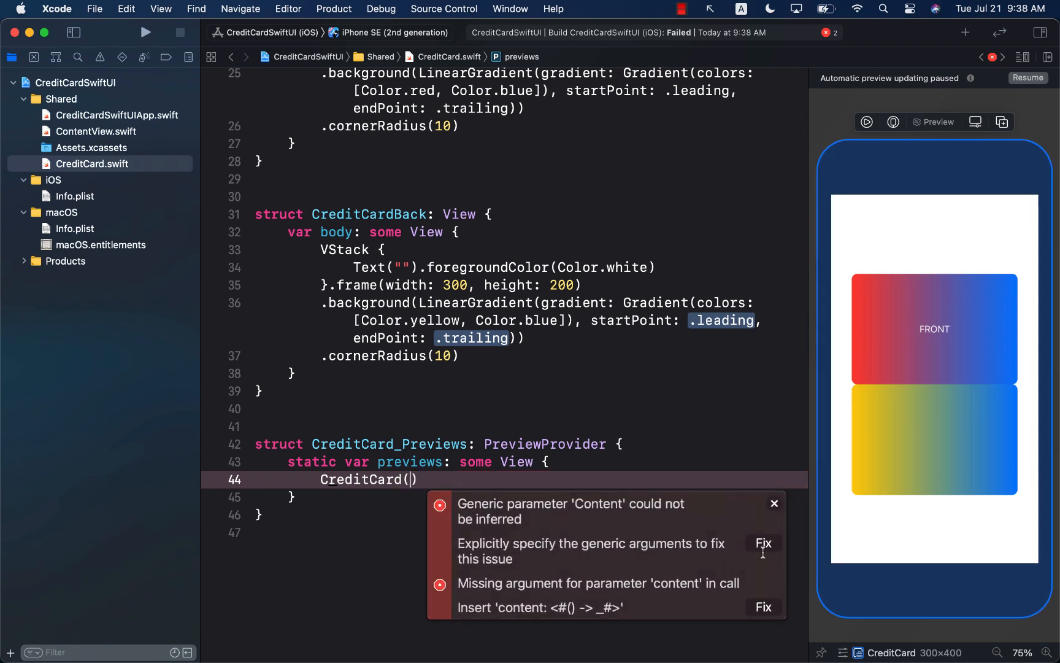
{"action": "left_click", "coordinate": [775, 503]}
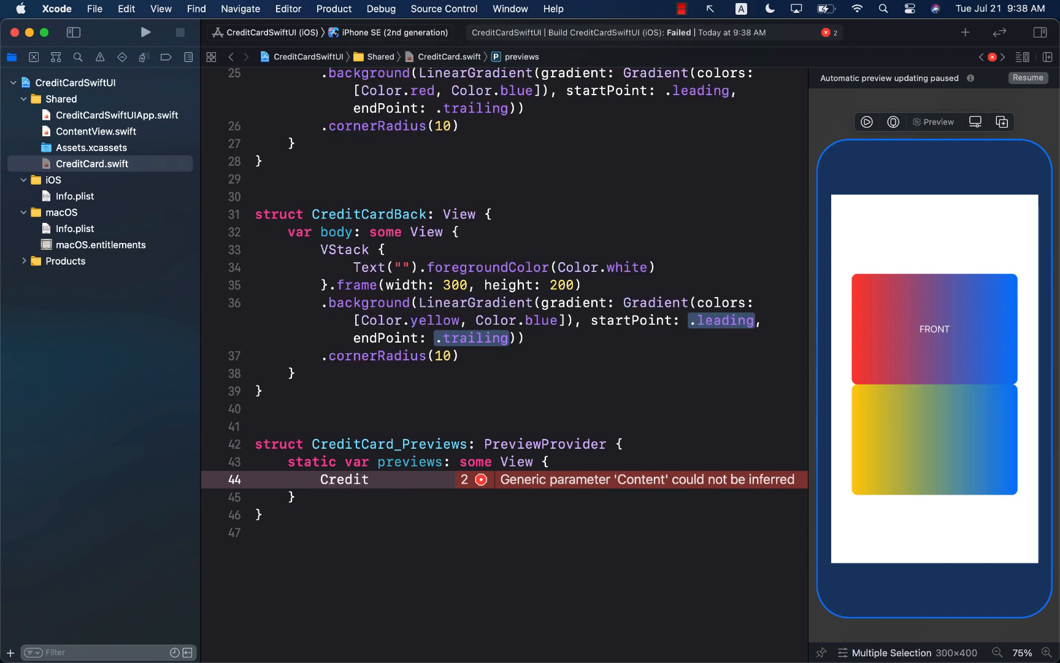
{"action": "type", "text": "Card(content:"}
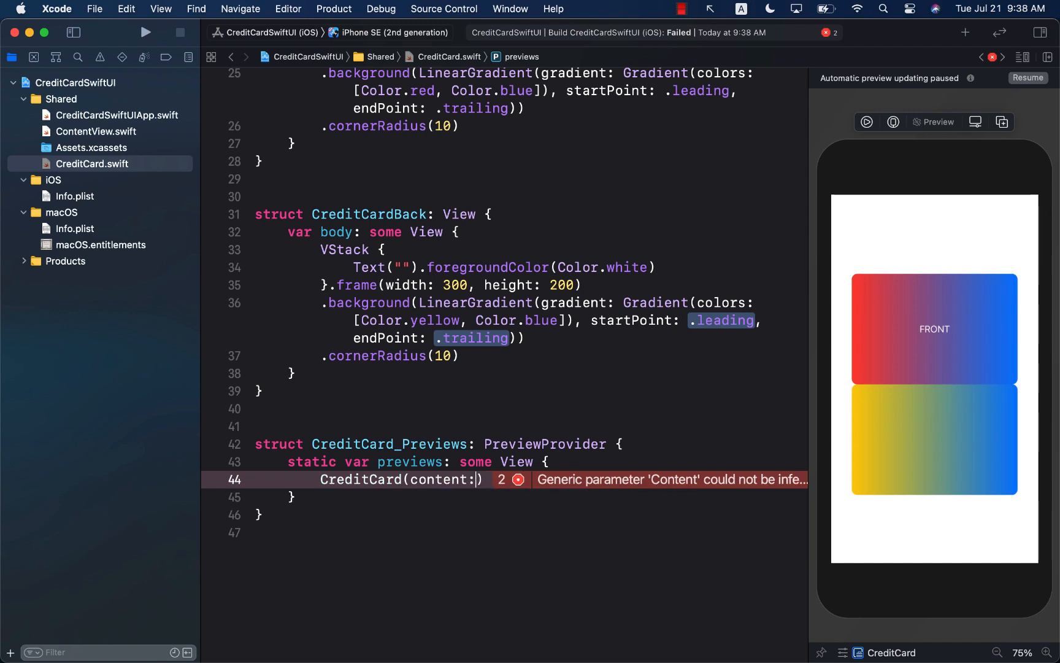
{"action": "type", "text": "()"}
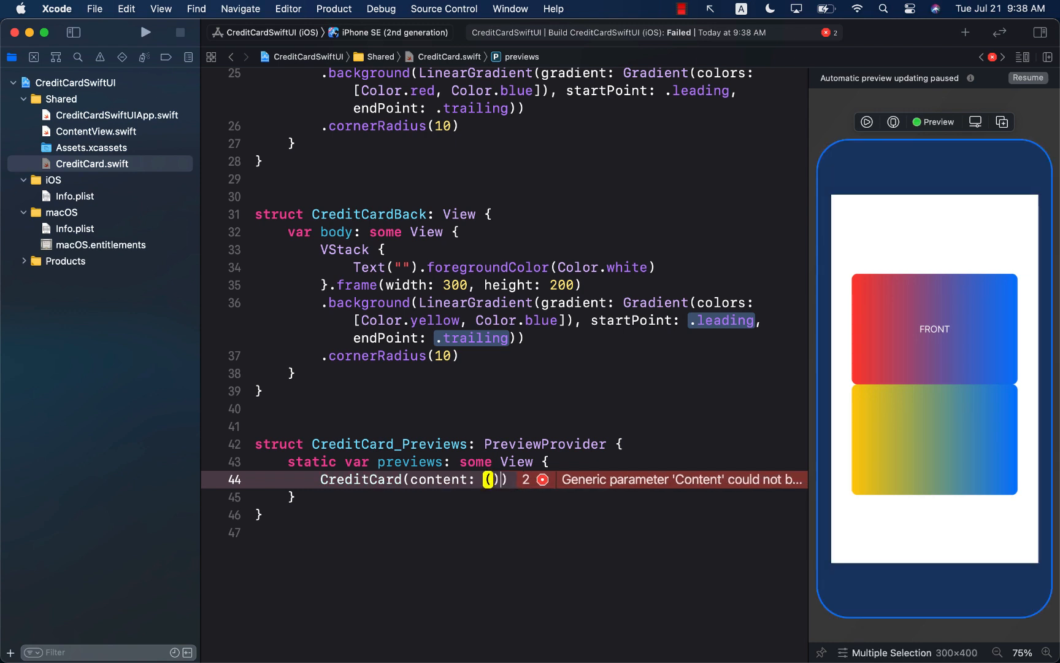
{"action": "key", "text": "Backspace"}
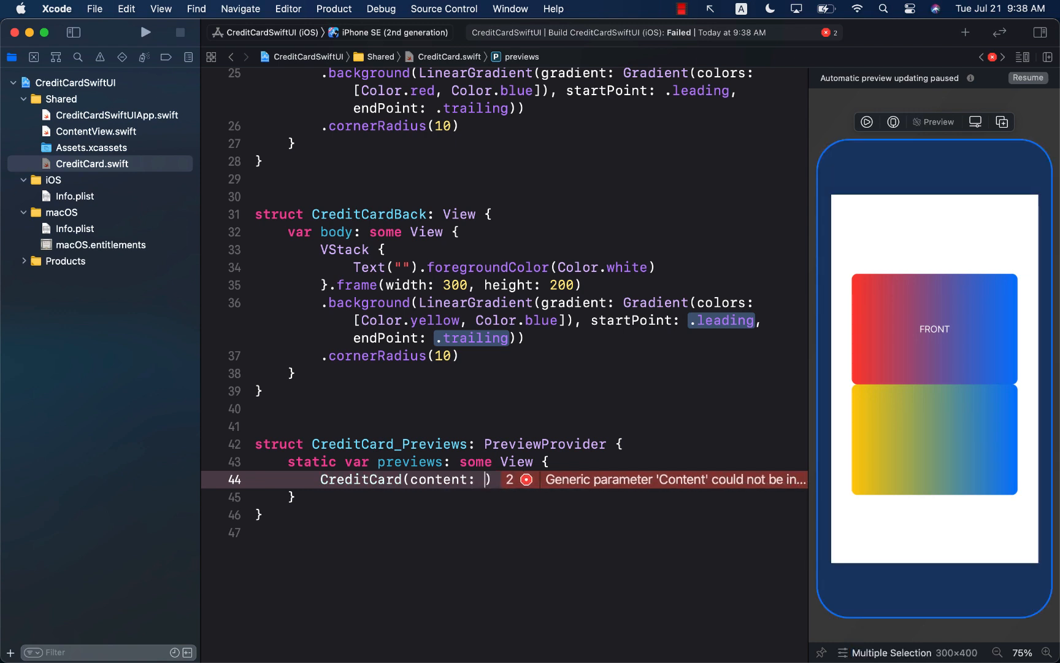
{"action": "type", "text": "{}"}
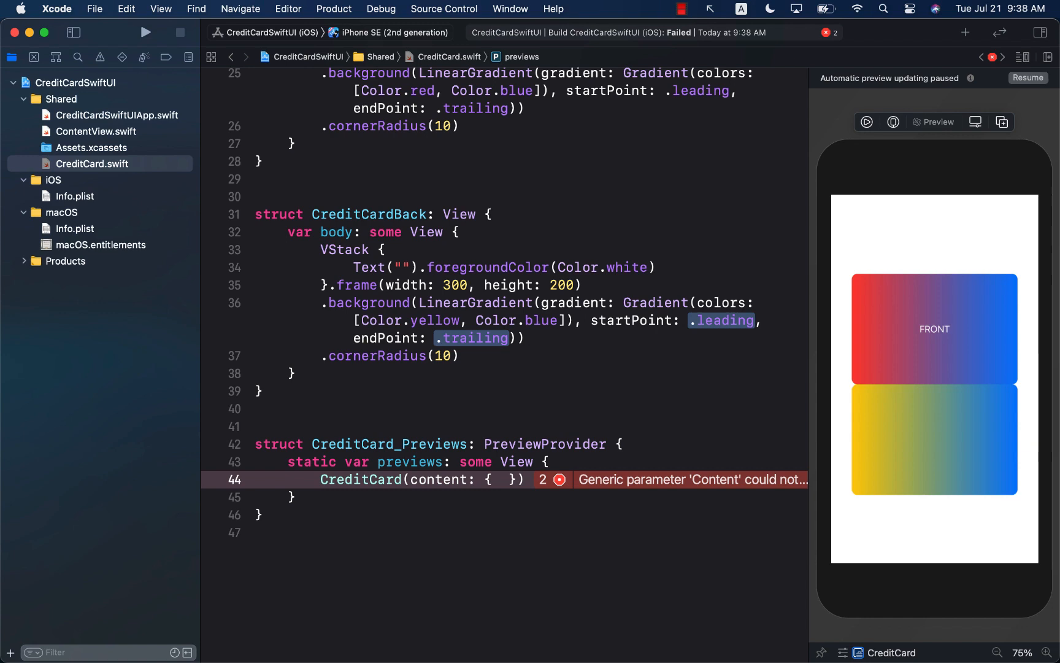
{"action": "type", "text": "Cred"}
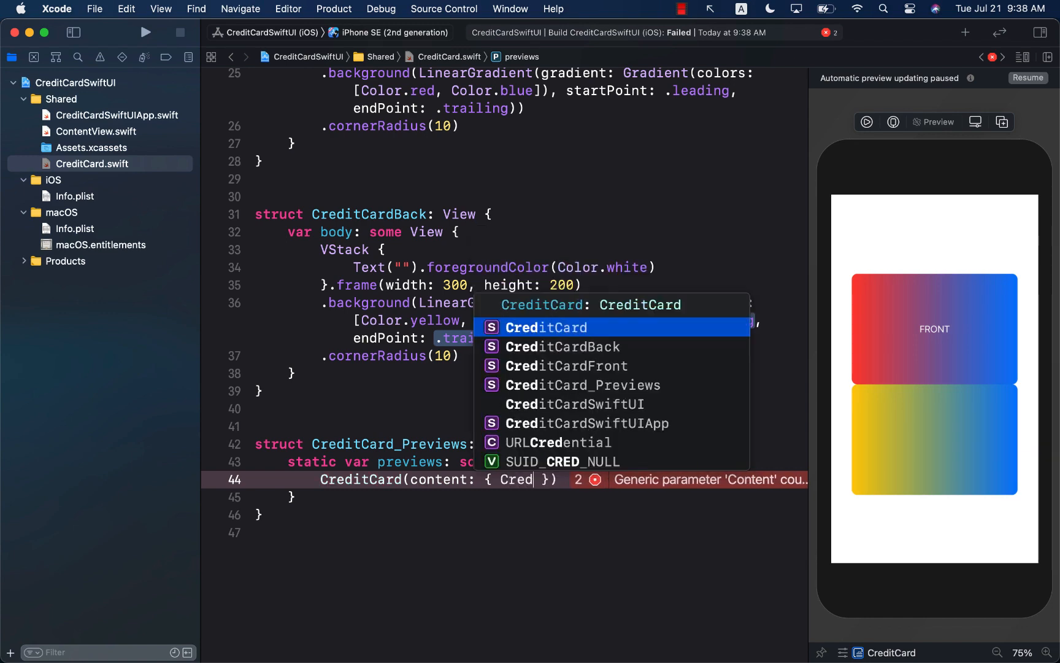
{"action": "left_click", "coordinate": [567, 366]}
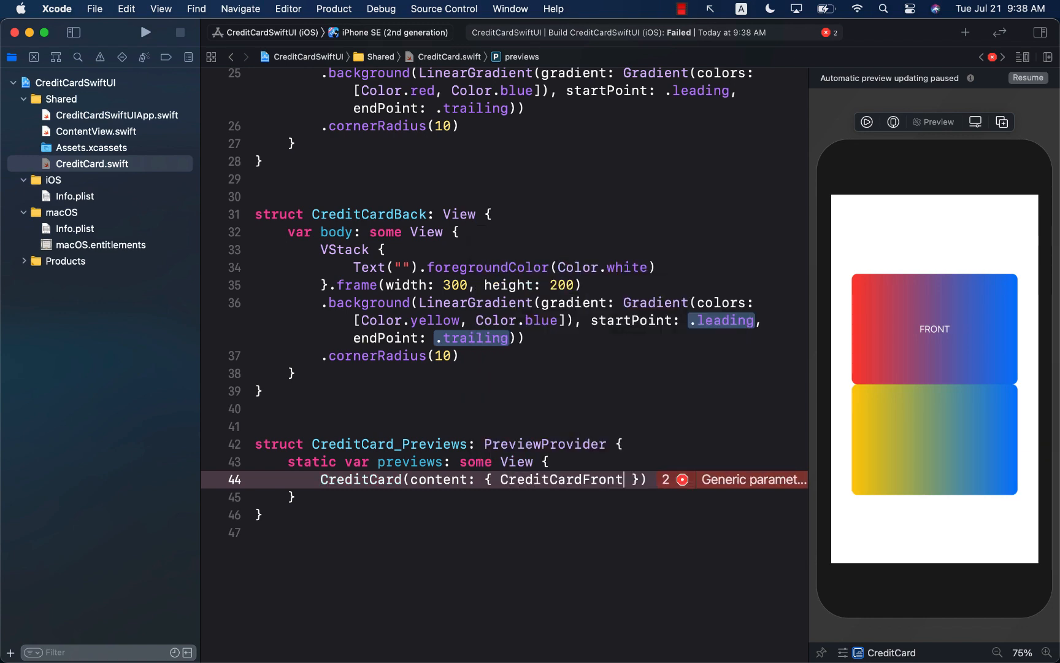
{"action": "type", "text": "()"}
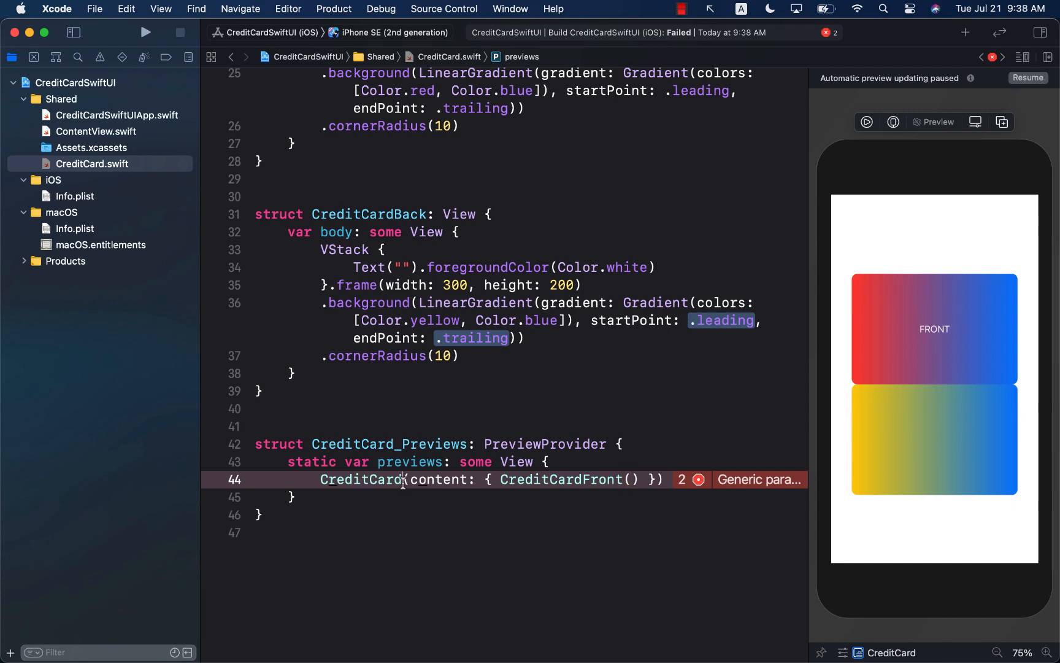
{"action": "type", "text": "CreditCardFront>"}
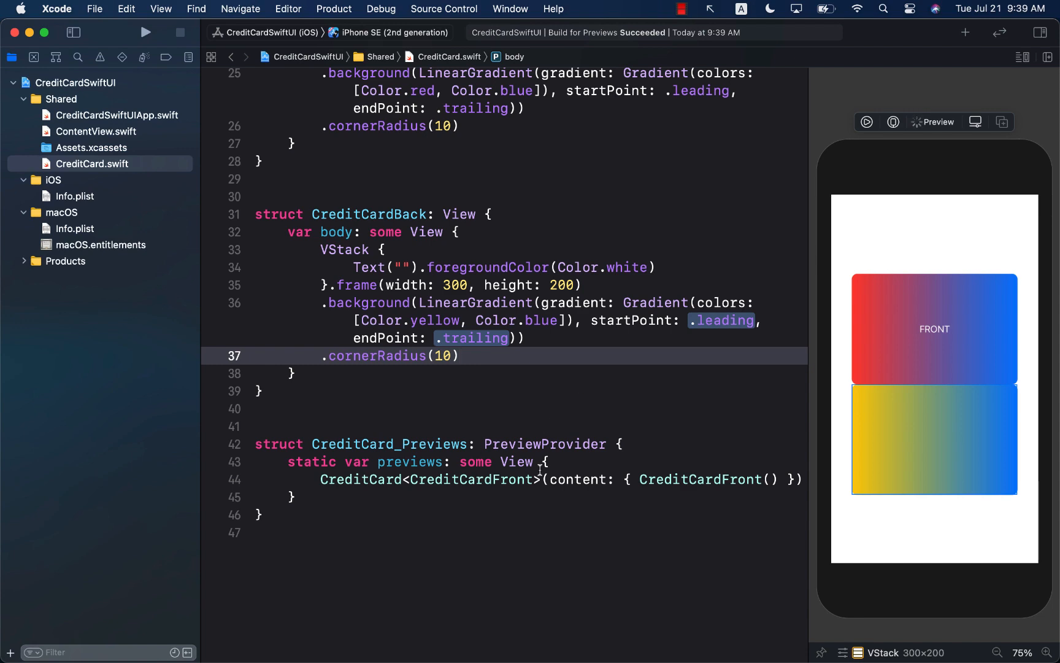
Refresh the canvas so it renders only the front card produced by content().
{"action": "double_click", "coordinate": [696, 479]}
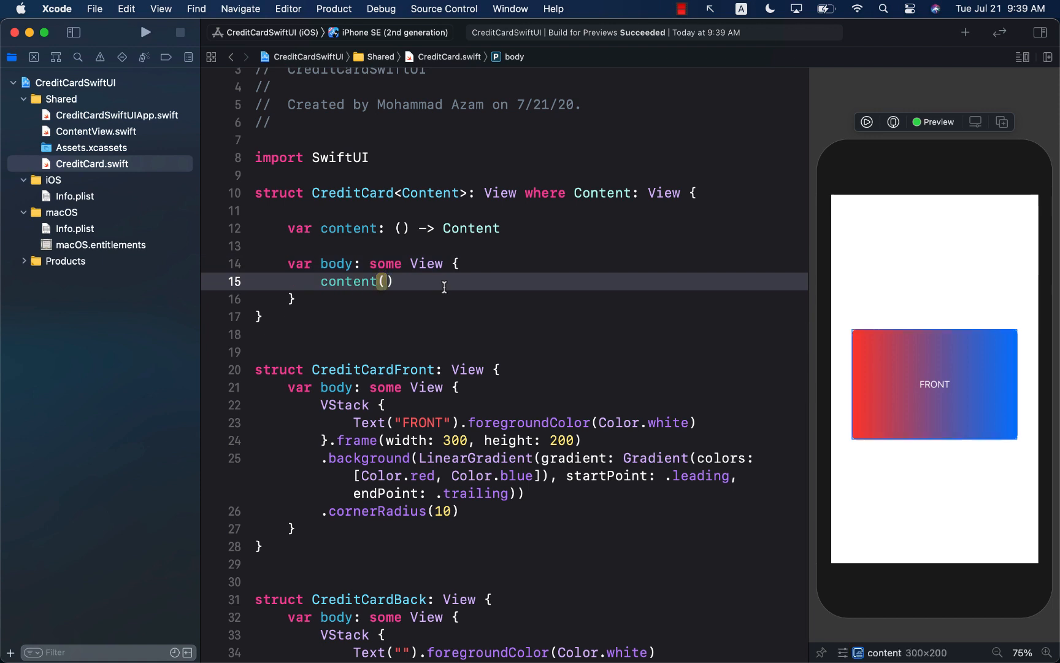
{"action": "left_click", "coordinate": [418, 281]}
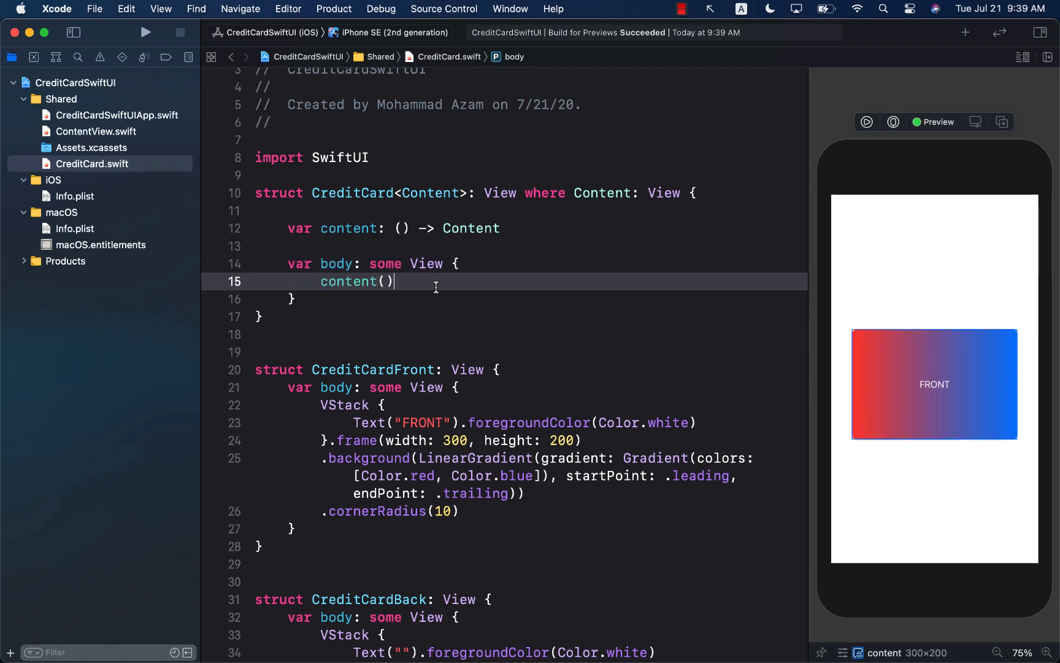
{"action": "mouse_move", "coordinate": [108, 135]}
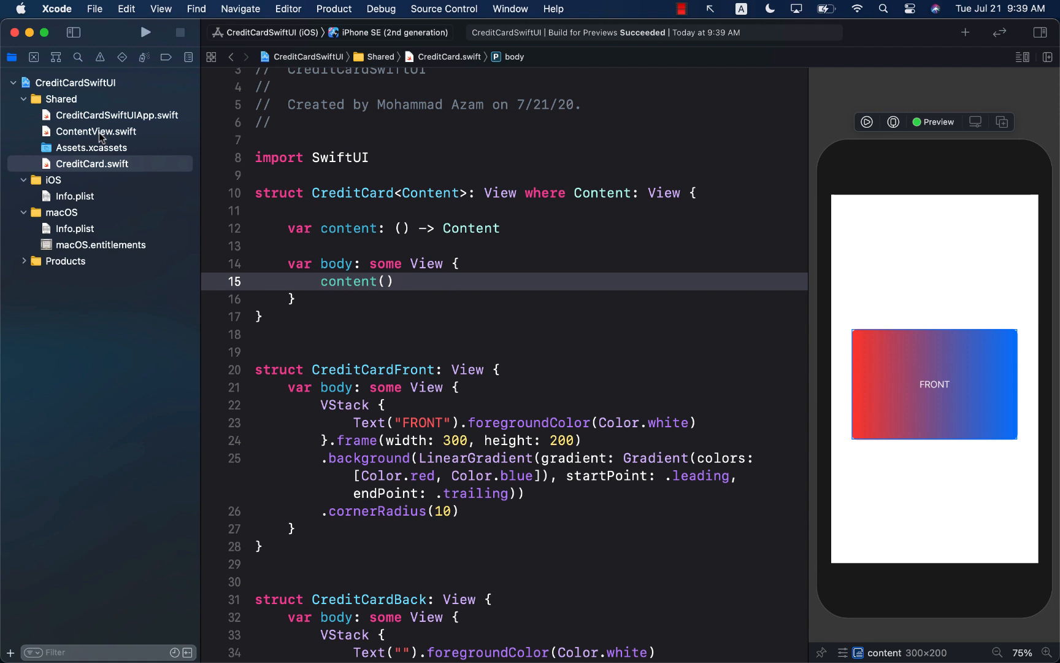
In ContentView's body, replace Hello, world! with CreditCard { CreditCardFront() }.
{"action": "left_click", "coordinate": [95, 131]}
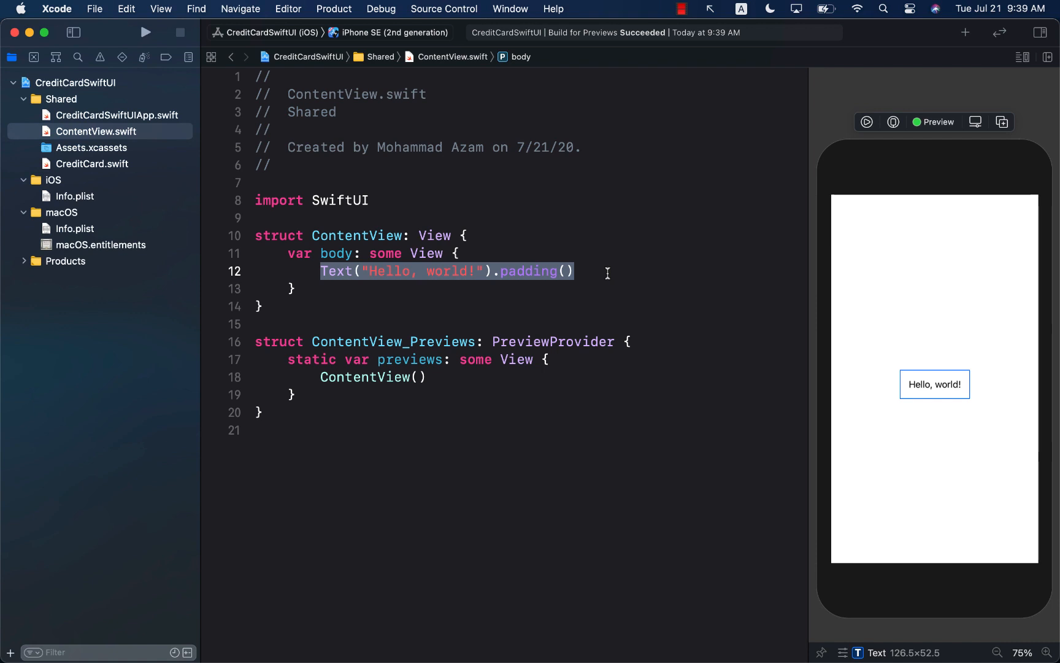
{"action": "type", "text": "Cred"}
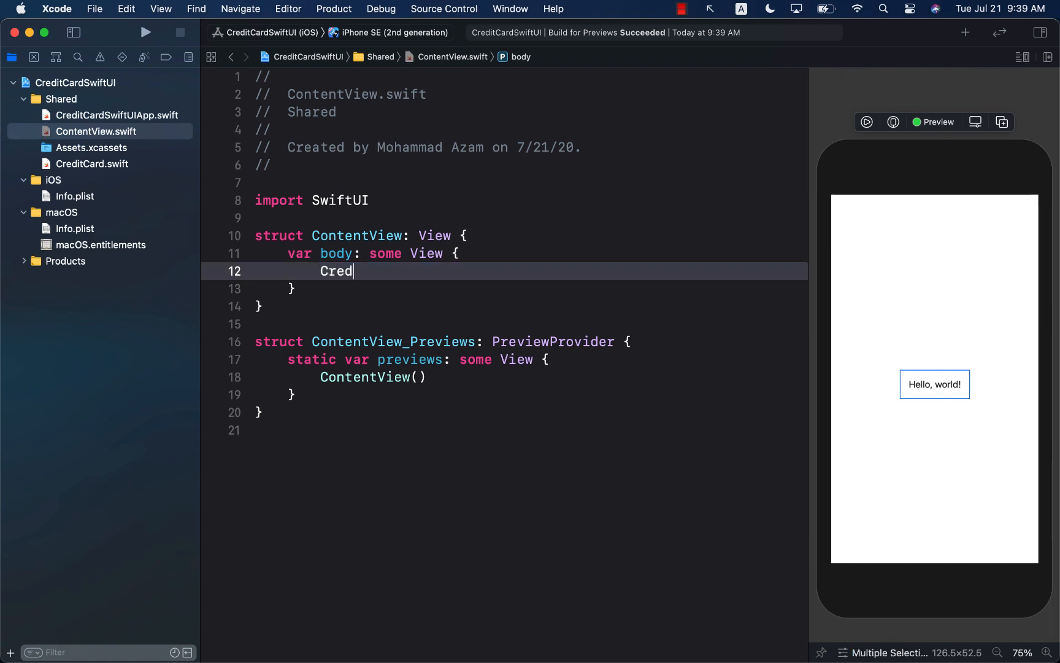
{"action": "type", "text": "itCard {"}
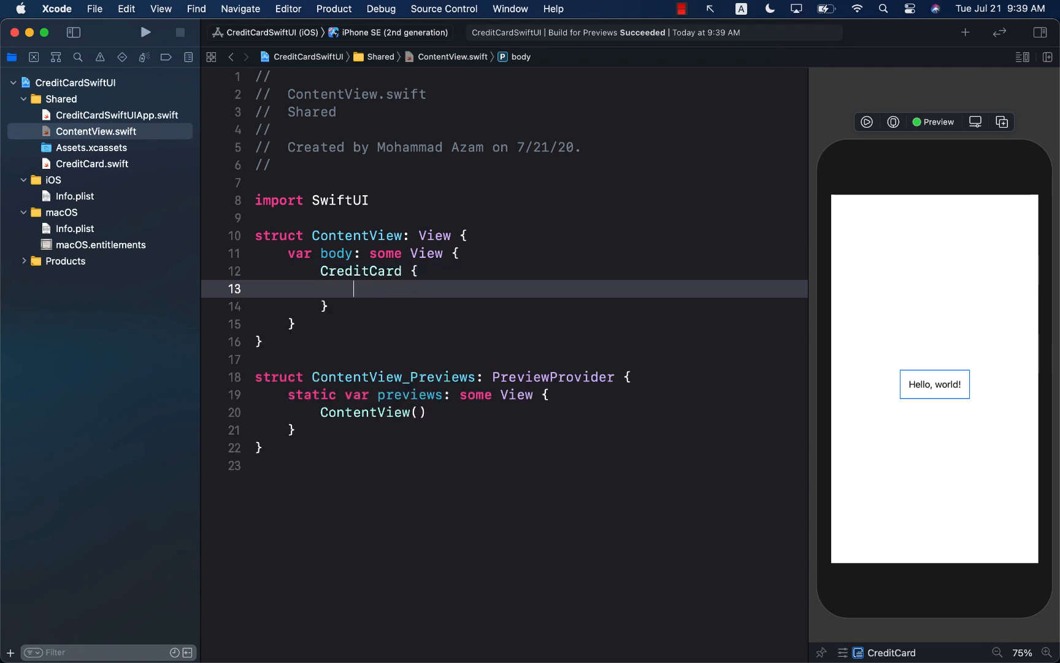
{"action": "type", "text": "Cr"}
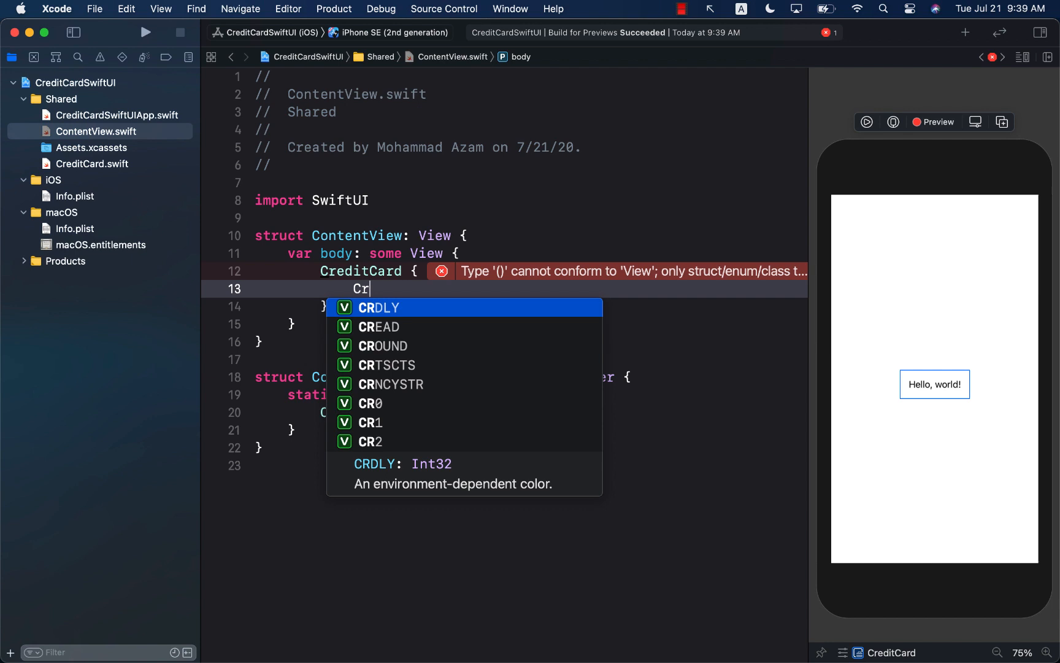
{"action": "type", "text": "editCardFront("}
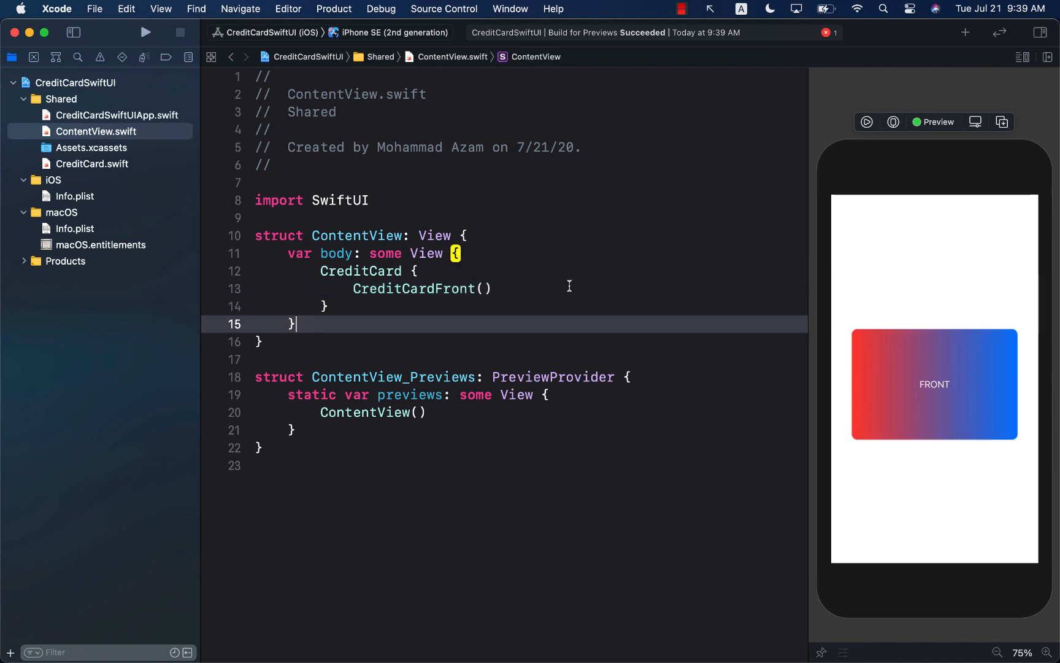
{"action": "double_click", "coordinate": [412, 289]}
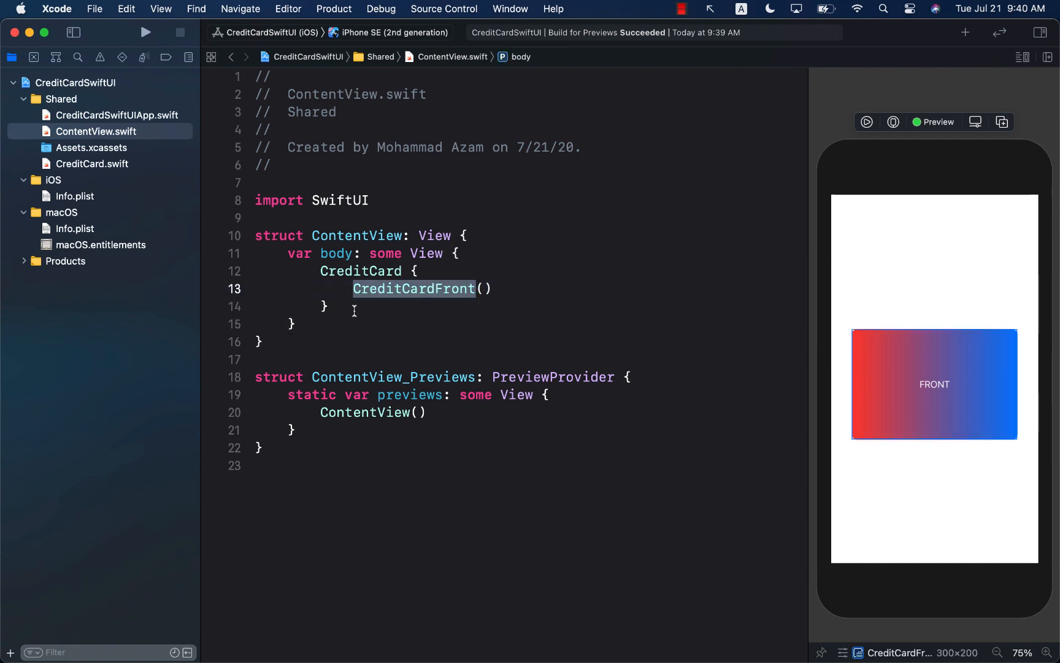
{"action": "left_click", "coordinate": [492, 288]}
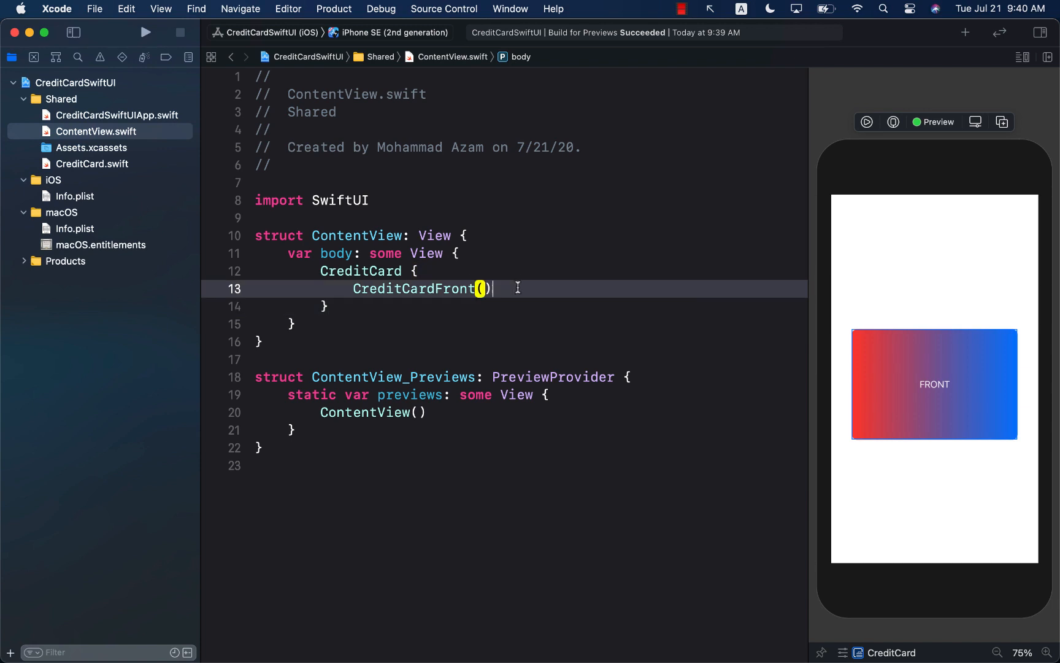
{"action": "type", "text": "."}
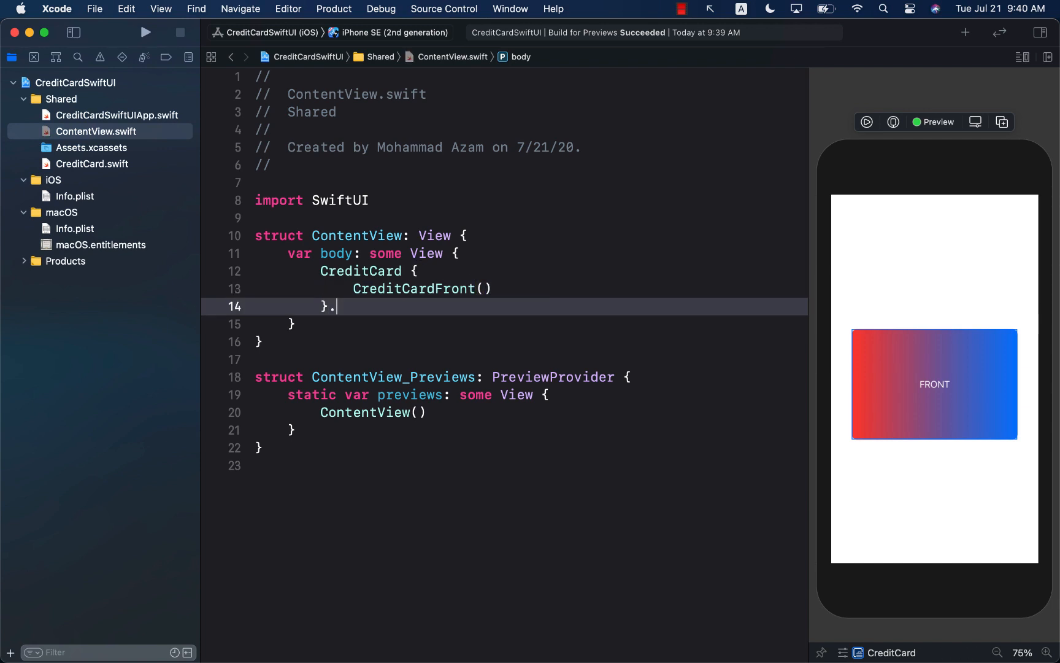
Attach .onTapGesture to the CreditCard and clear its Code placeholder, leaving an empty closure.
{"action": "type", "text": "onTapGesture {"}
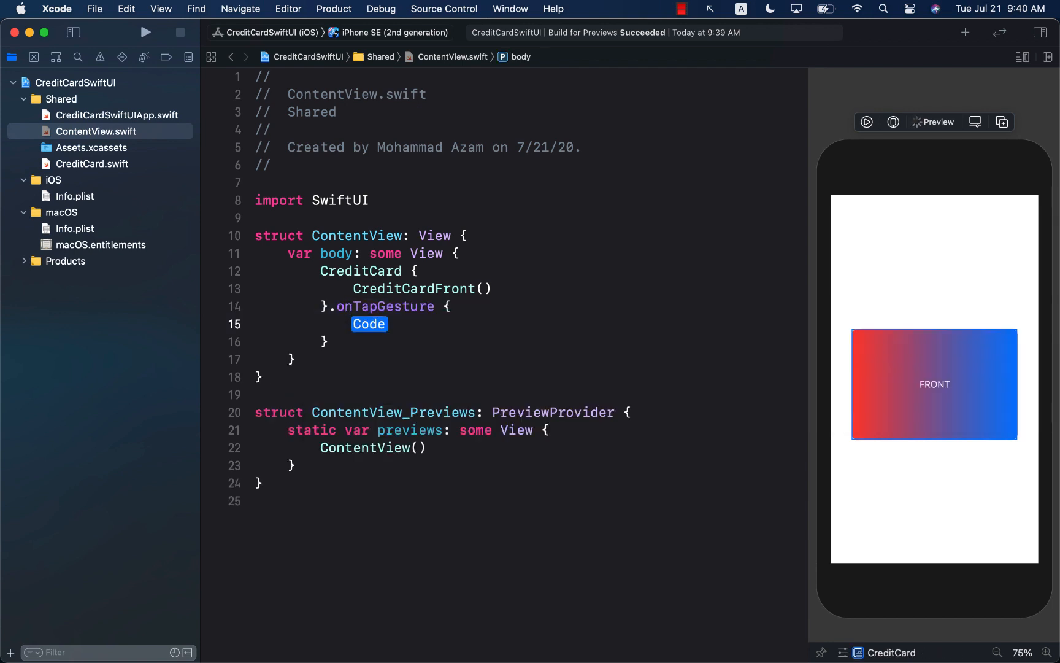
{"action": "key", "text": "Delete"}
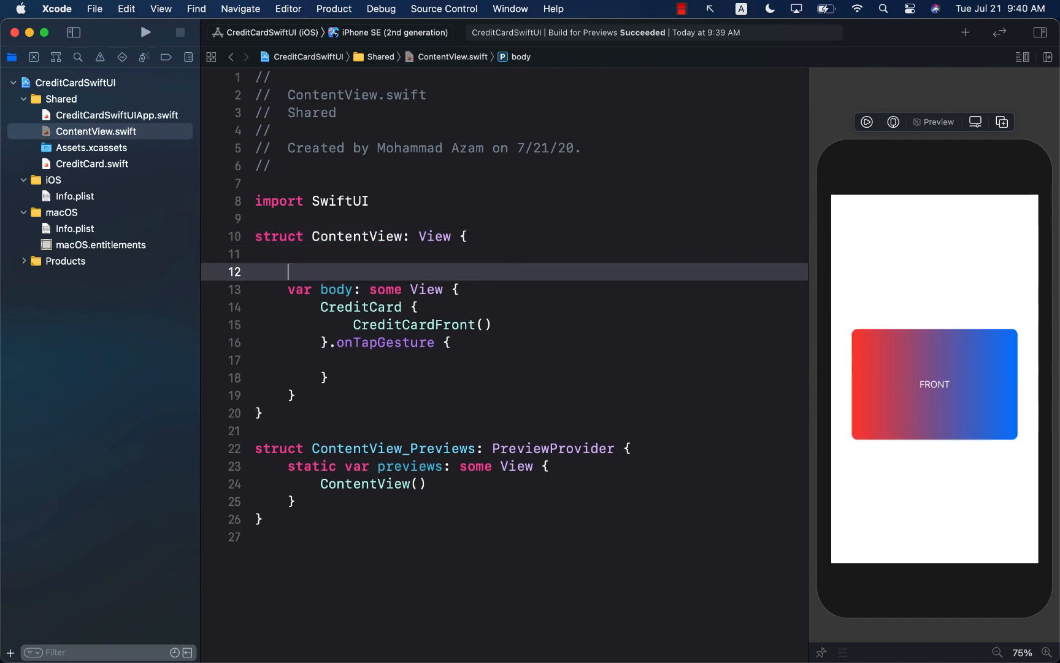
{"action": "type", "text": "@State private var degrees: D"}
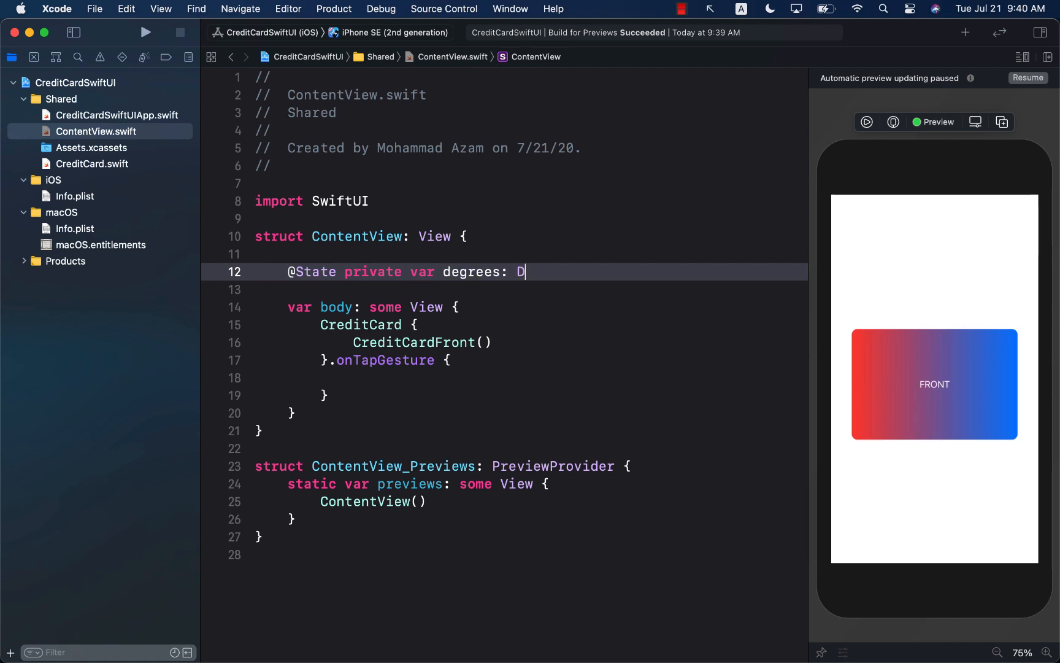
{"action": "type", "text": "ouble ="}
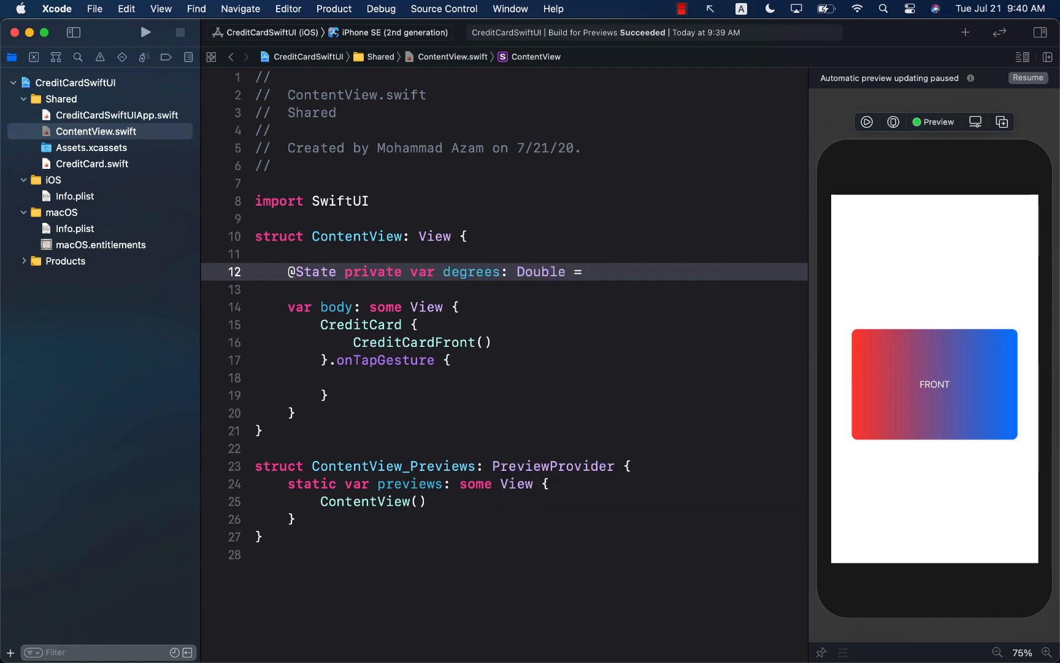
{"action": "type", "text": "0"}
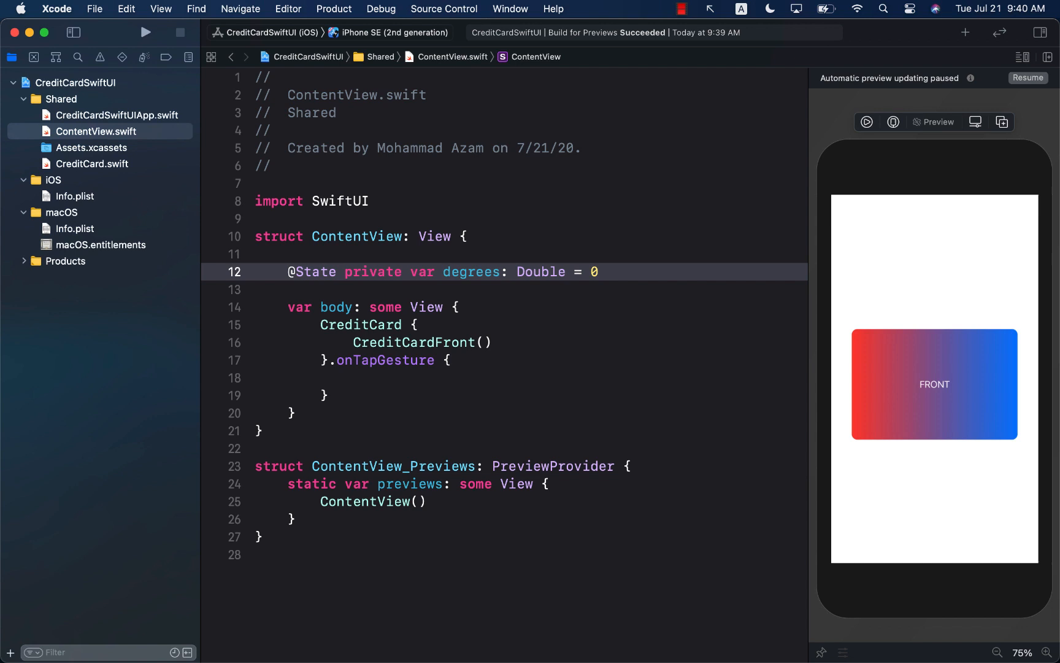
{"action": "type", "text": "@State private var f"}
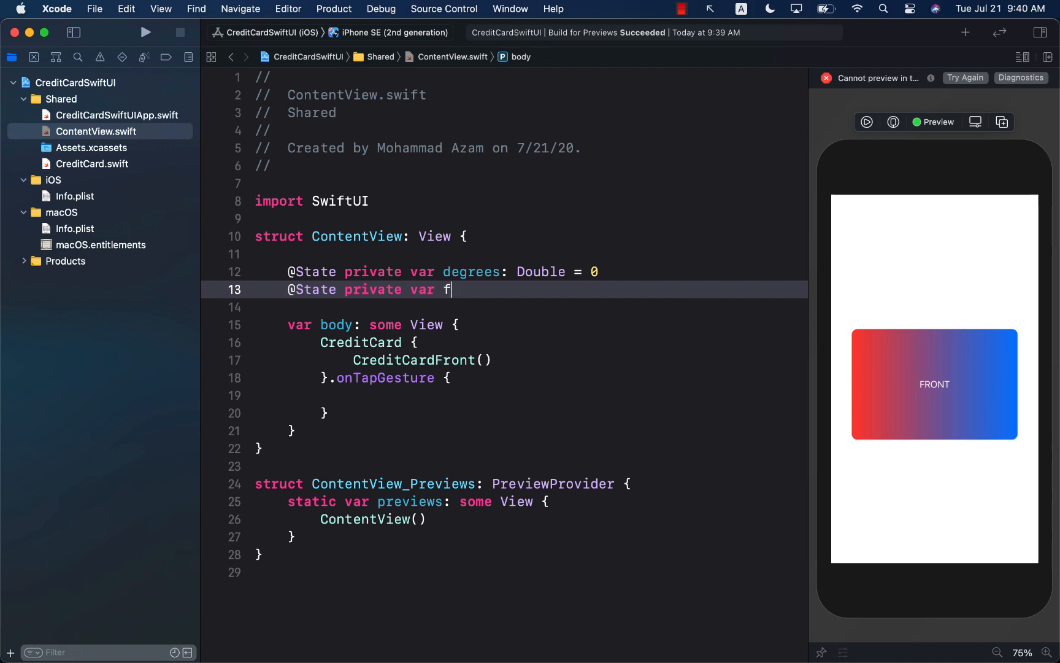
{"action": "type", "text": "lipped: Bool ="}
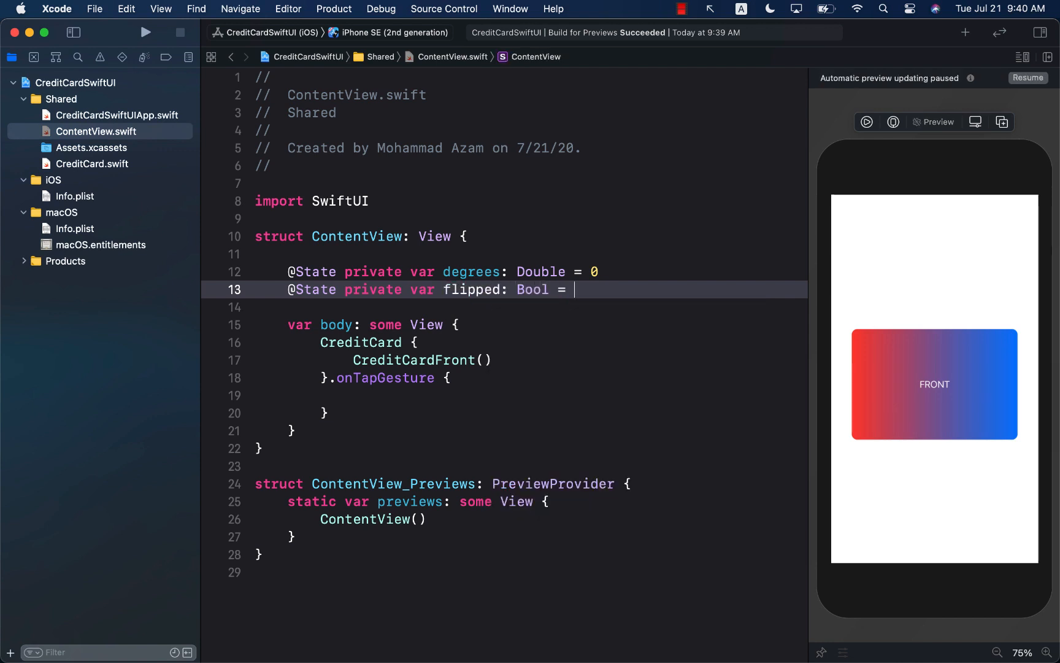
{"action": "type", "text": "false"}
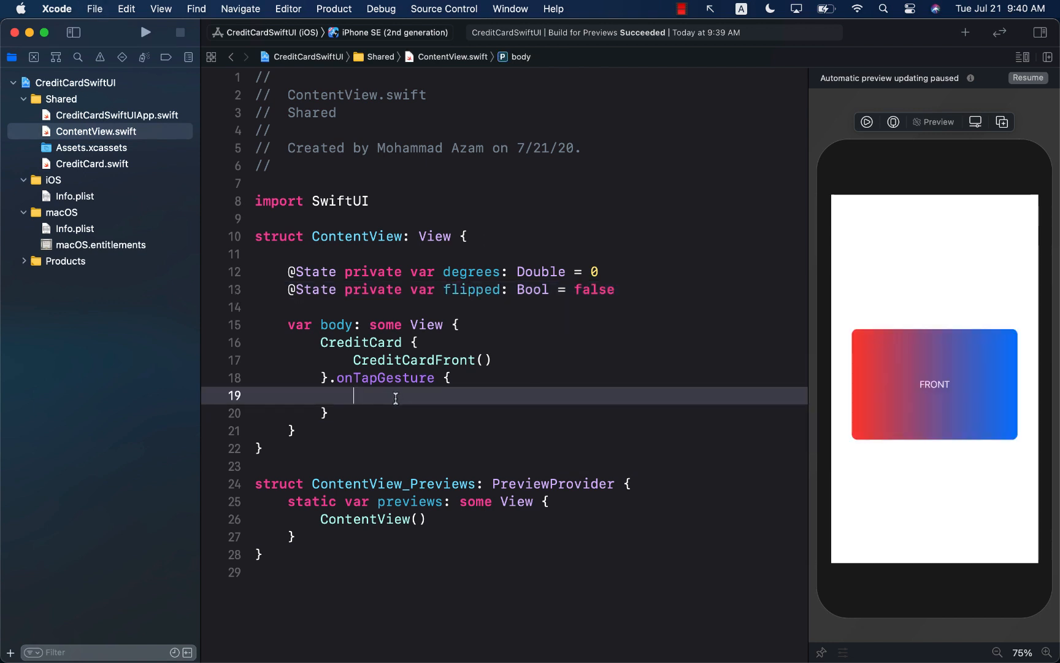
{"action": "mouse_move", "coordinate": [405, 398]}
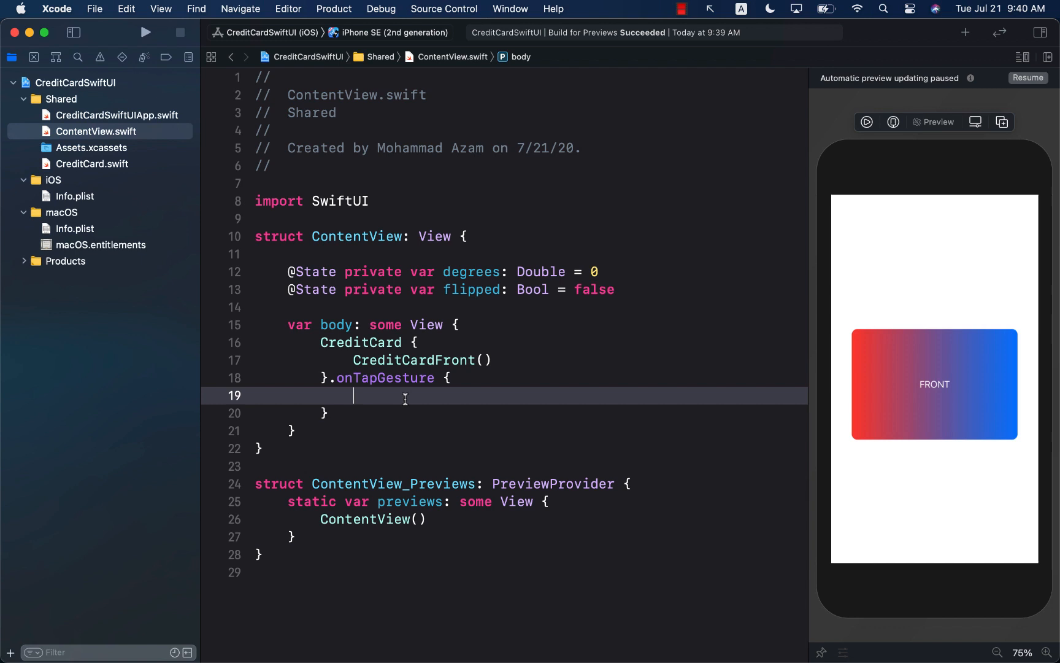
In onTapGesture, add 180 to degrees and toggle flipped inside withAnimation.
{"action": "type", "text": "deg\\"}
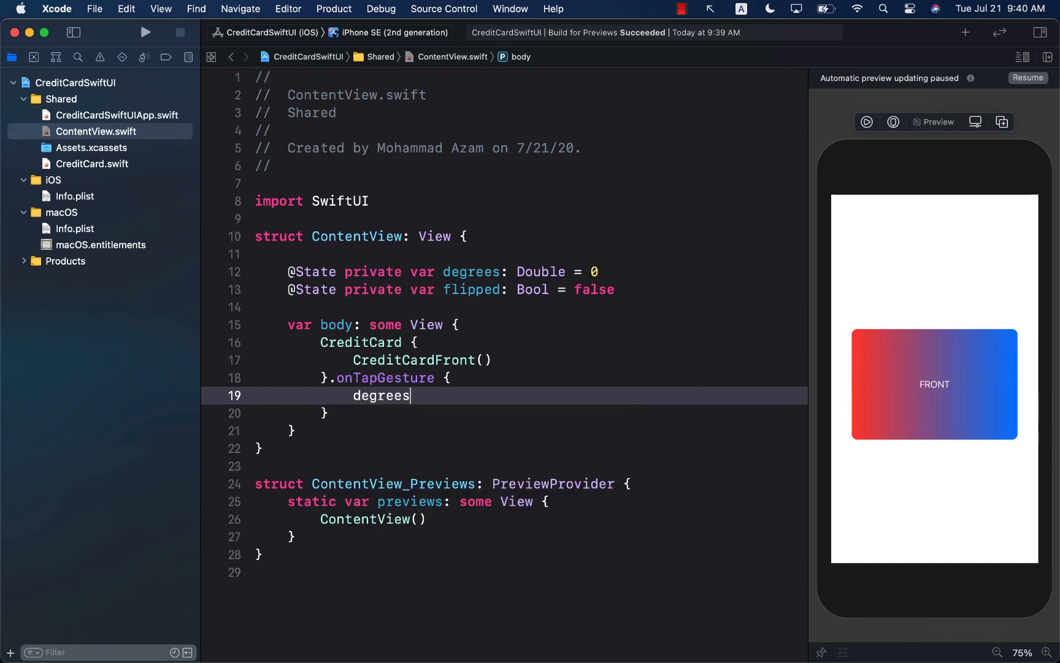
{"action": "type", "text": "+= 1"}
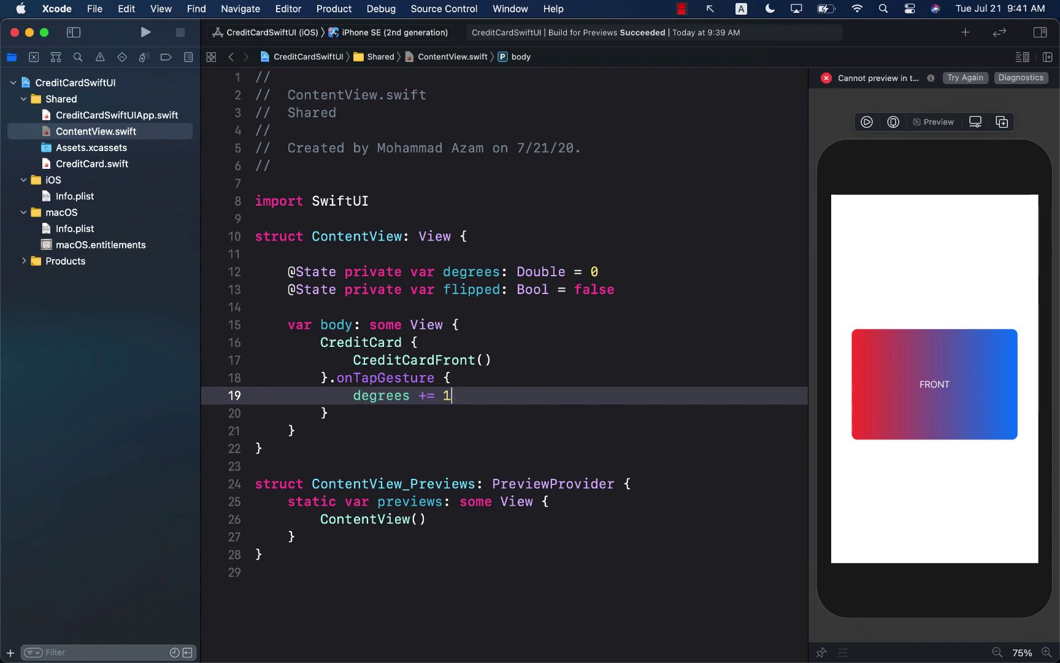
{"action": "type", "text": "80"}
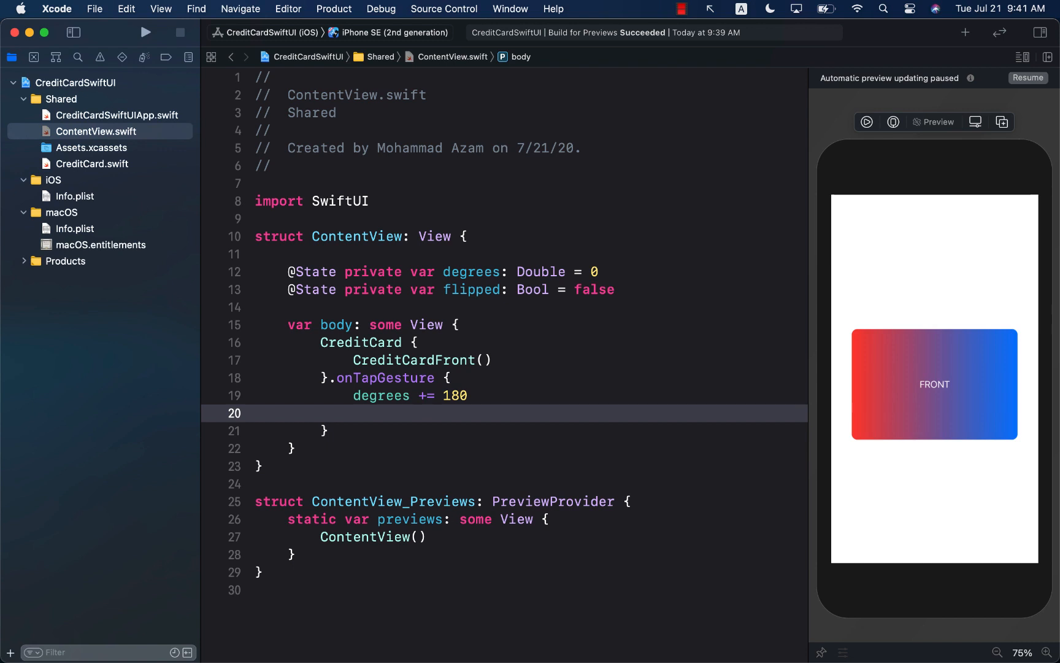
{"action": "type", "text": "flipped.toggle("}
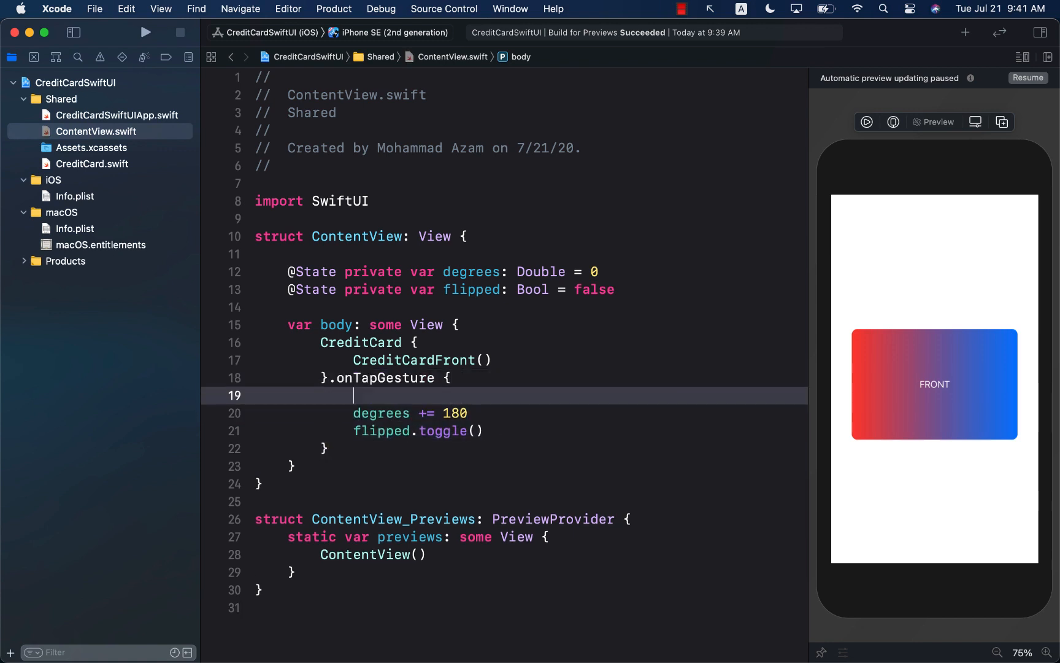
{"action": "type", "text": "withAnimation {"}
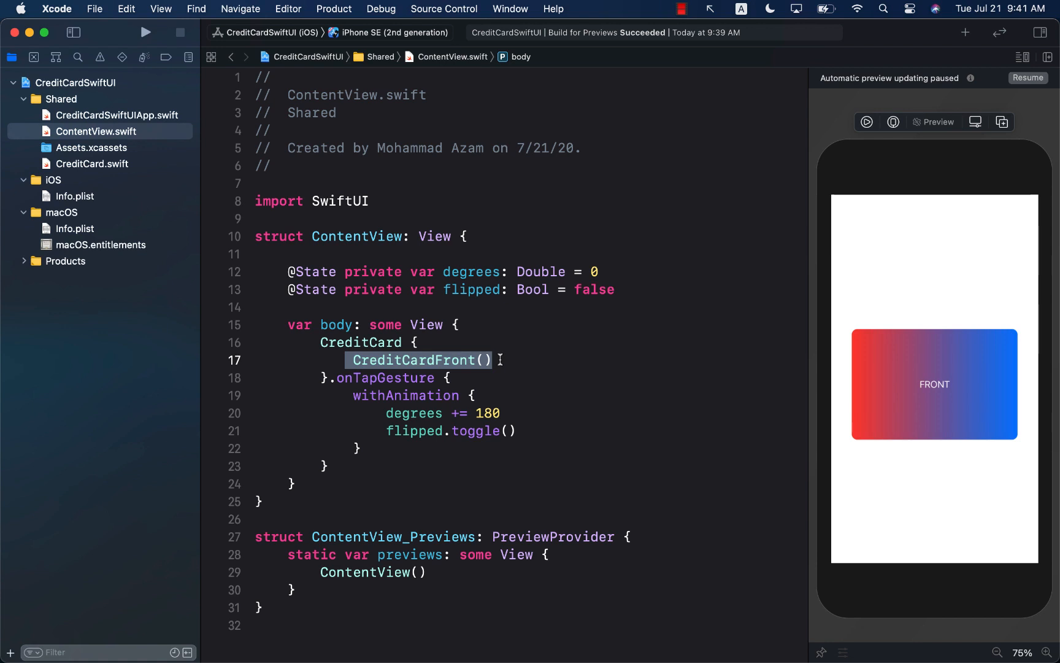
Replace CreditCardFront() with if flipped { CreditCardBack() } else { CreditCardFront() }.
{"action": "left_click", "coordinate": [344, 360]}
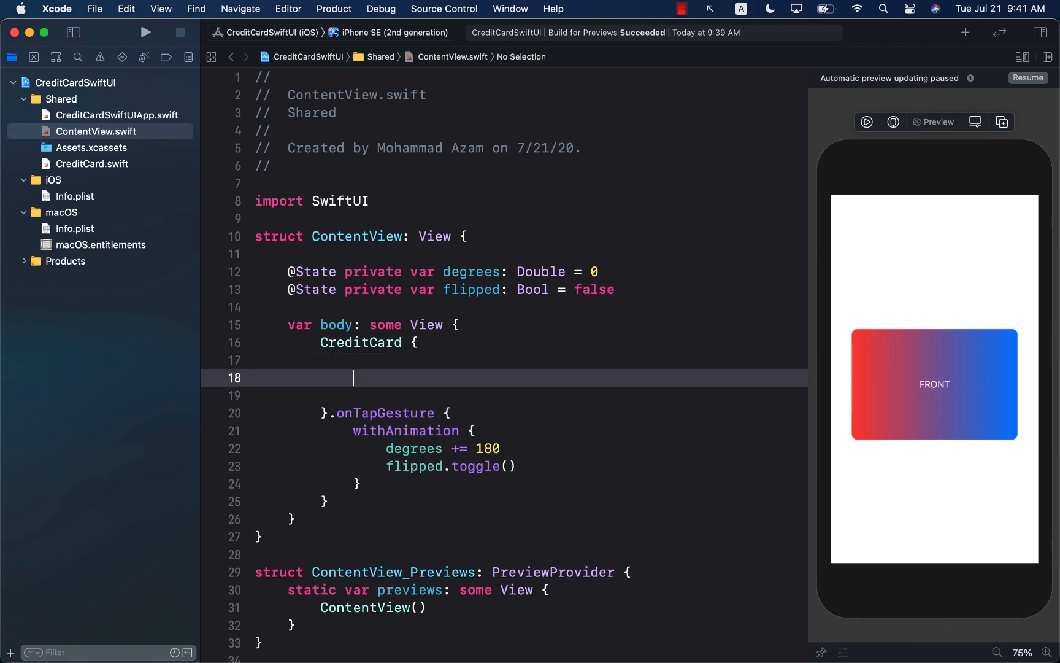
{"action": "type", "text": "if flipped {"}
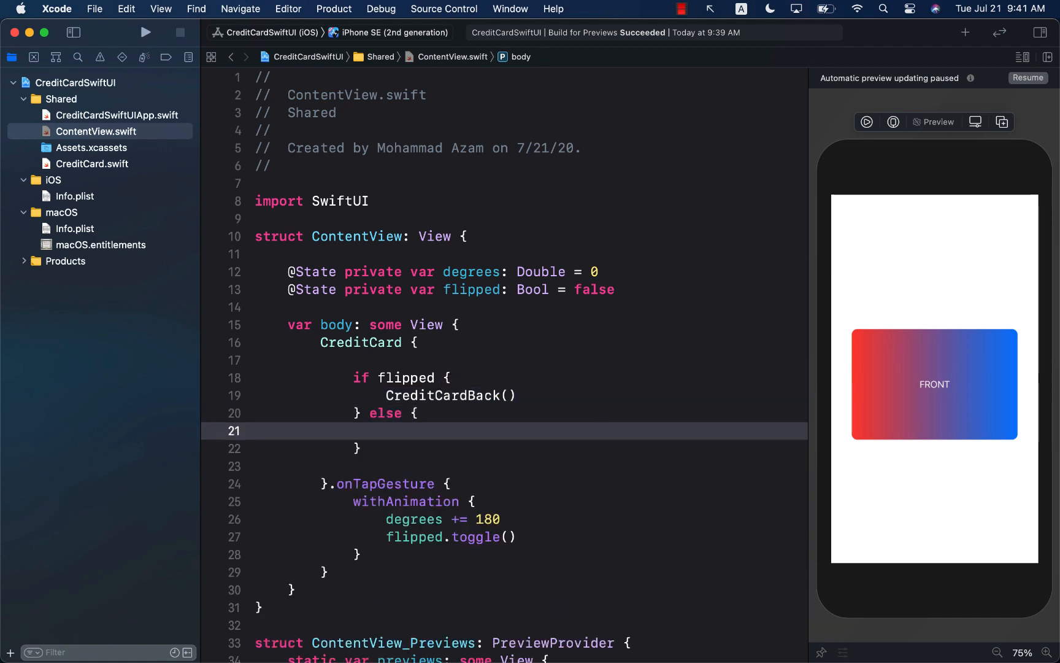
{"action": "type", "text": "CreditCar"}
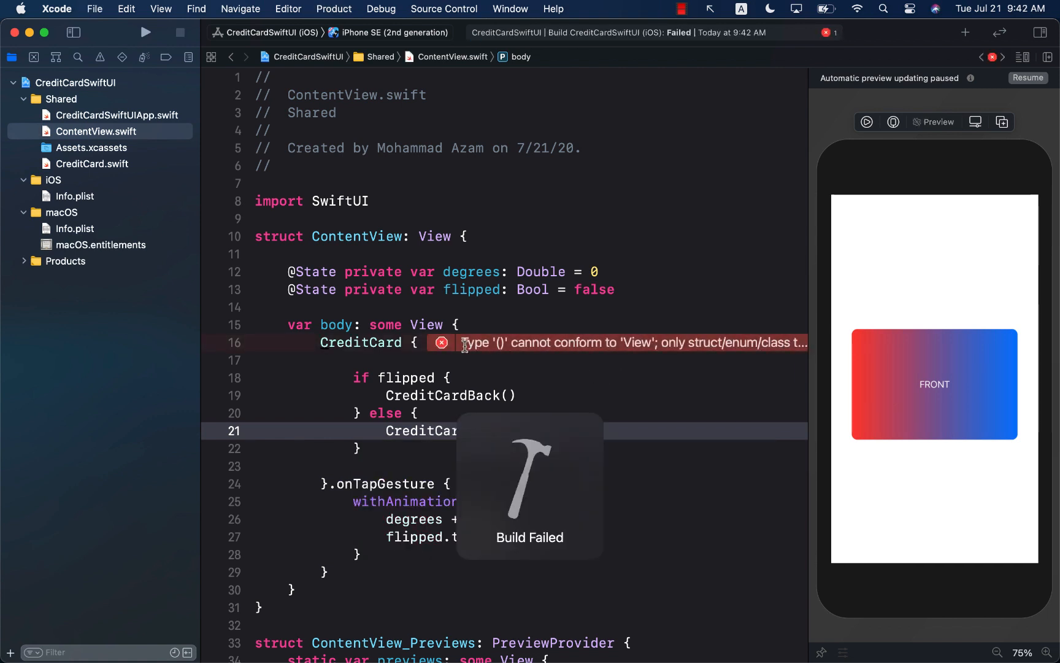
{"action": "left_click", "coordinate": [441, 343]}
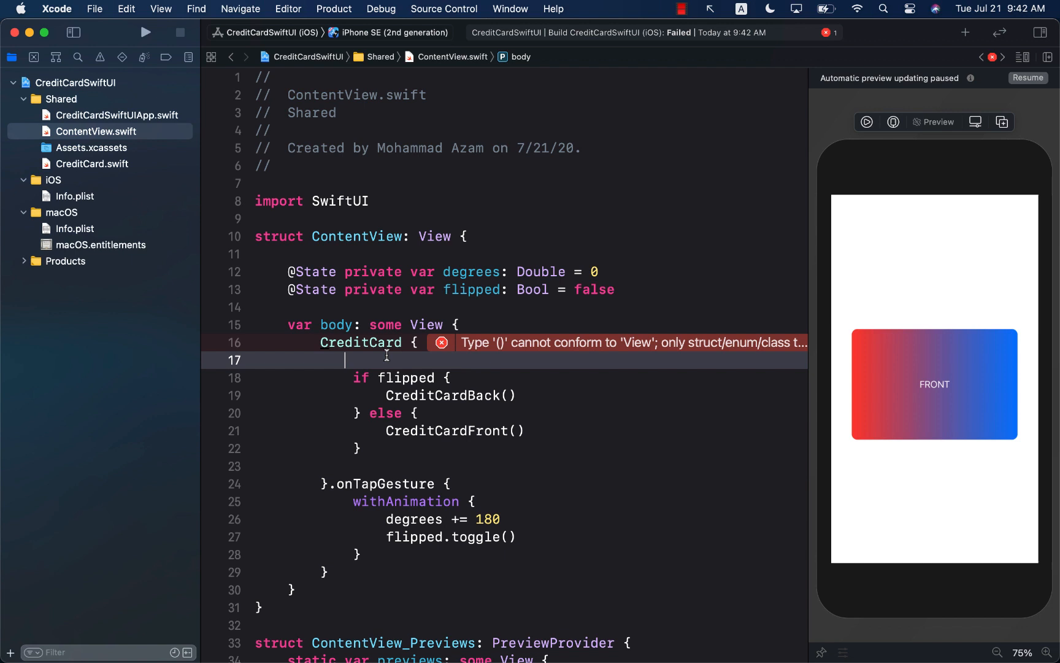
Wrap the flipped/else conditional in a Group, re-indent it, and rebuild.
{"action": "type", "text": "Group {"}
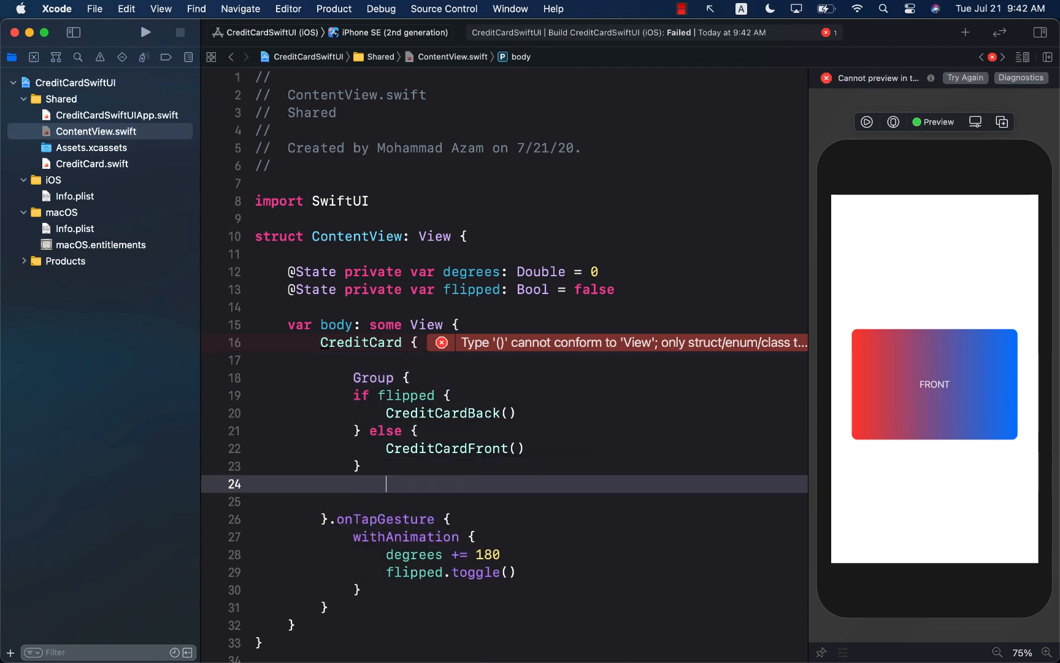
{"action": "left_click_drag", "start_coordinate": [351, 377], "coordinate": [385, 449]}
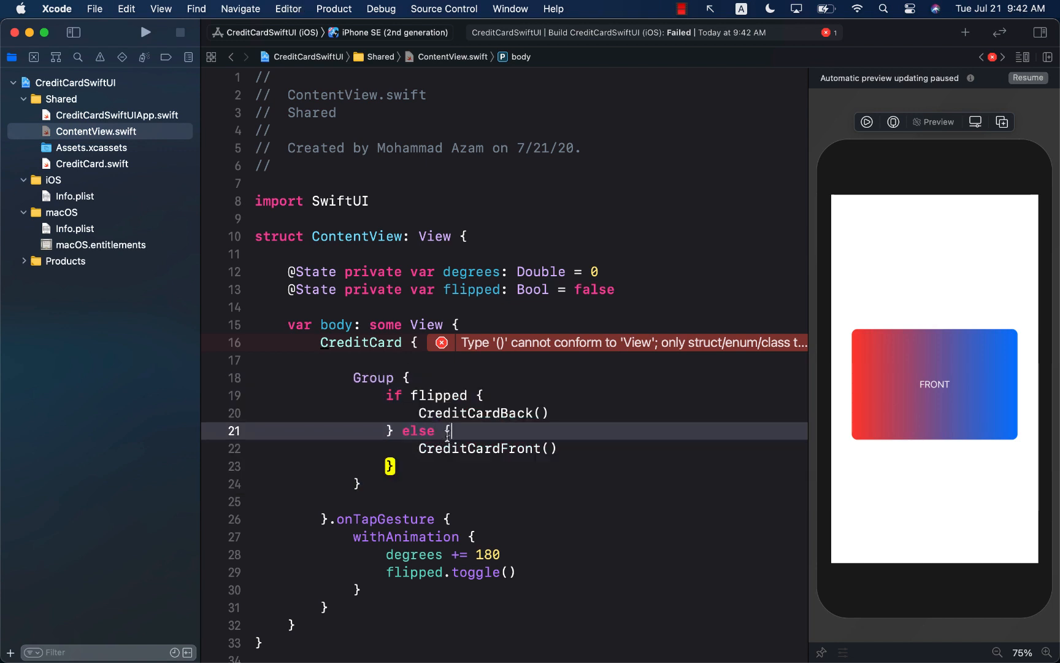
{"action": "left_click", "coordinate": [145, 32]}
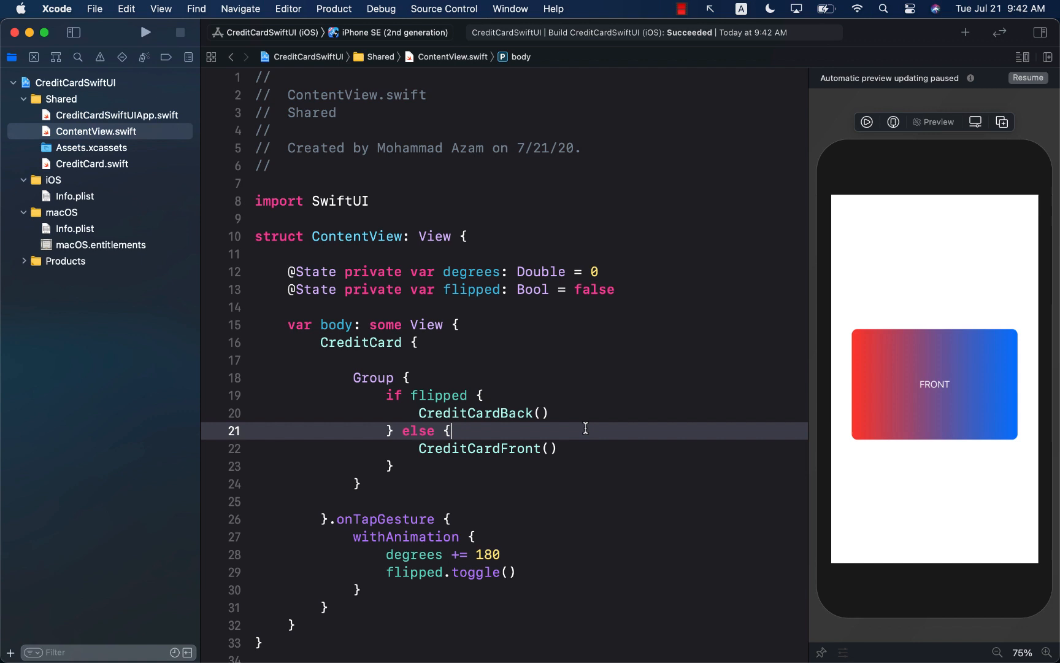
{"action": "scroll", "scroll_direction": "down", "scroll_amount": 3}
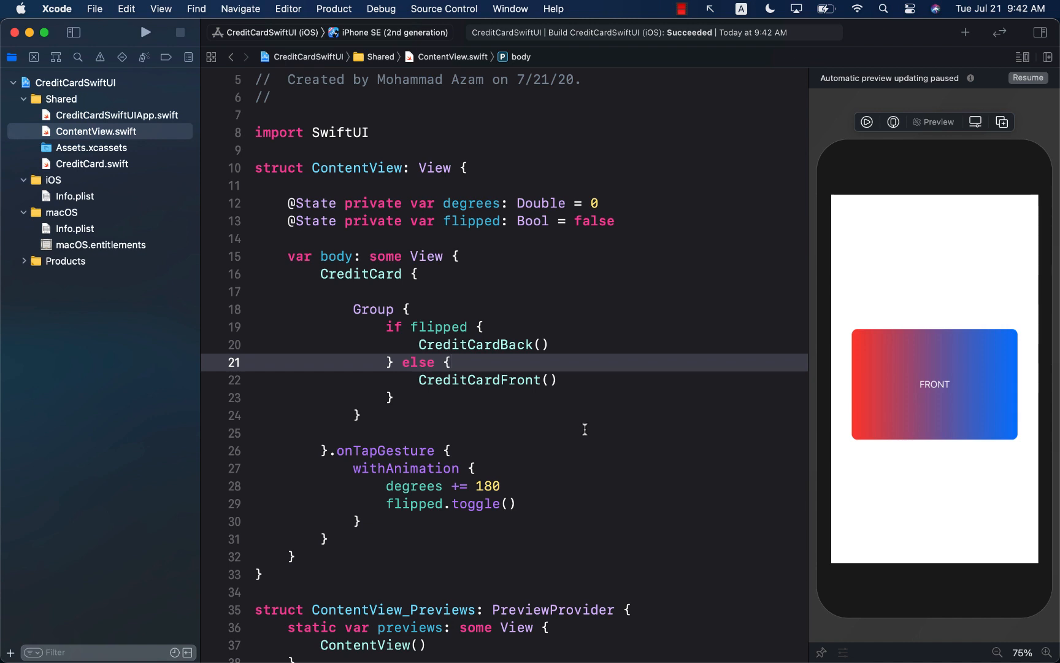
Start Live Preview, tap the card to flip it, then stop the live preview.
{"action": "left_click", "coordinate": [451, 362]}
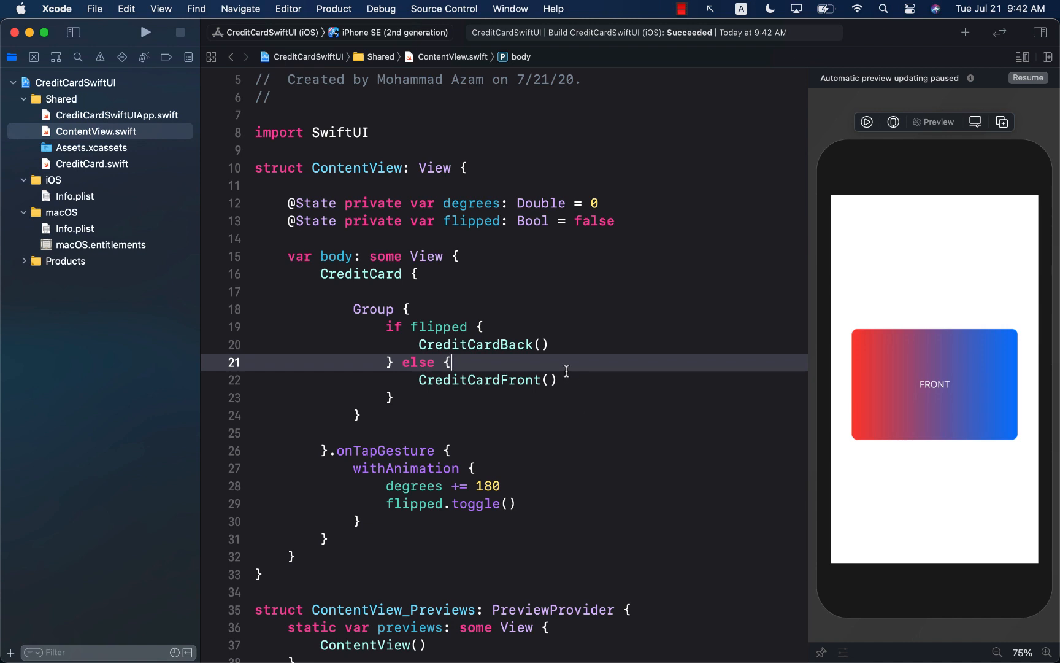
{"action": "mouse_move", "coordinate": [560, 380]}
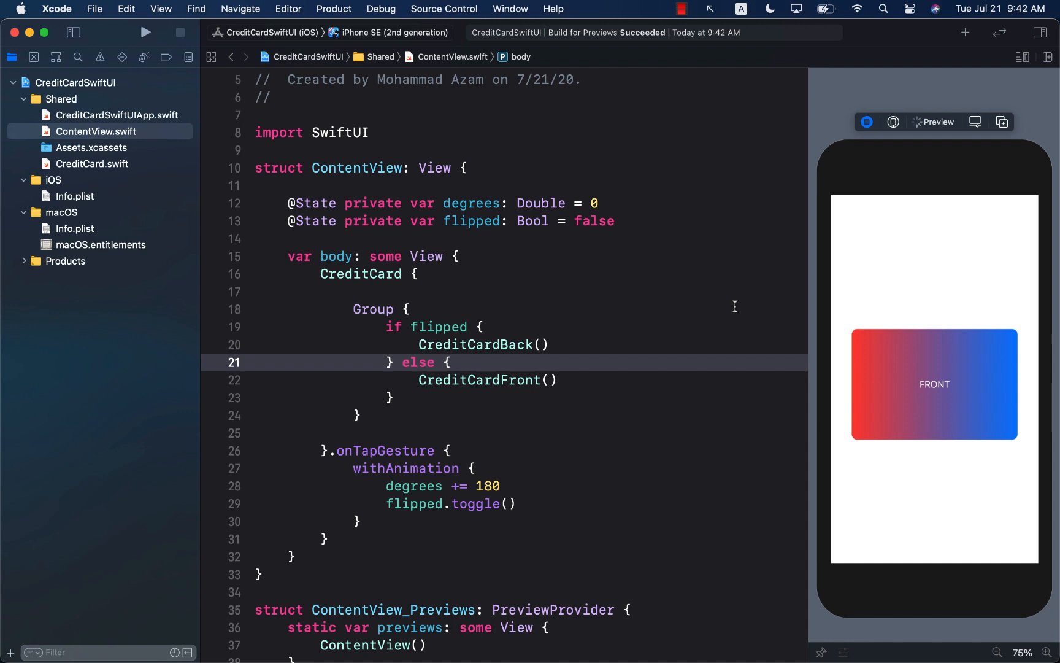
{"action": "left_click", "coordinate": [451, 362]}
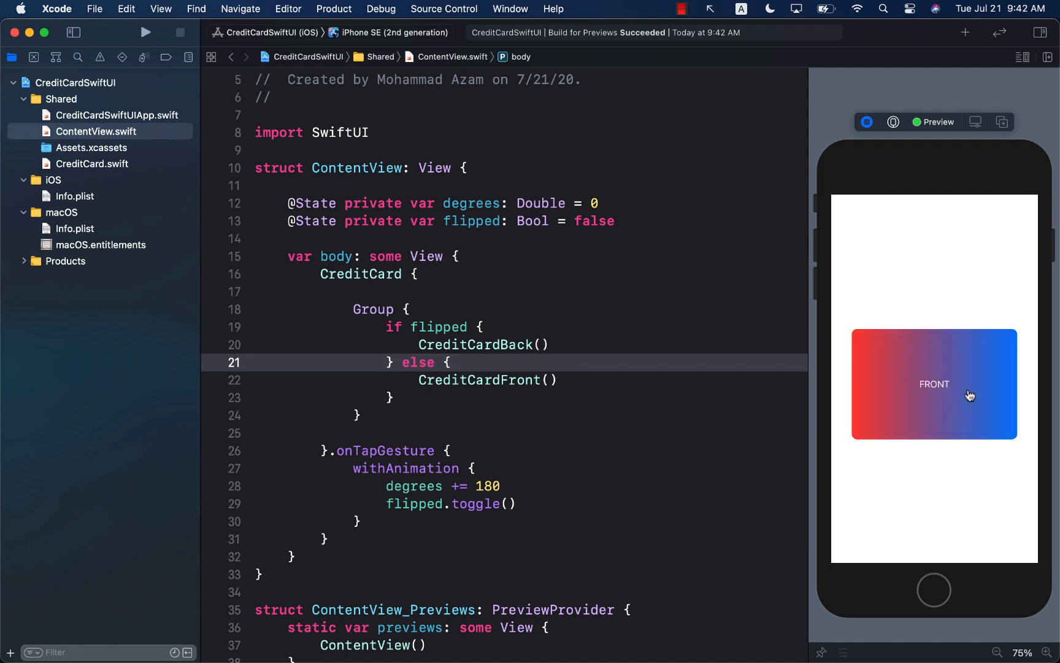
{"action": "mouse_move", "coordinate": [964, 393]}
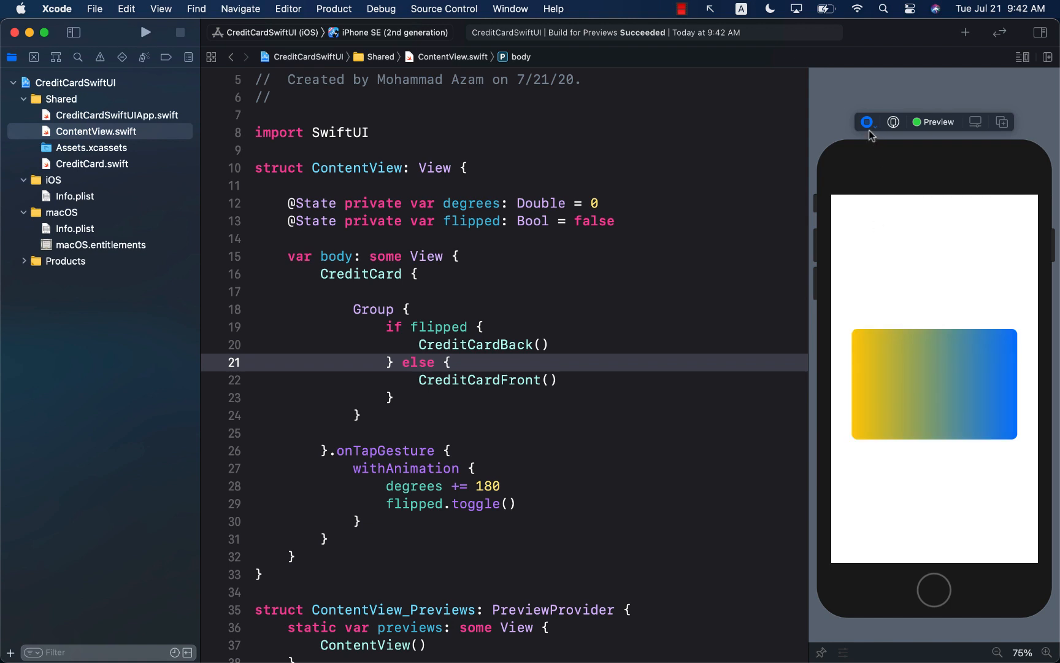
{"action": "left_click", "coordinate": [555, 345]}
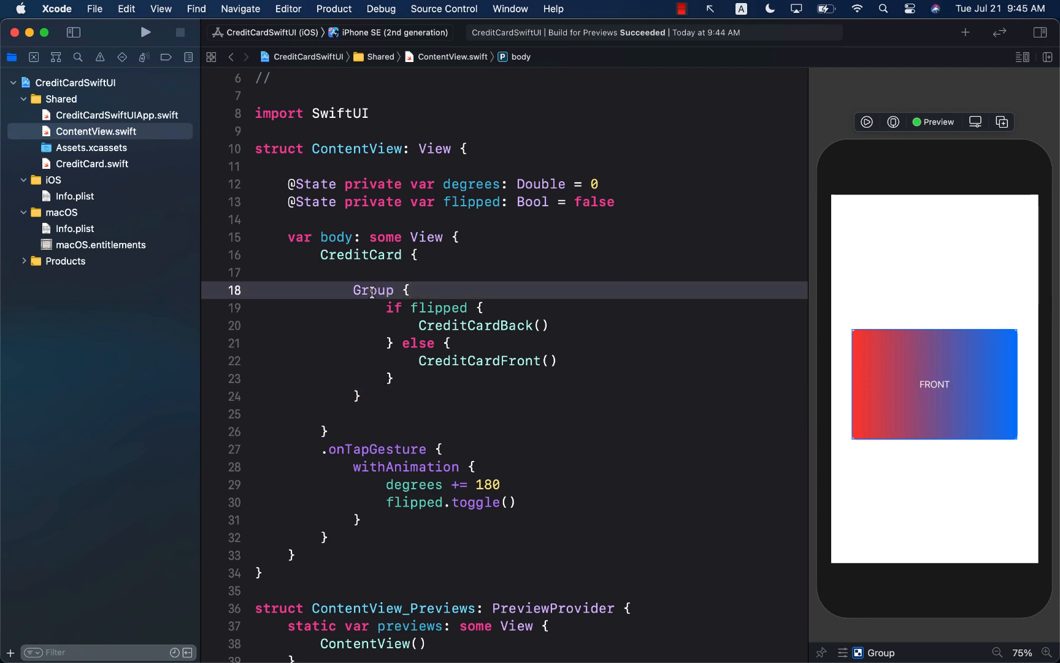
Embed the Group in a VStack with .rotation3DEffect(.degrees(degrees)) on the y axis, dropping anchor and perspective.
{"action": "left_click", "coordinate": [373, 290]}
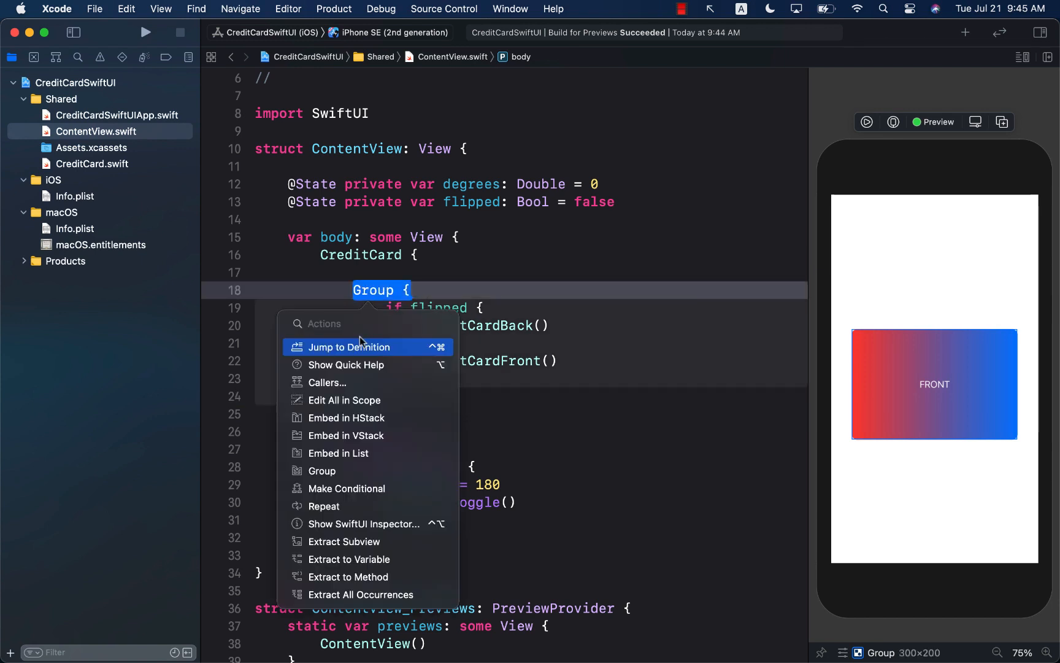
{"action": "left_click", "coordinate": [345, 435]}
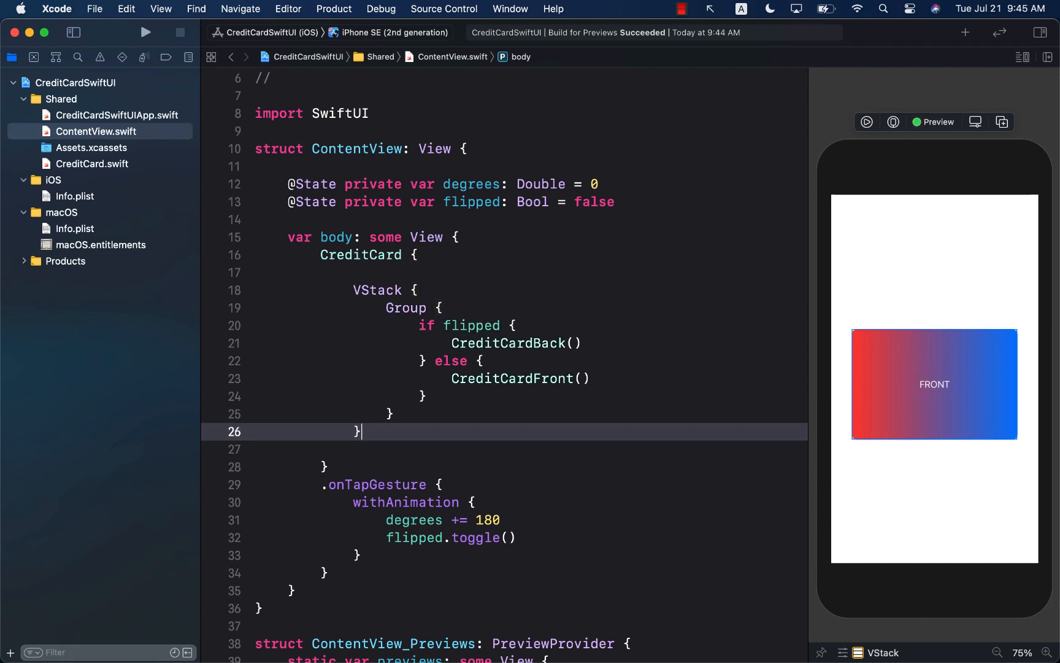
{"action": "type", "text": ".rotation3DEffect("}
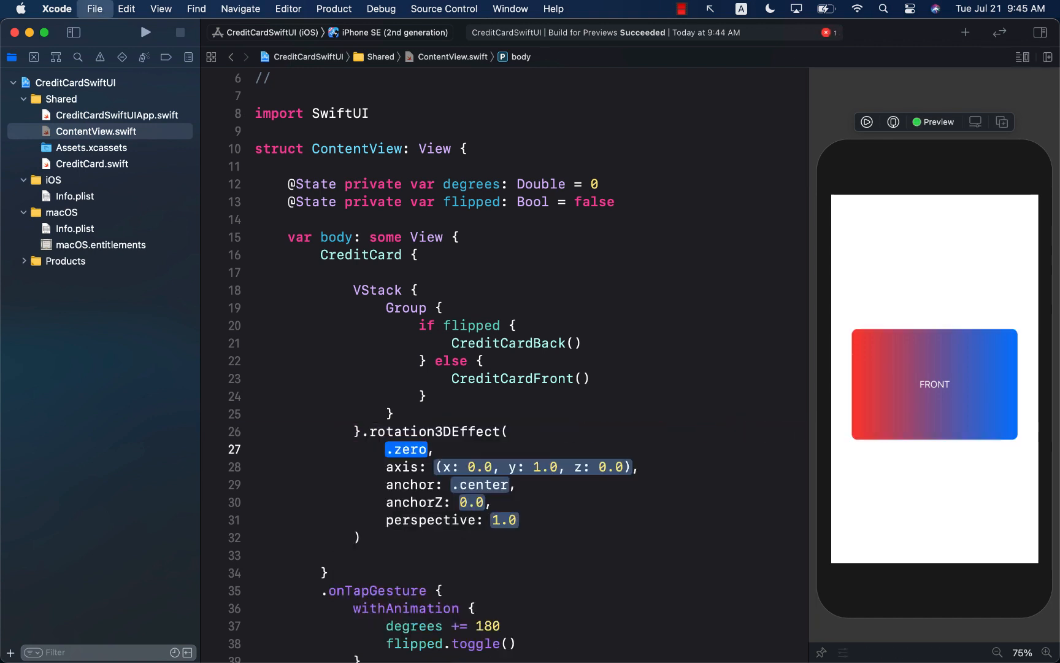
{"action": "left_click", "coordinate": [934, 384]}
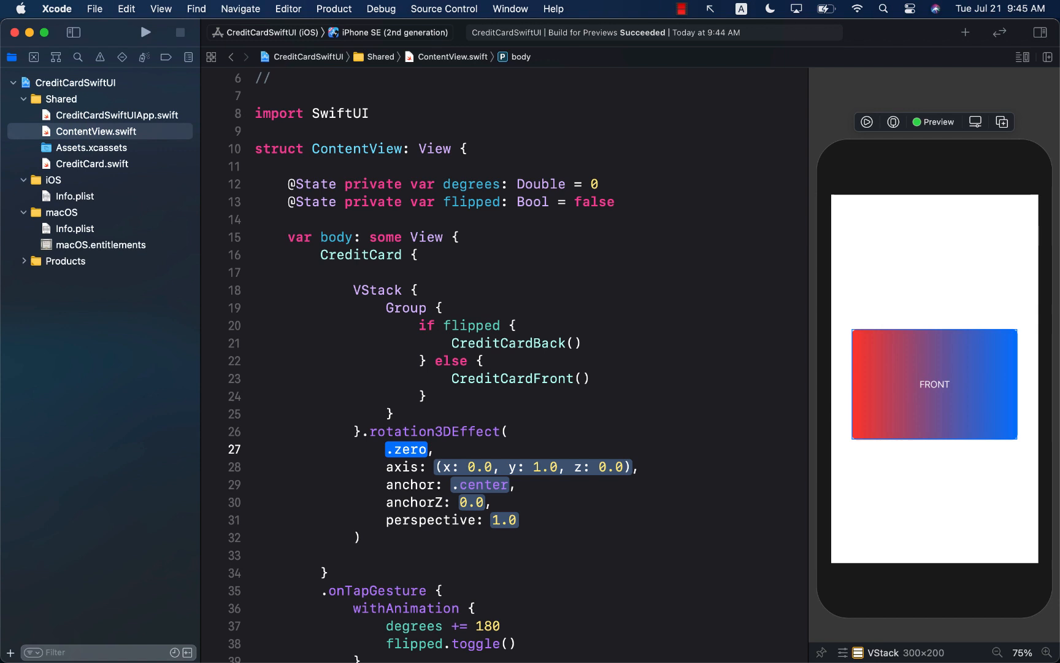
{"action": "type", "text": ".degrees(deg"}
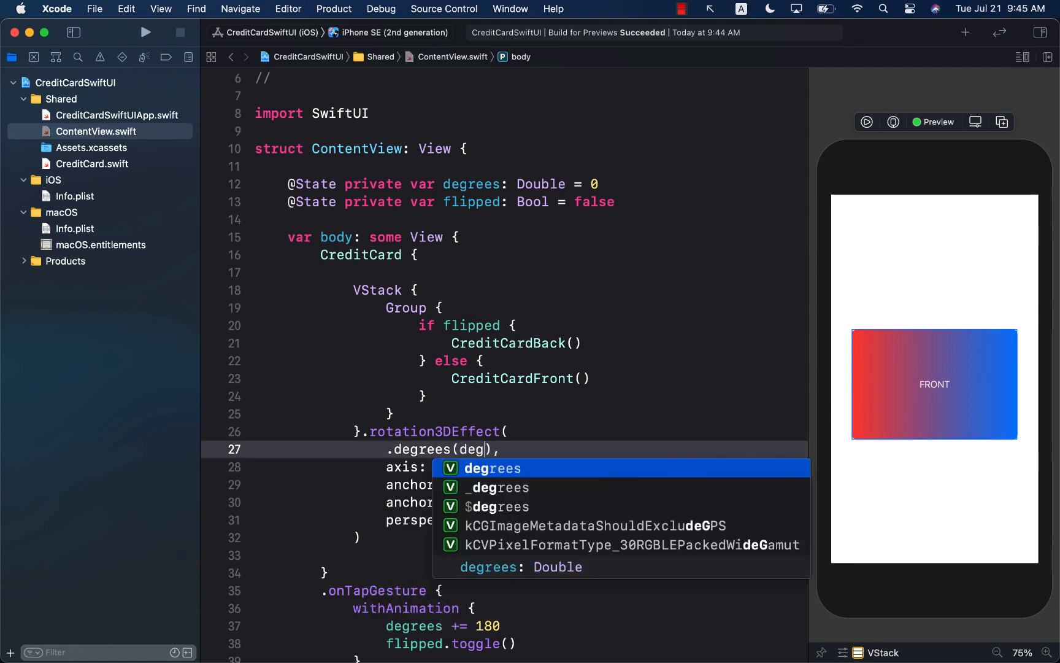
{"action": "key", "text": "return"}
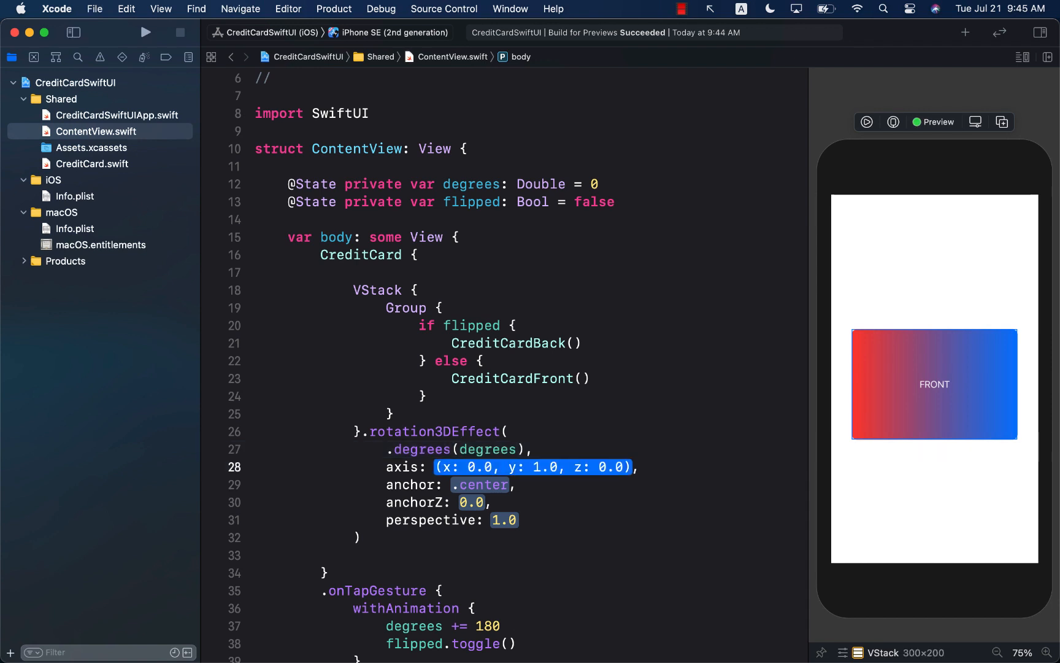
{"action": "left_click", "coordinate": [506, 468]}
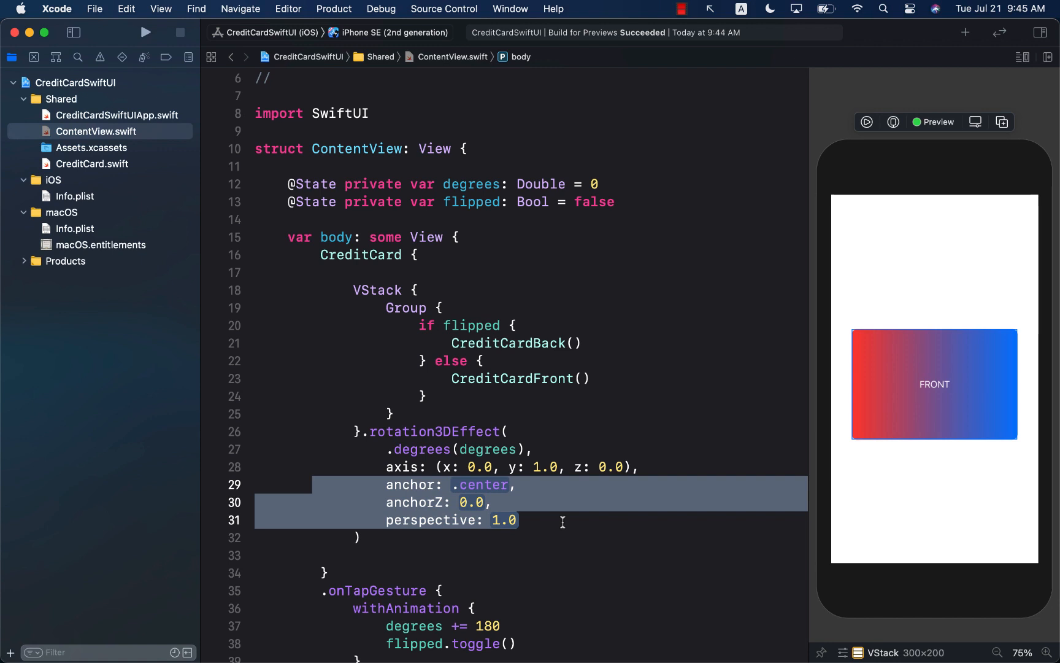
{"action": "key", "text": "Delete"}
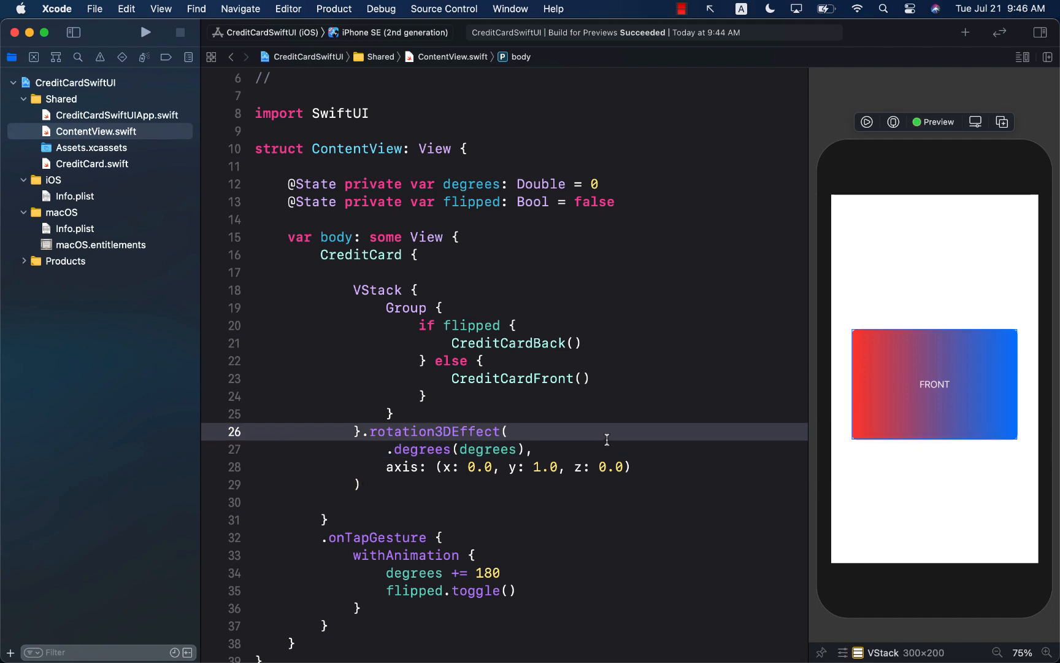
{"action": "left_click", "coordinate": [866, 122]}
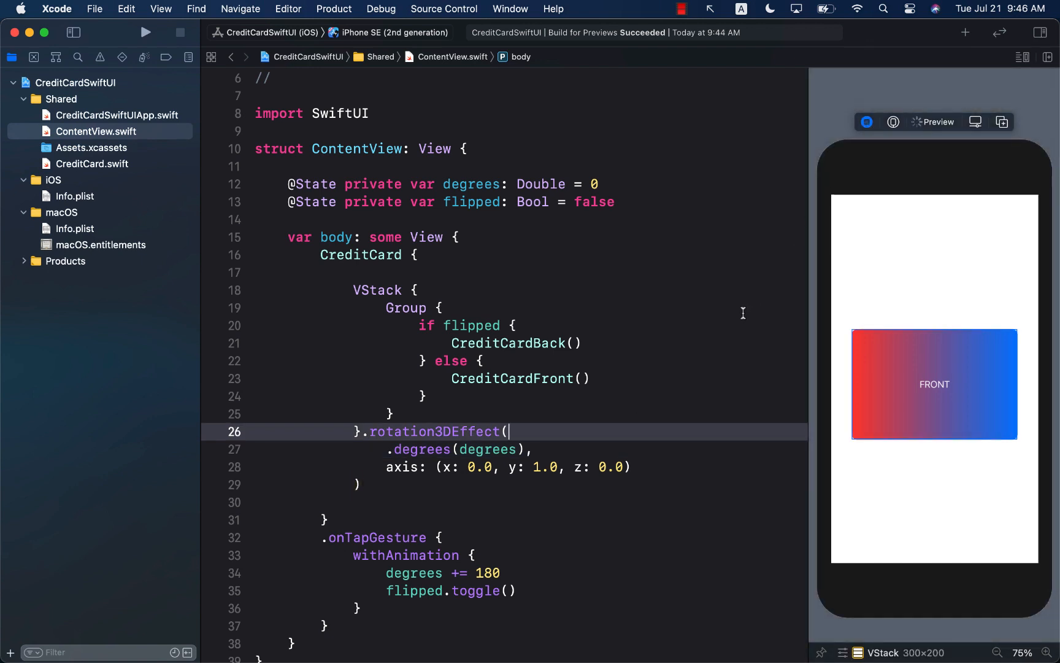
{"action": "left_click", "coordinate": [935, 384]}
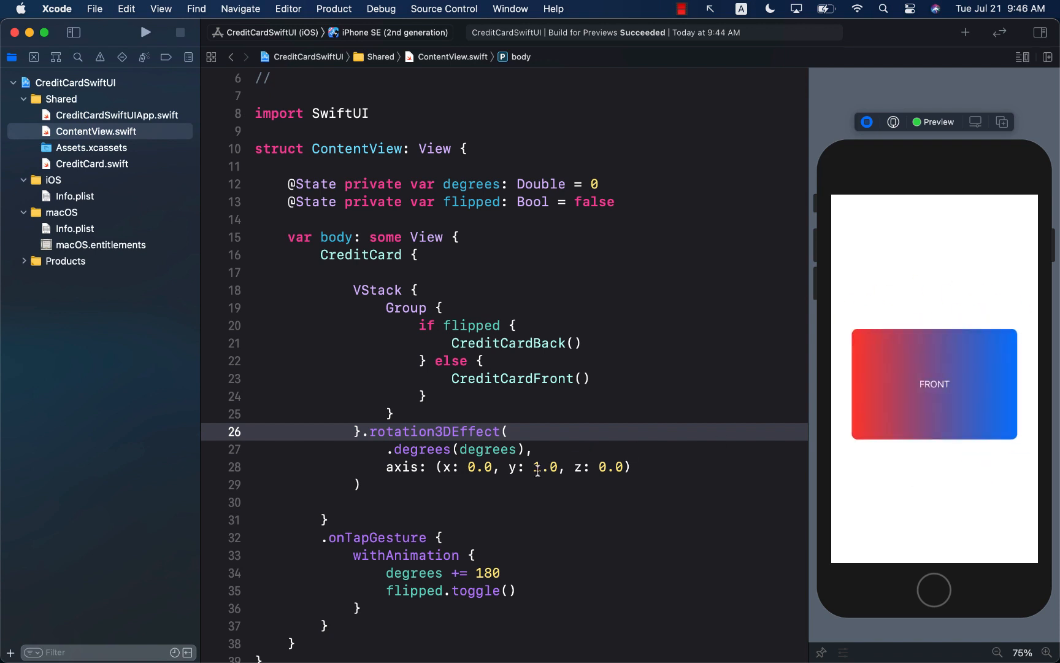
{"action": "left_click", "coordinate": [537, 466]}
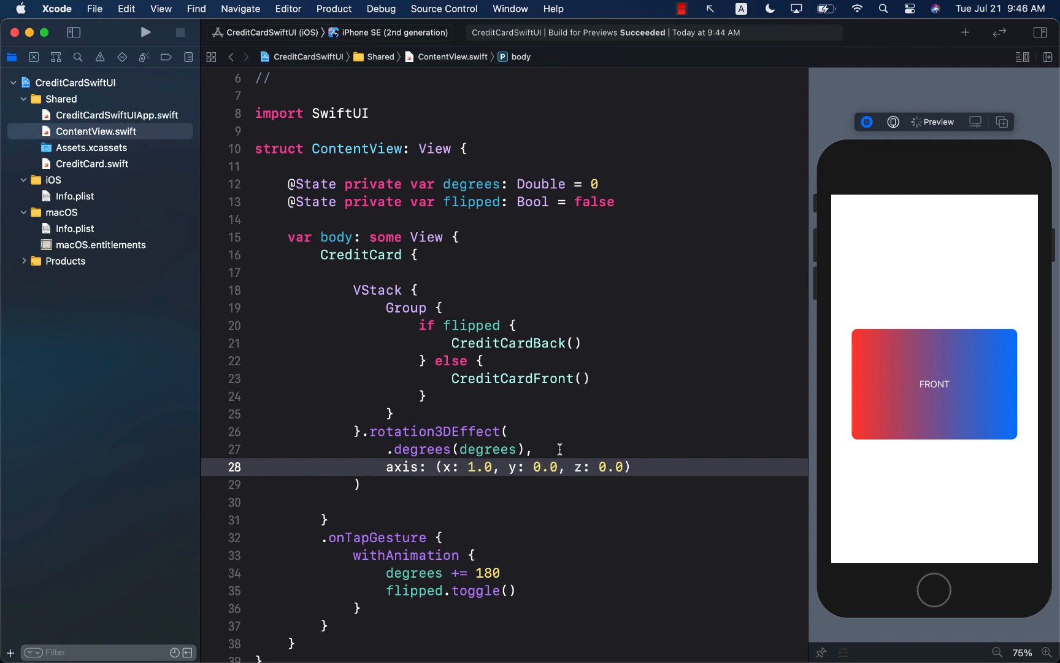
{"action": "left_click", "coordinate": [958, 400]}
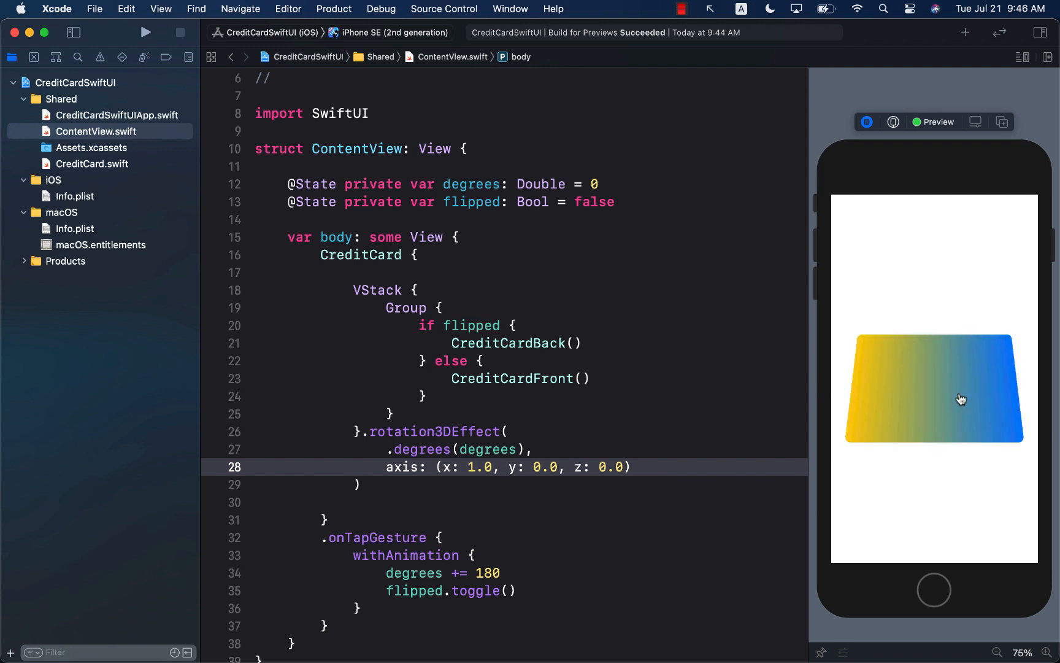
{"action": "left_click", "coordinate": [959, 400]}
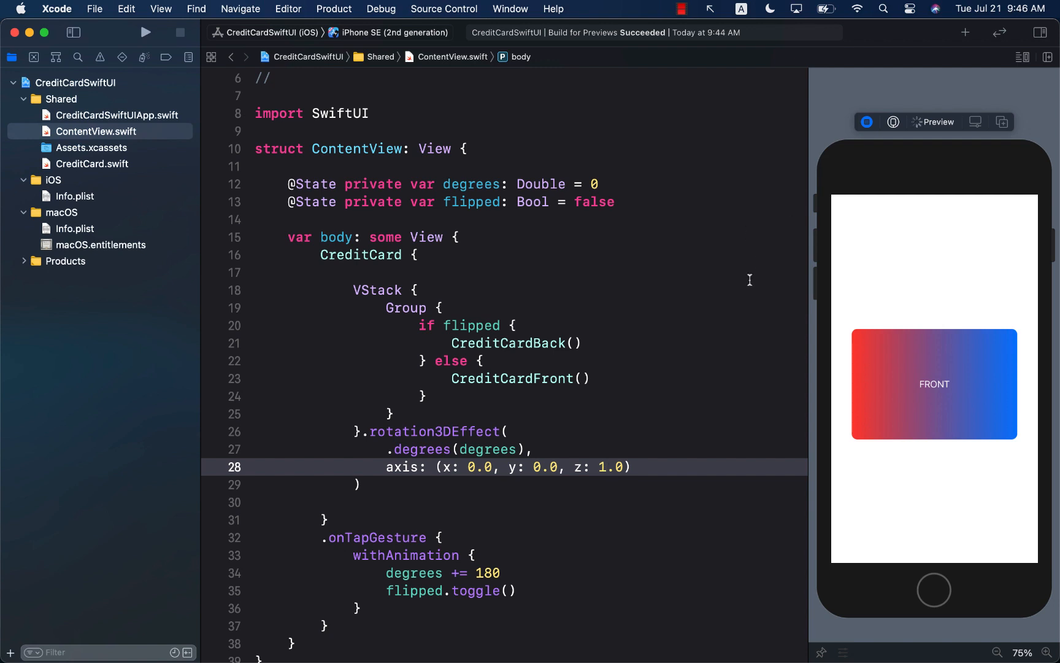
{"action": "left_click", "coordinate": [934, 384]}
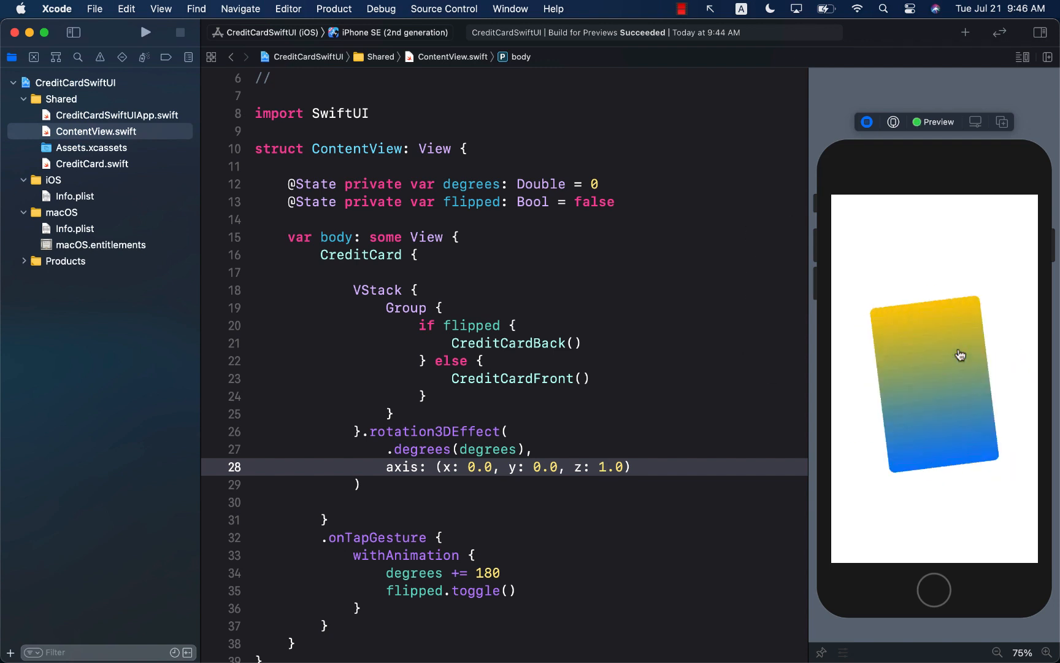
{"action": "left_click", "coordinate": [959, 355]}
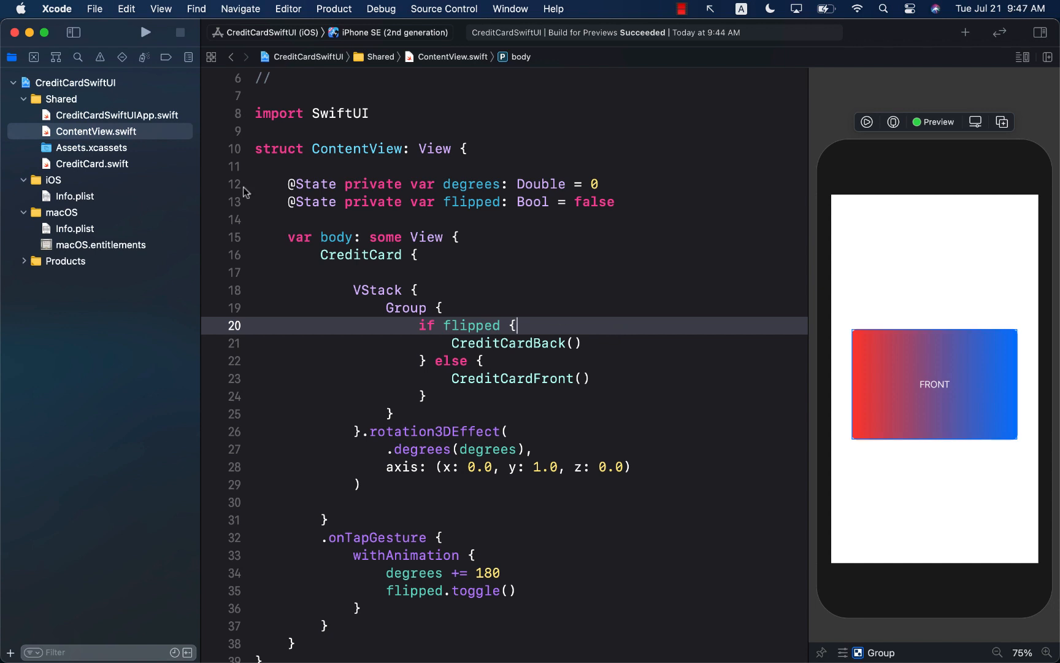
Open CreditCard.swift from the Project Navigator, then switch to the Udemy course page in Chrome.
{"action": "left_click", "coordinate": [92, 164]}
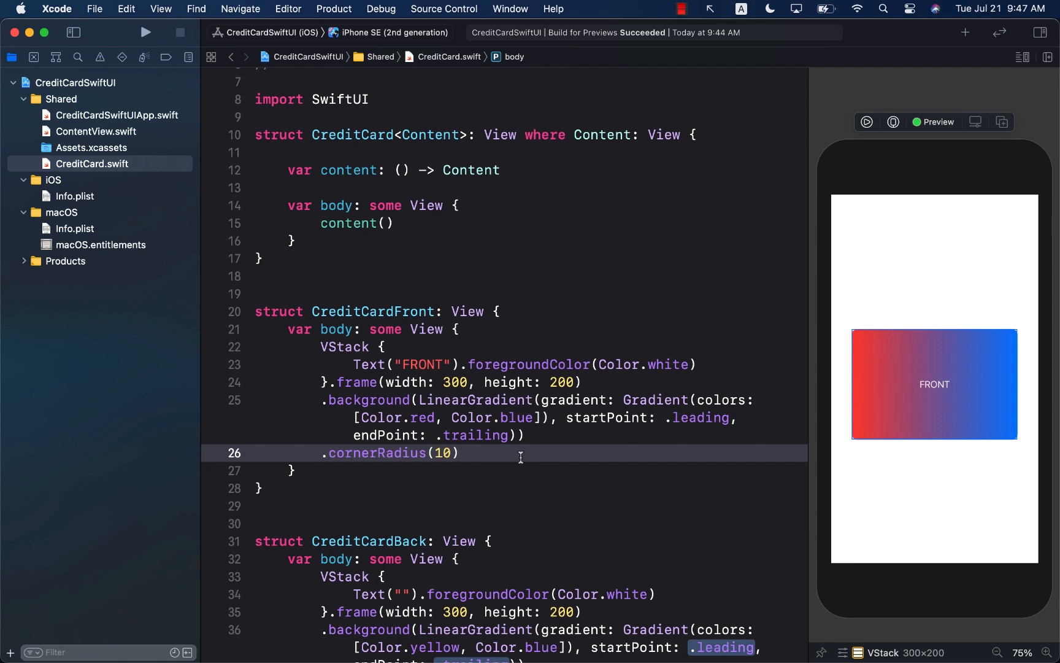
{"action": "left_click", "coordinate": [465, 453]}
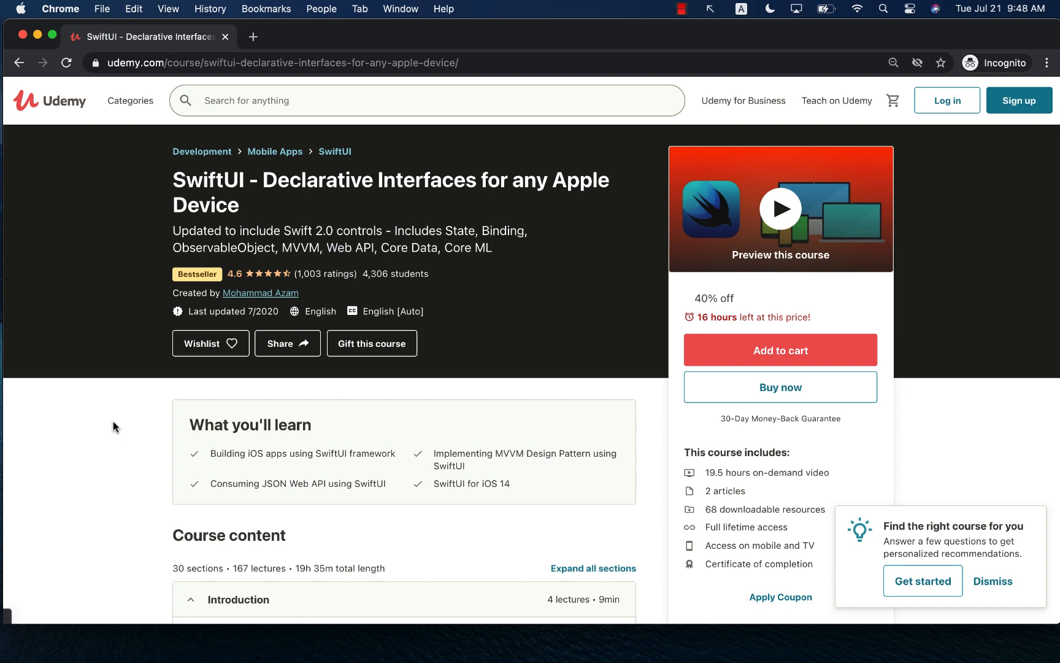
Scroll the SwiftUI course page past the curriculum sections to the Mohammad Azam instructor area.
{"action": "scroll", "scroll_direction": "down", "scroll_amount": 3}
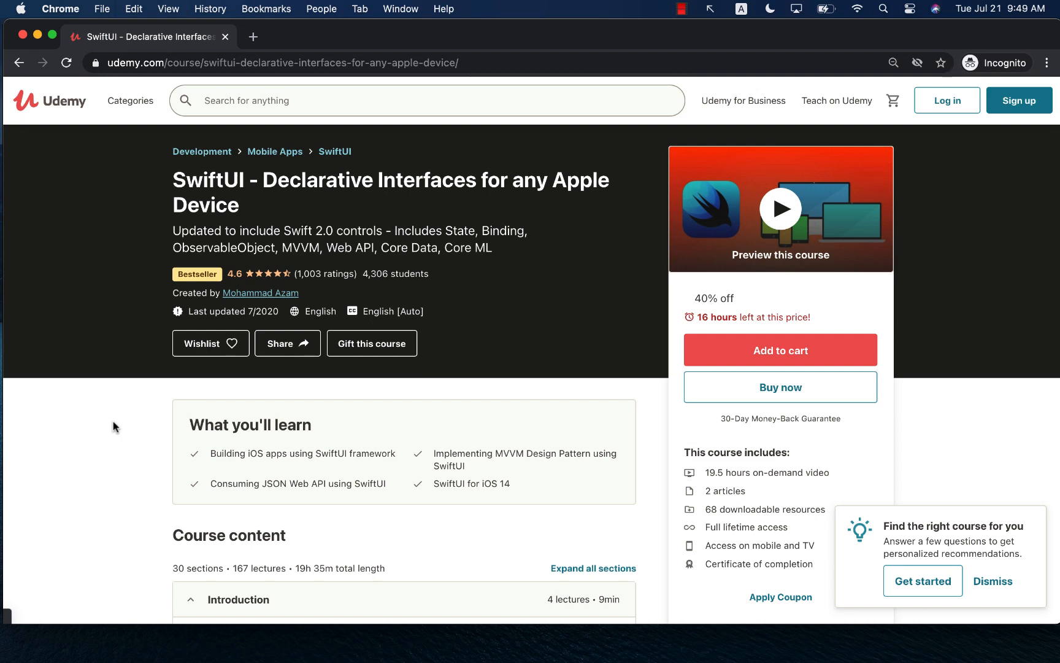
{"action": "scroll", "scroll_direction": "down", "scroll_amount": 3}
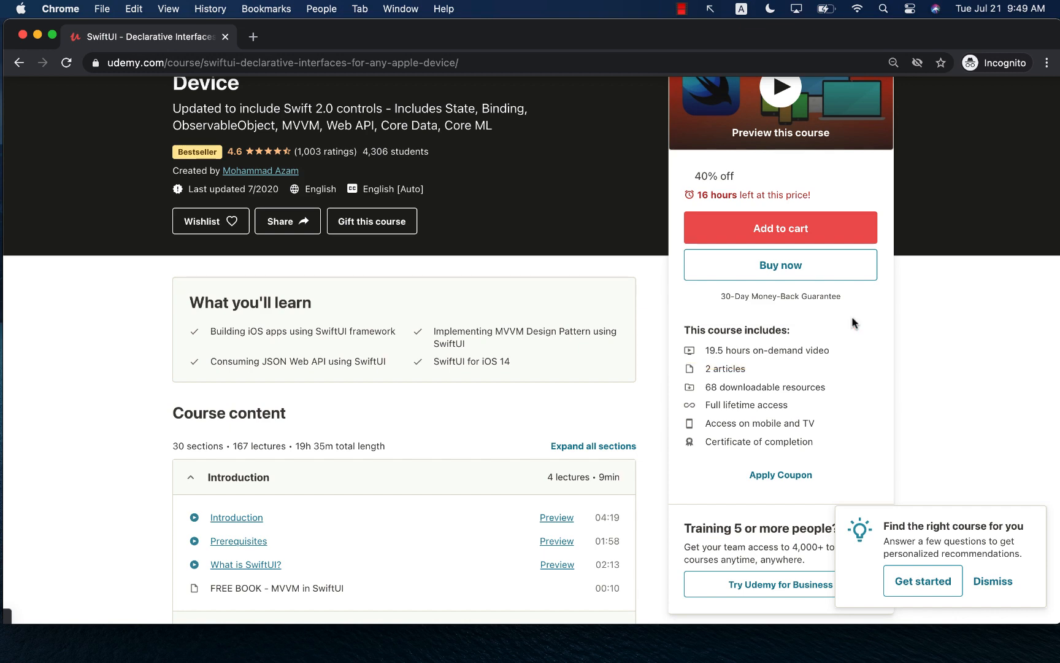
{"action": "scroll", "scroll_direction": "down", "scroll_amount": 3}
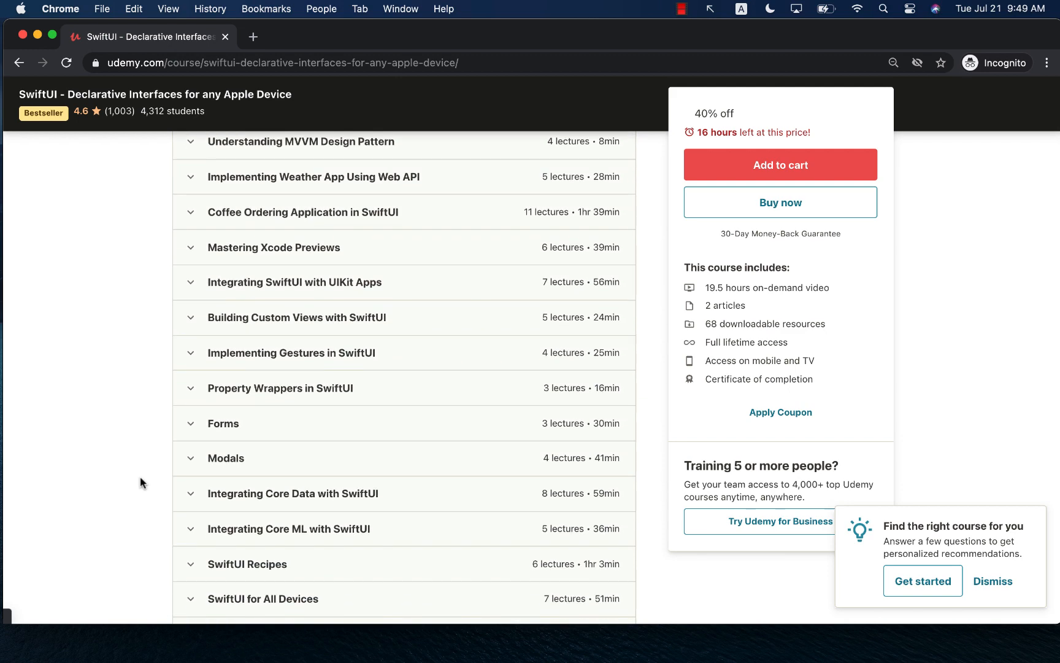
{"action": "scroll", "scroll_direction": "down", "scroll_amount": 3}
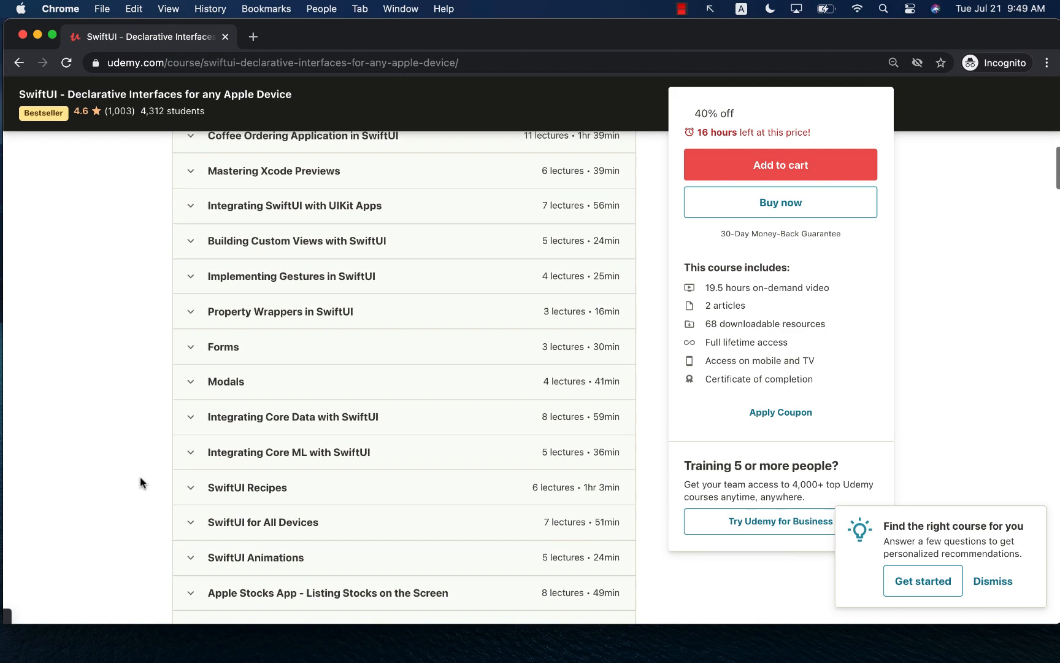
{"action": "scroll", "scroll_direction": "down", "scroll_amount": 3}
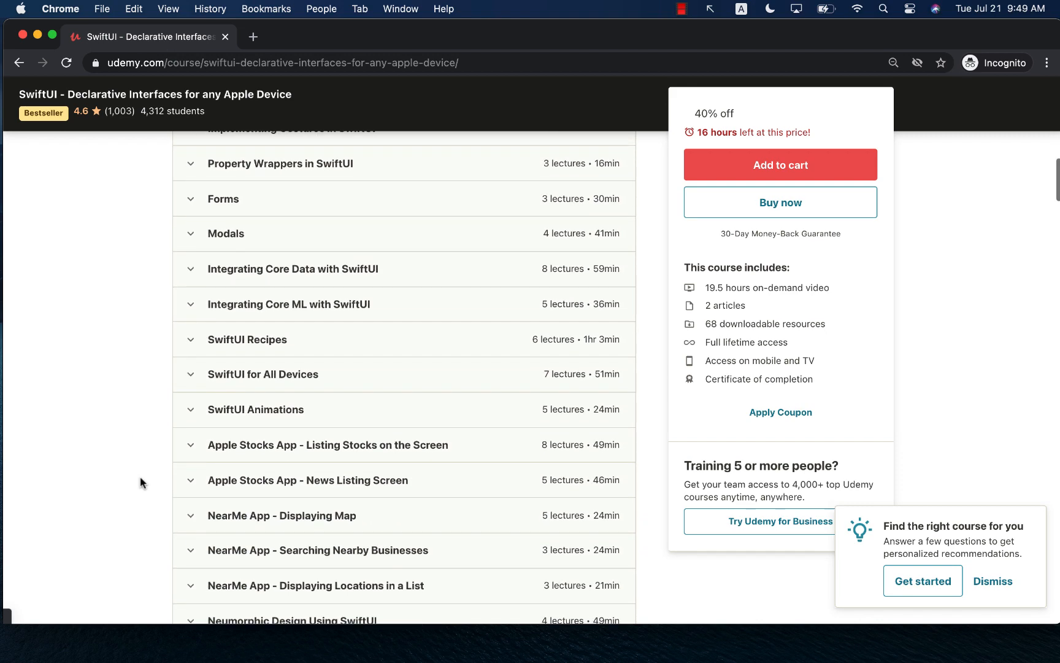
{"action": "scroll", "scroll_direction": "down", "scroll_amount": 3}
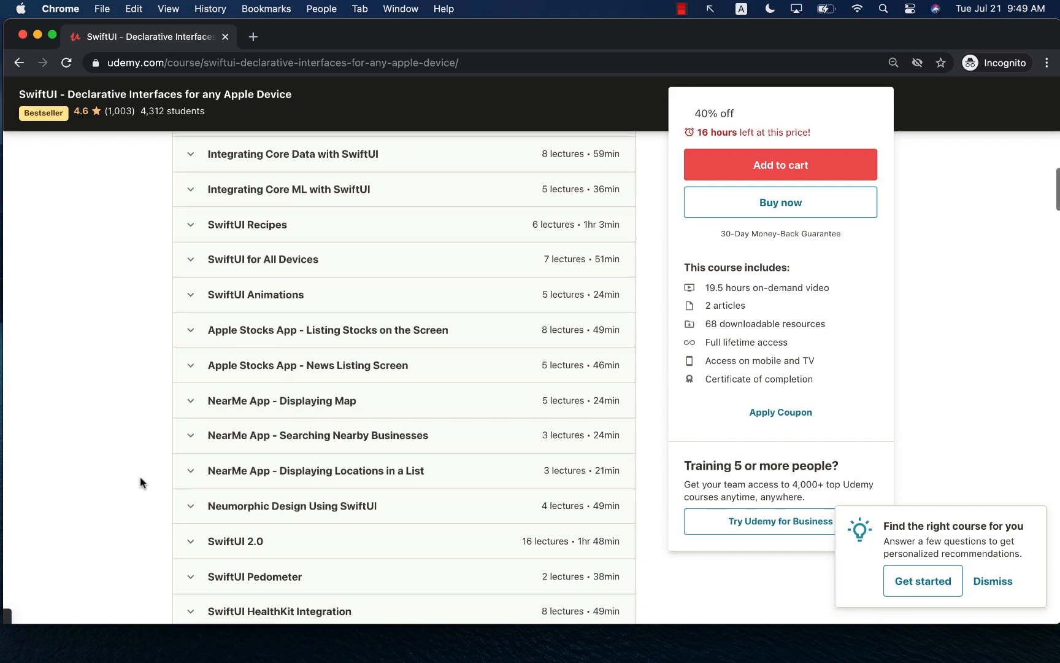
{"action": "scroll", "scroll_direction": "down", "scroll_amount": 3}
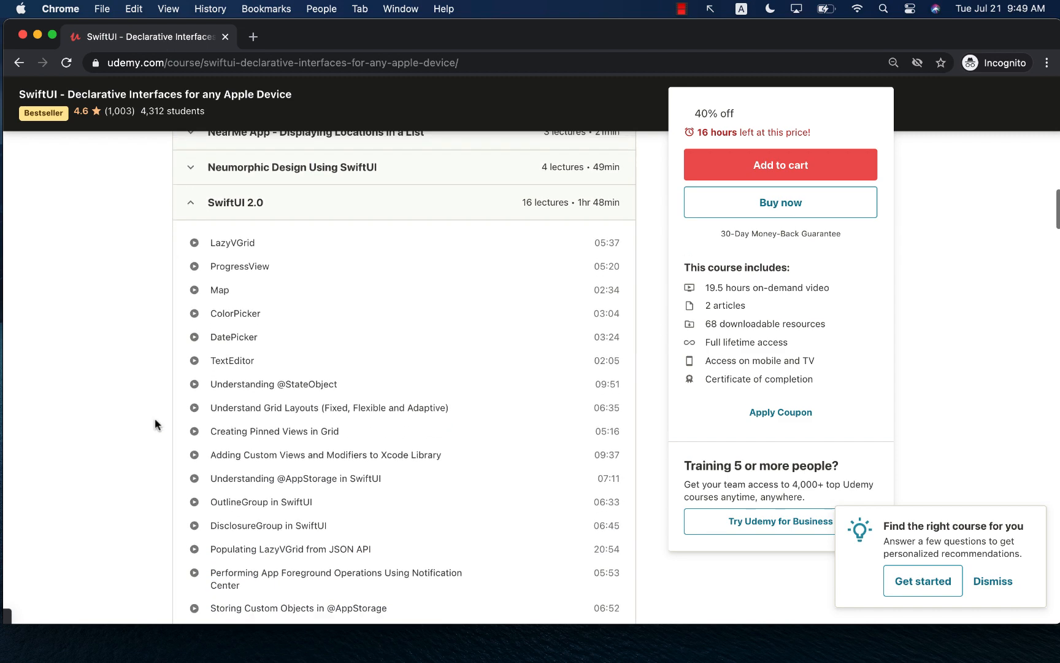
{"action": "scroll", "scroll_direction": "down", "scroll_amount": 3}
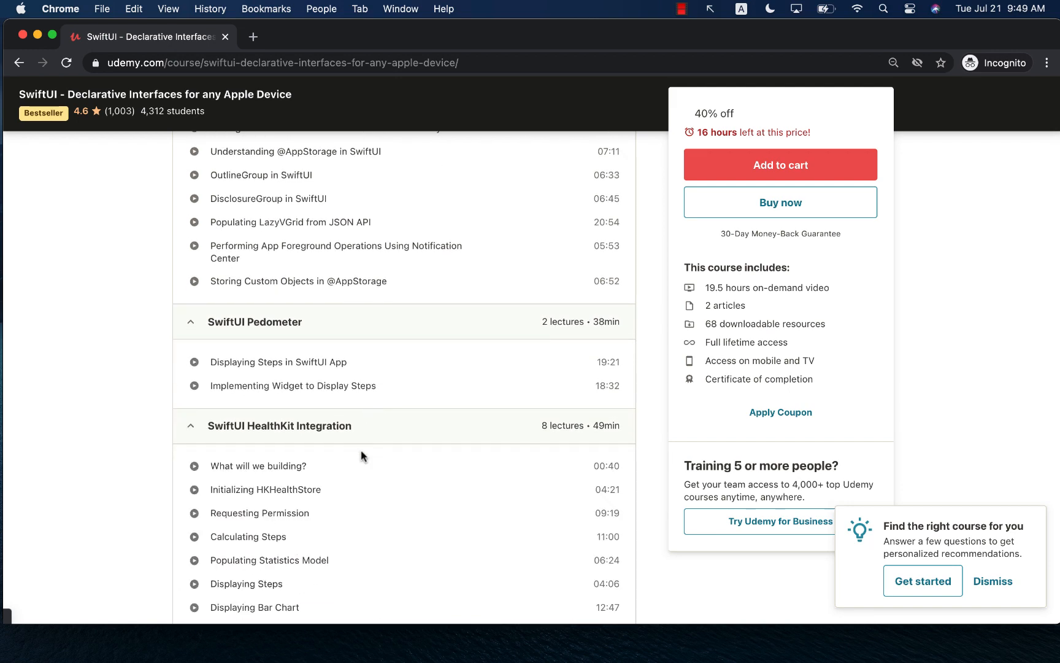
{"action": "scroll", "scroll_direction": "down", "scroll_amount": 3}
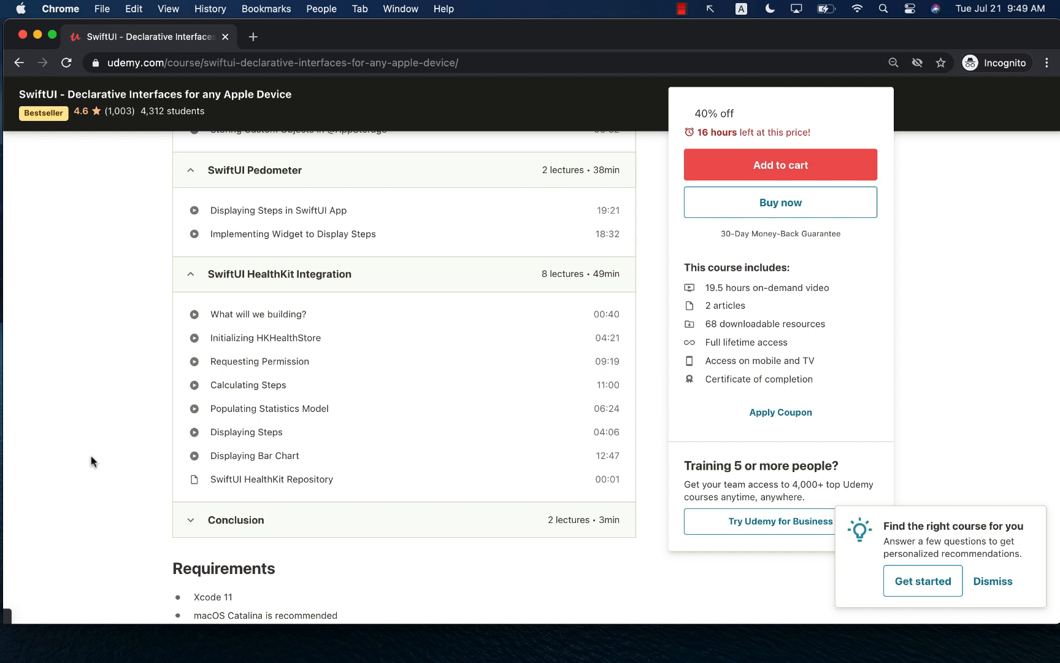
{"action": "mouse_move", "coordinate": [386, 414]}
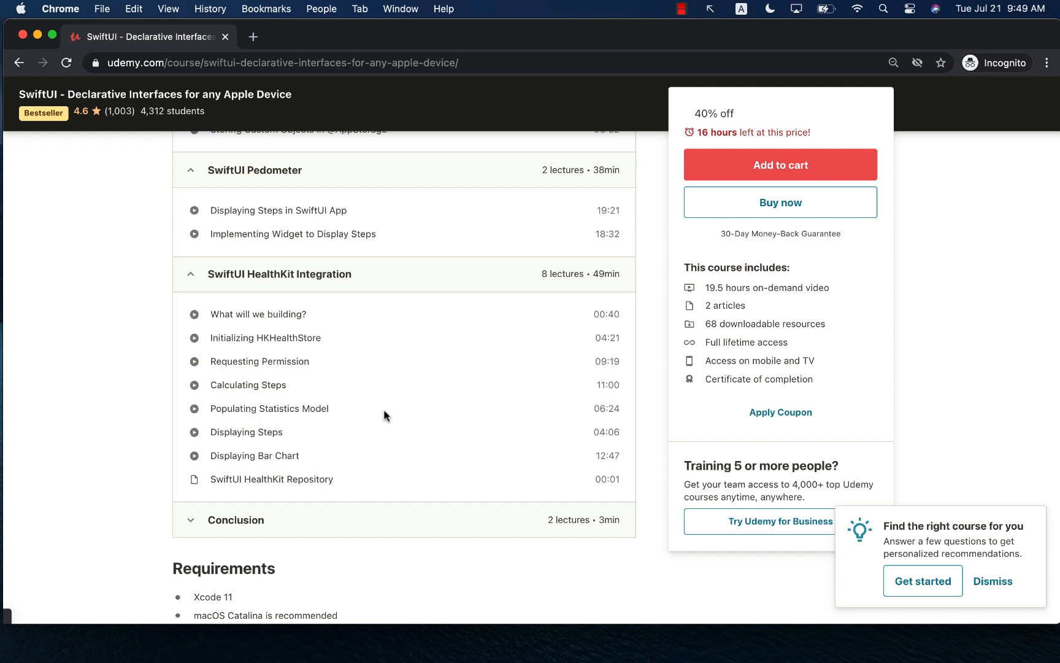
{"action": "mouse_move", "coordinate": [148, 383]}
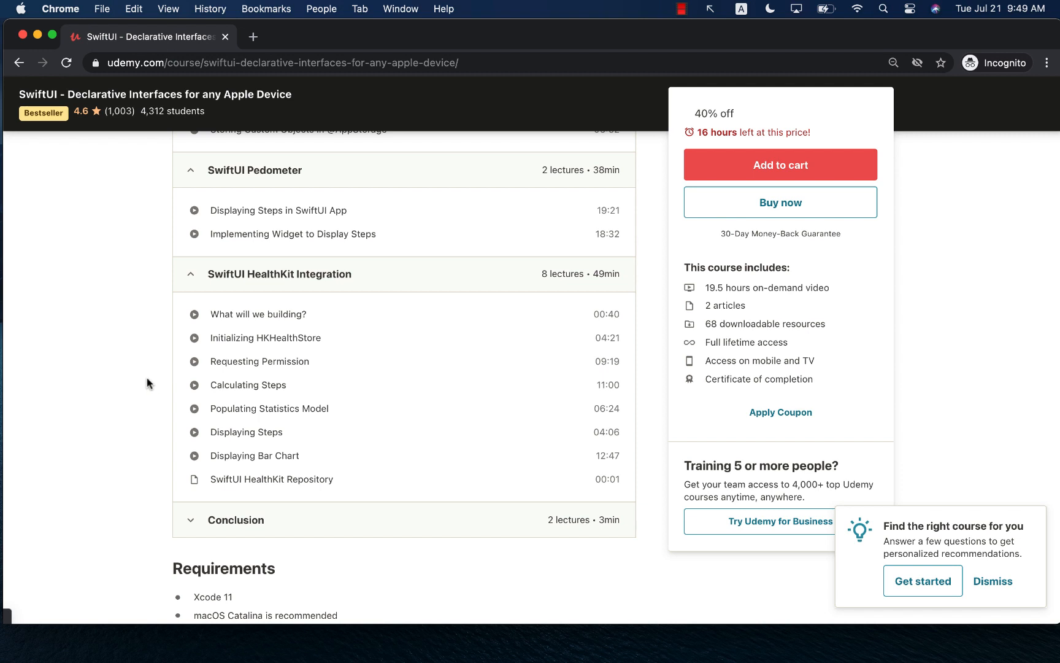
{"action": "mouse_move", "coordinate": [140, 387]}
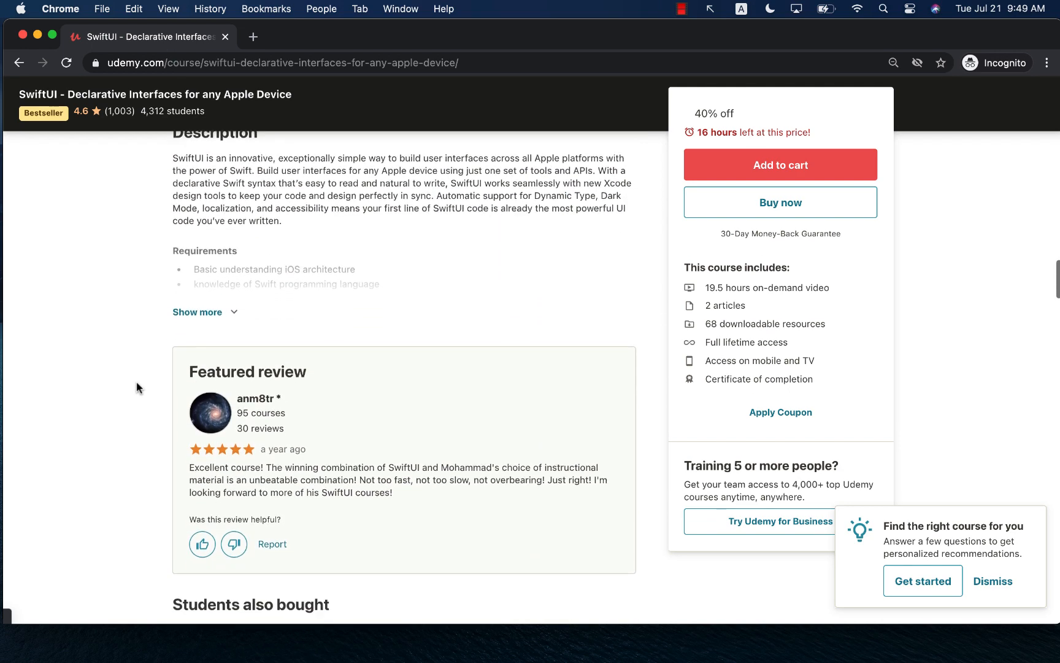
{"action": "scroll", "scroll_direction": "down", "scroll_amount": 3}
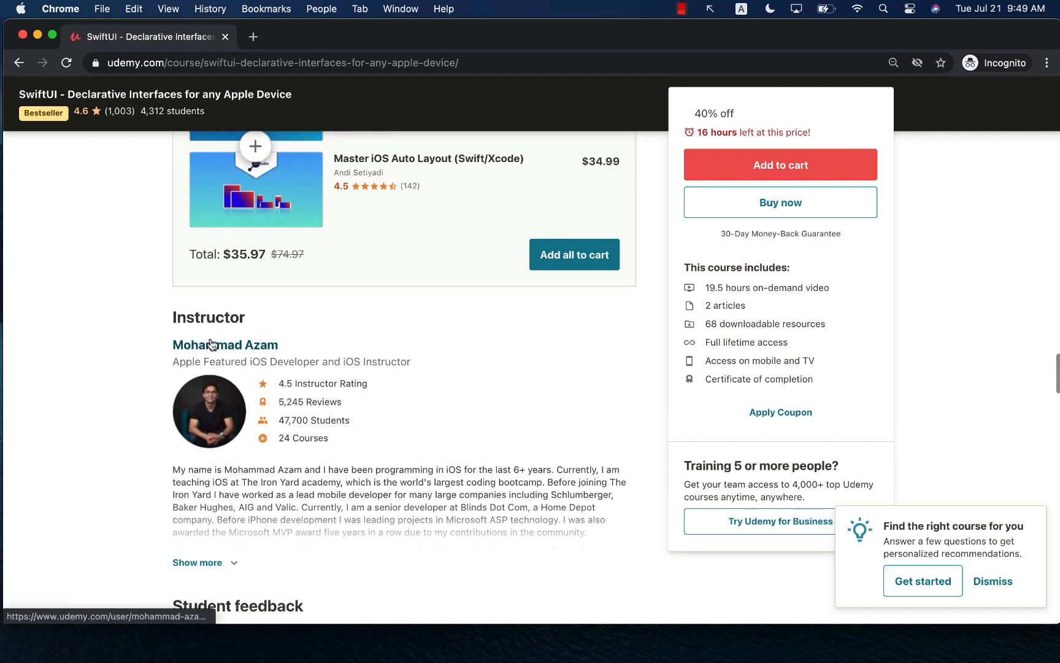
Open Mohammad Azam's instructor profile and scroll through his course listings.
{"action": "left_click", "coordinate": [224, 345]}
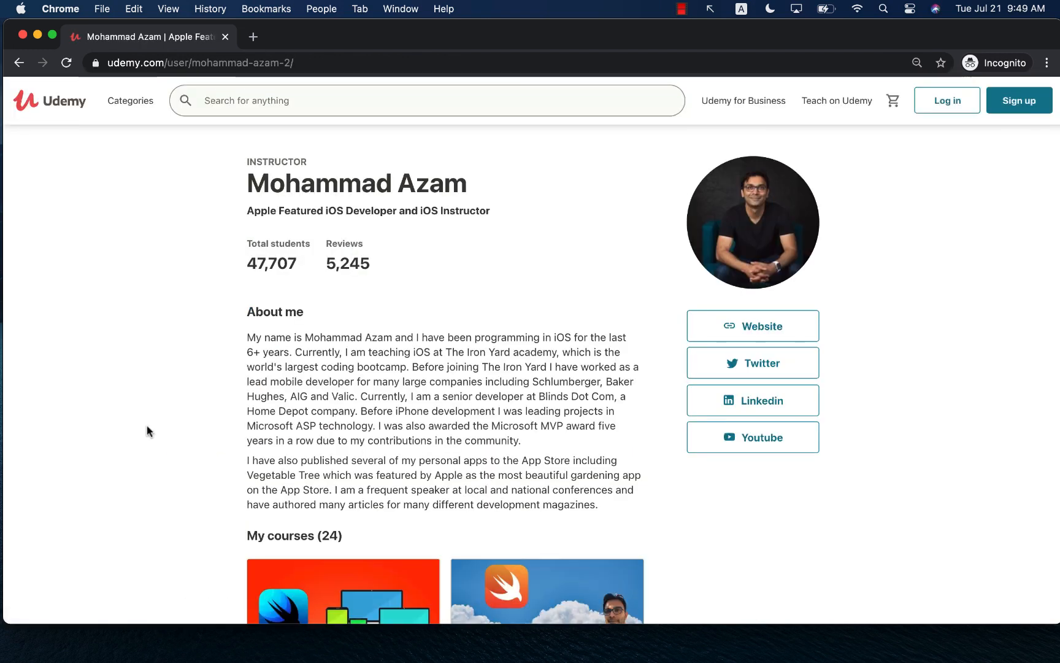
{"action": "scroll", "scroll_direction": "down", "scroll_amount": 3}
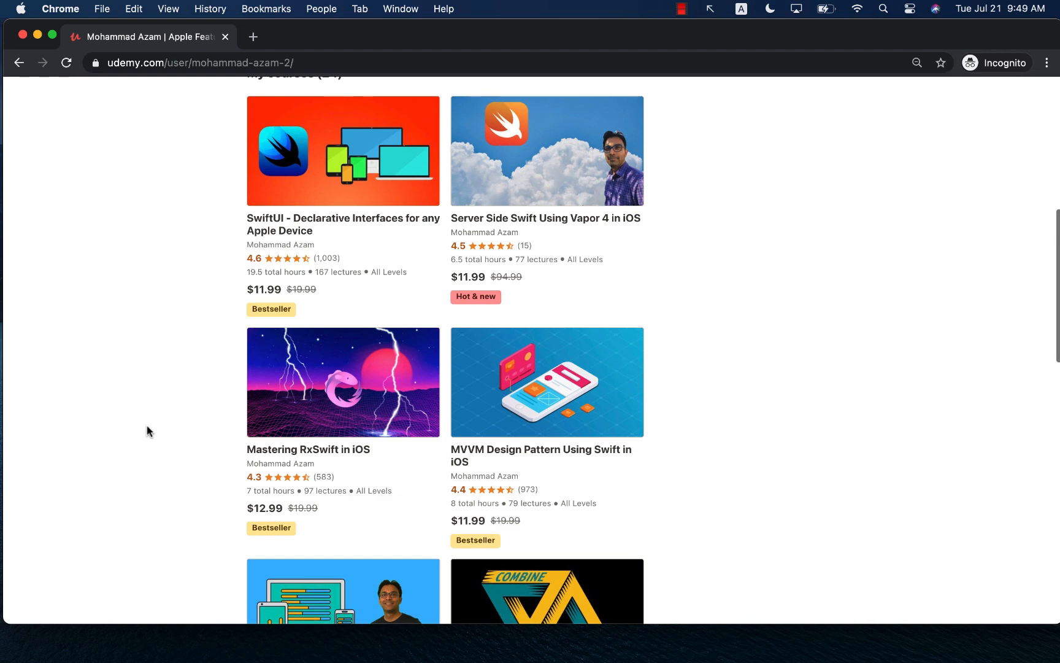
{"action": "scroll", "scroll_direction": "down", "scroll_amount": 3}
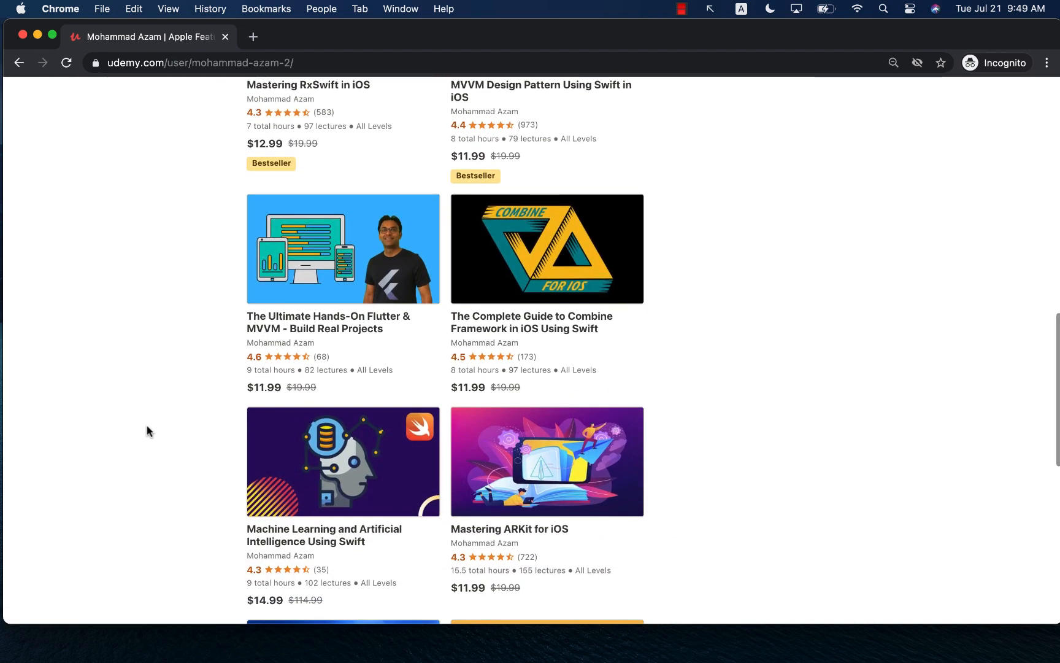
{"action": "scroll", "scroll_direction": "down", "scroll_amount": 3}
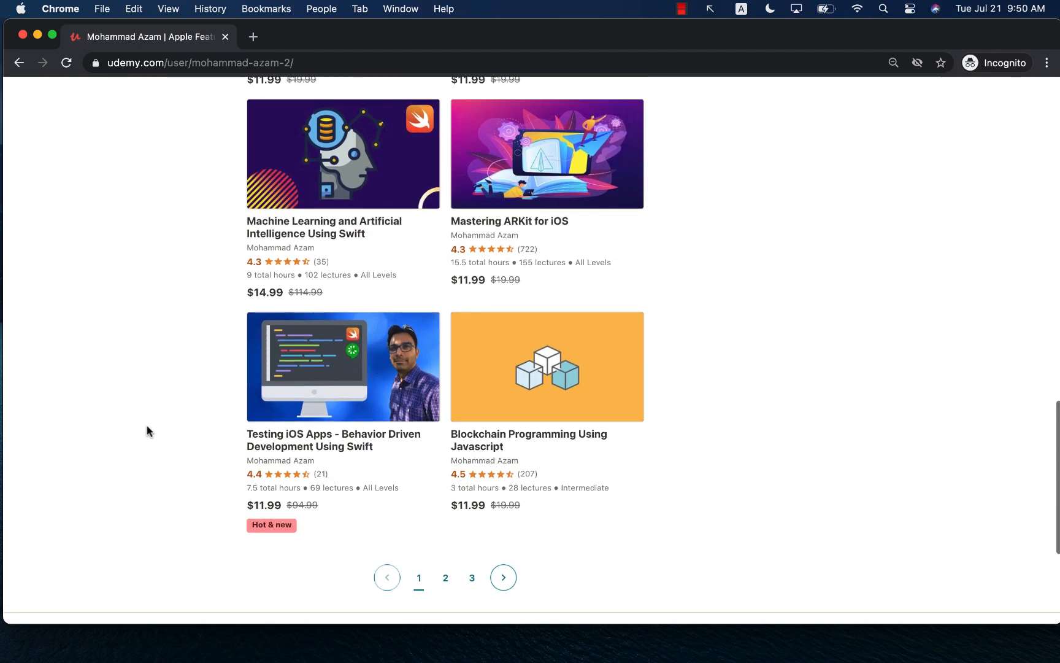